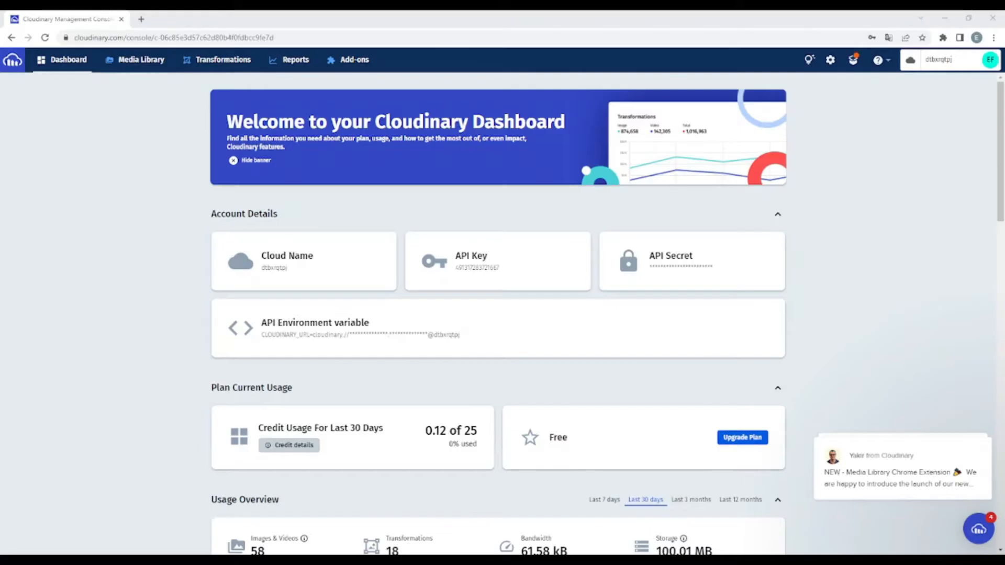
{"action": "mouse_move", "coordinate": [141, 60]}
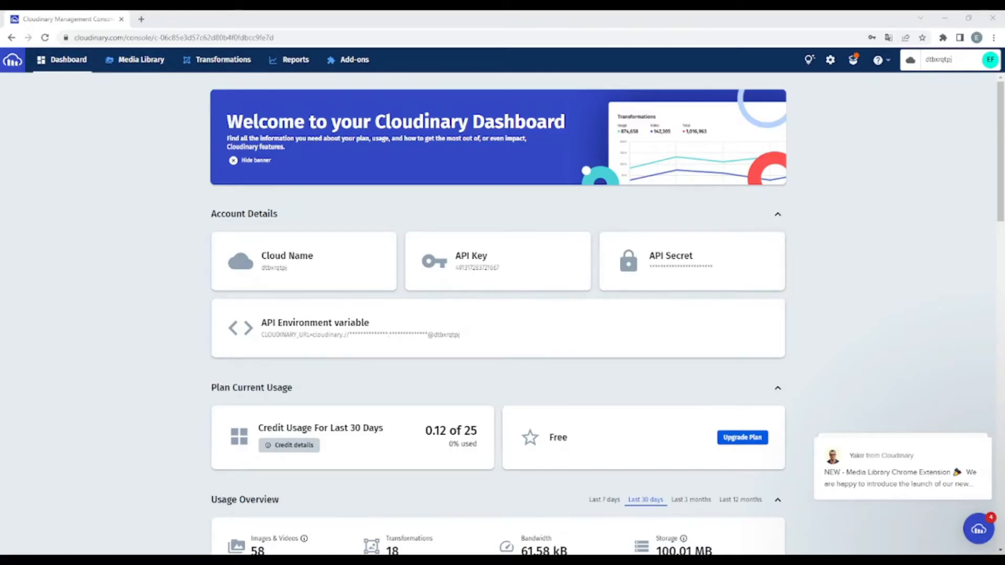
Check the Cloudinary media library and return to the account dashboard
{"action": "left_click", "coordinate": [141, 59]}
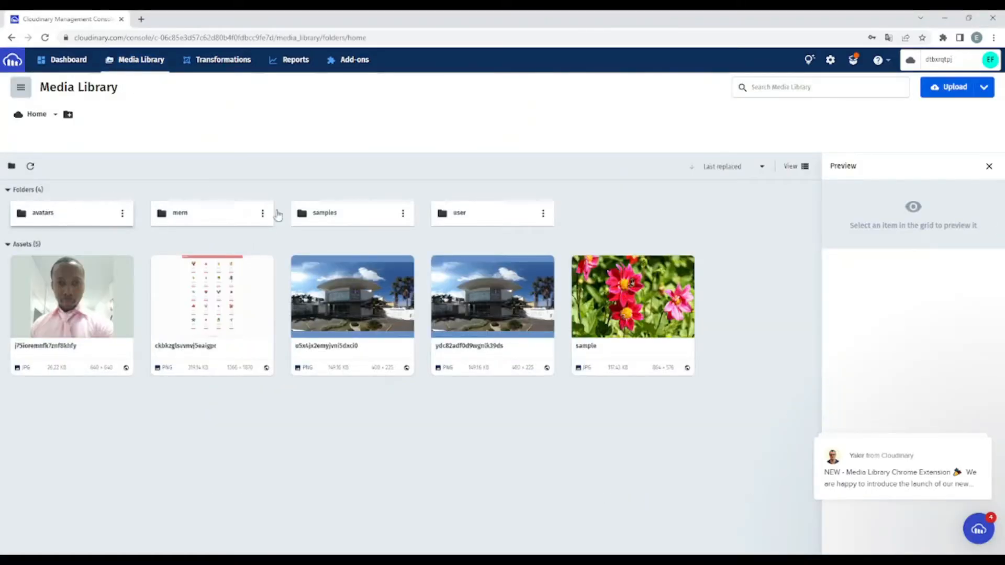
{"action": "mouse_move", "coordinate": [359, 217]}
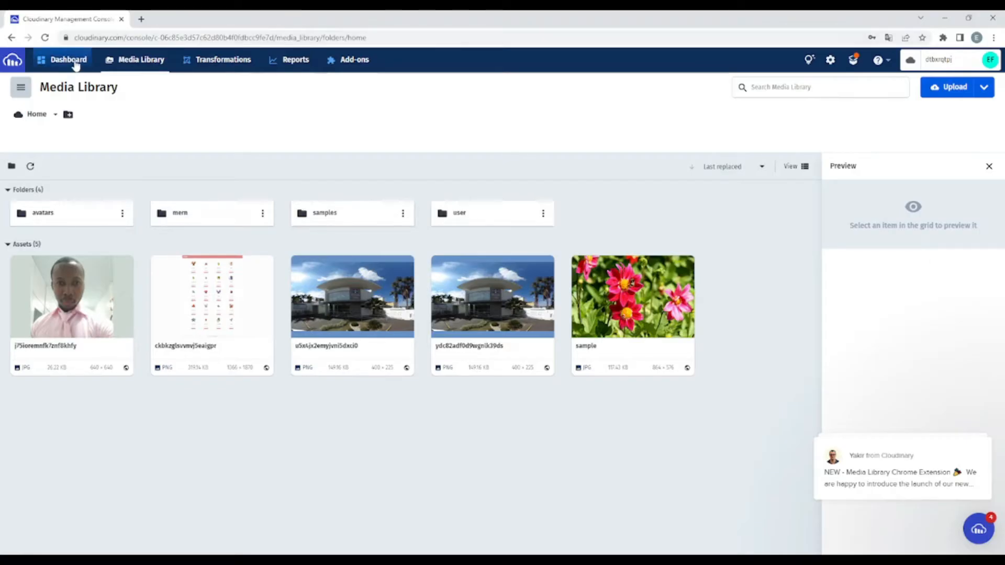
{"action": "left_click", "coordinate": [68, 59]}
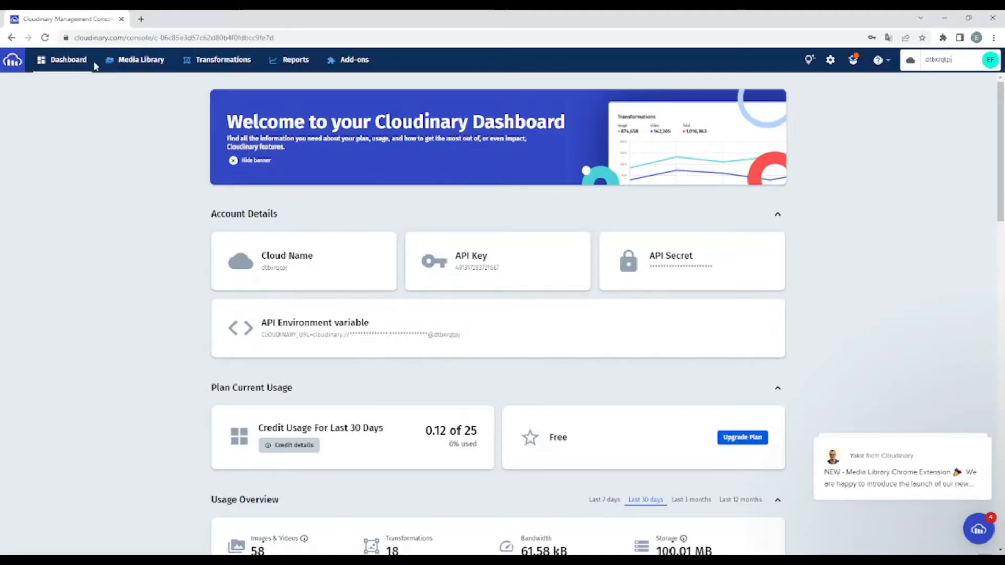
{"action": "mouse_move", "coordinate": [305, 203]}
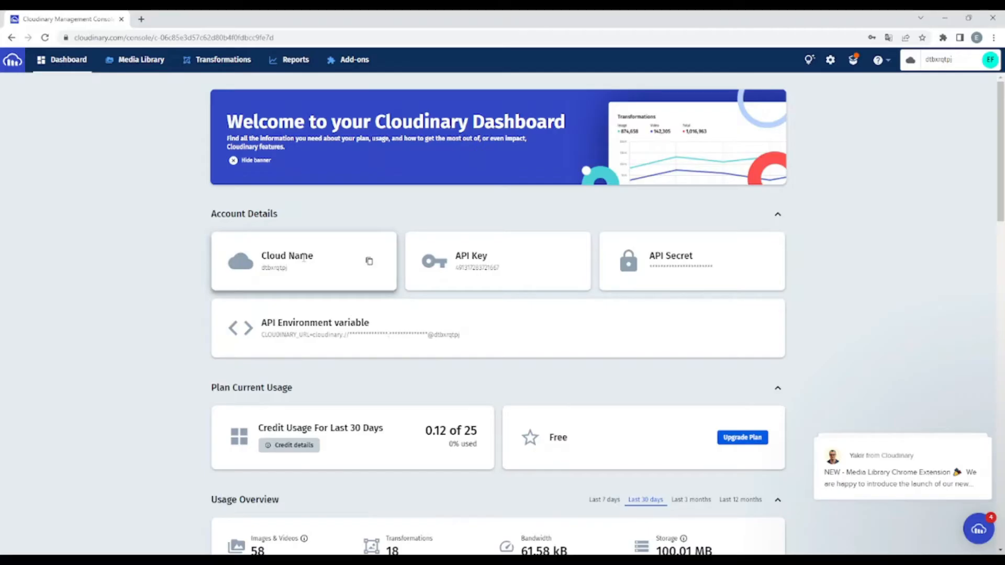
{"action": "mouse_move", "coordinate": [338, 262]}
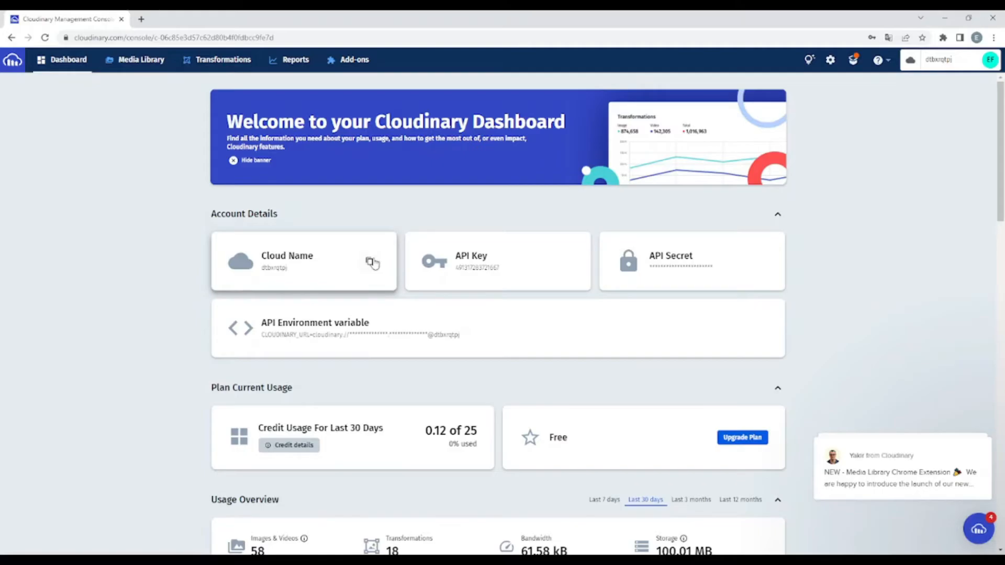
{"action": "mouse_move", "coordinate": [531, 272]}
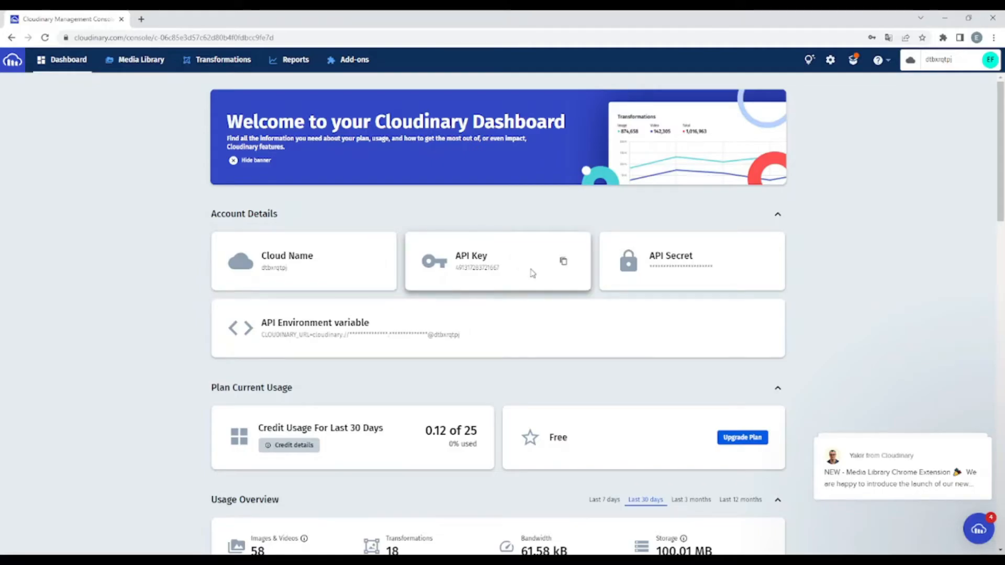
{"action": "mouse_move", "coordinate": [660, 232]}
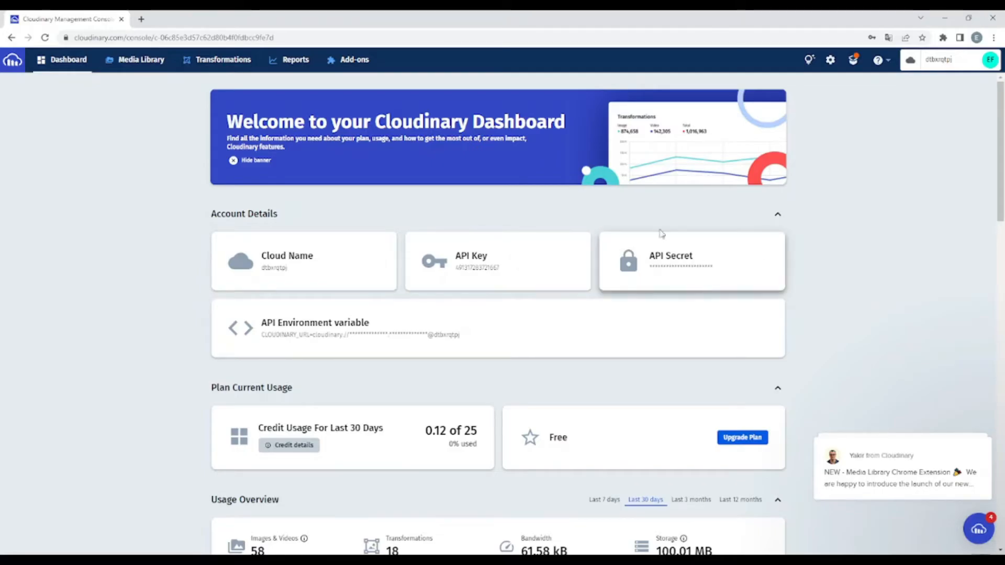
{"action": "mouse_move", "coordinate": [737, 262]}
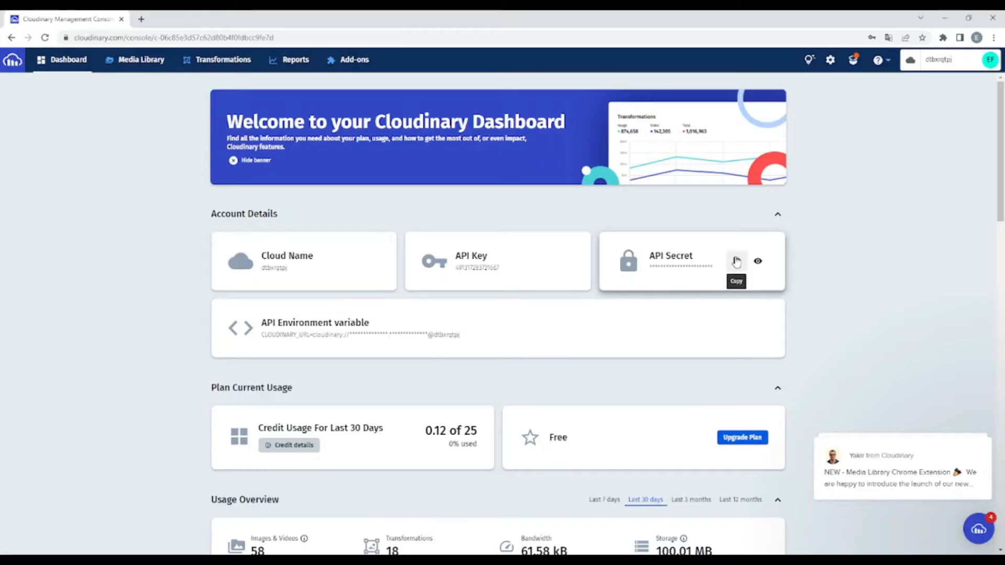
{"action": "mouse_move", "coordinate": [186, 288]}
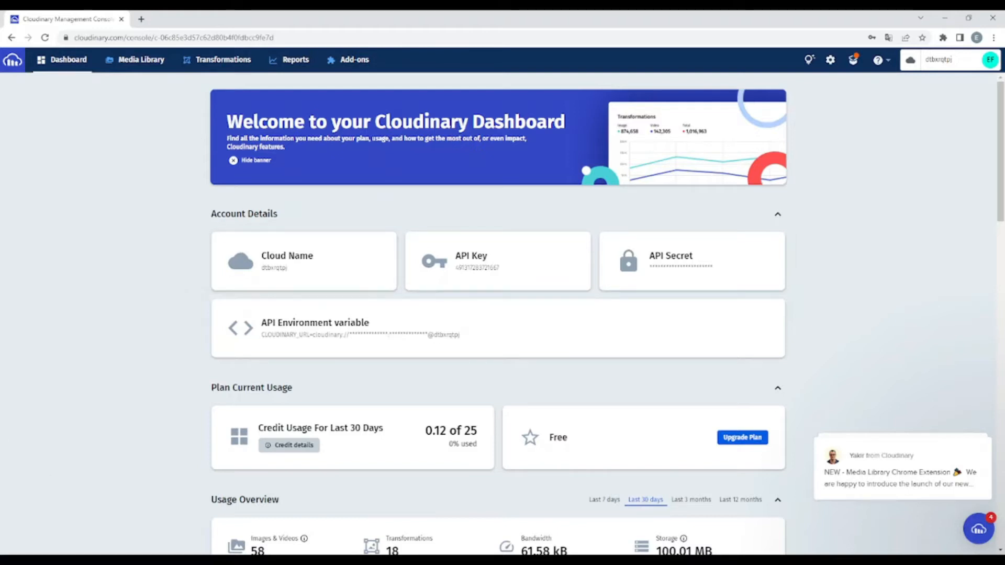
Switch to VS Code and review the base64 conversion in AdminCreateProduct.js's handleImage and setFileToBase
{"action": "key", "text": "alt+tab"}
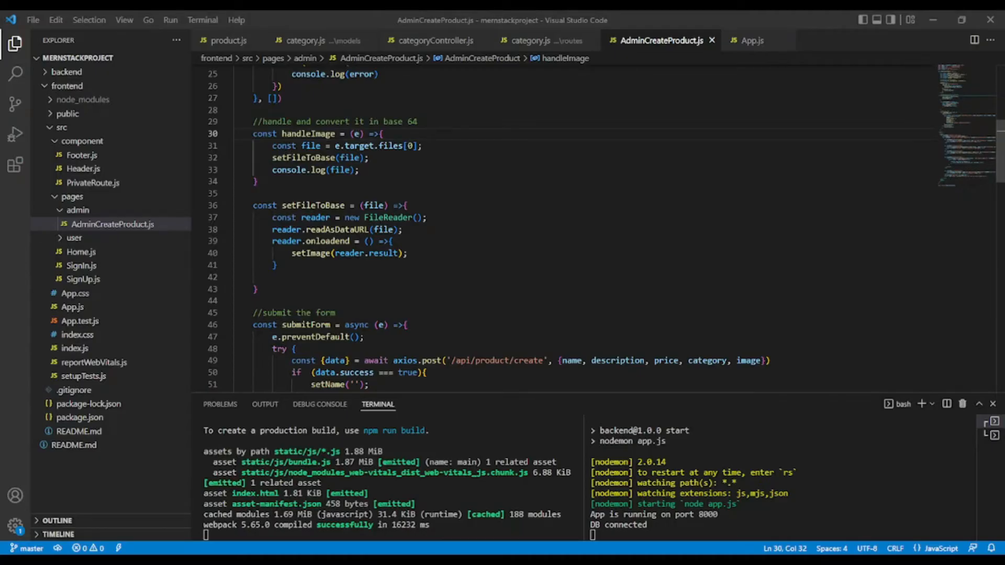
{"action": "left_click_drag", "start_coordinate": [322, 121], "coordinate": [417, 122]}
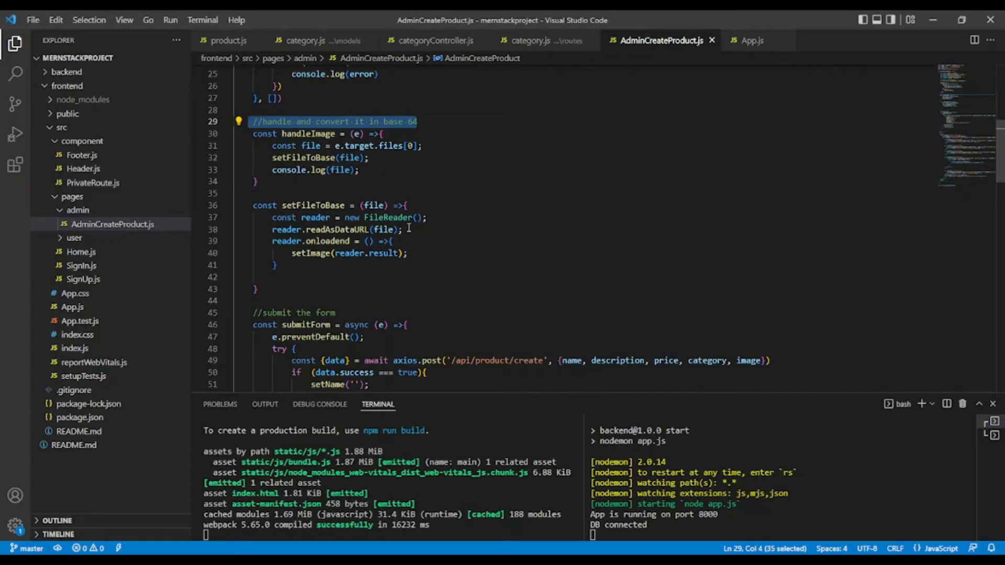
{"action": "mouse_move", "coordinate": [396, 270]}
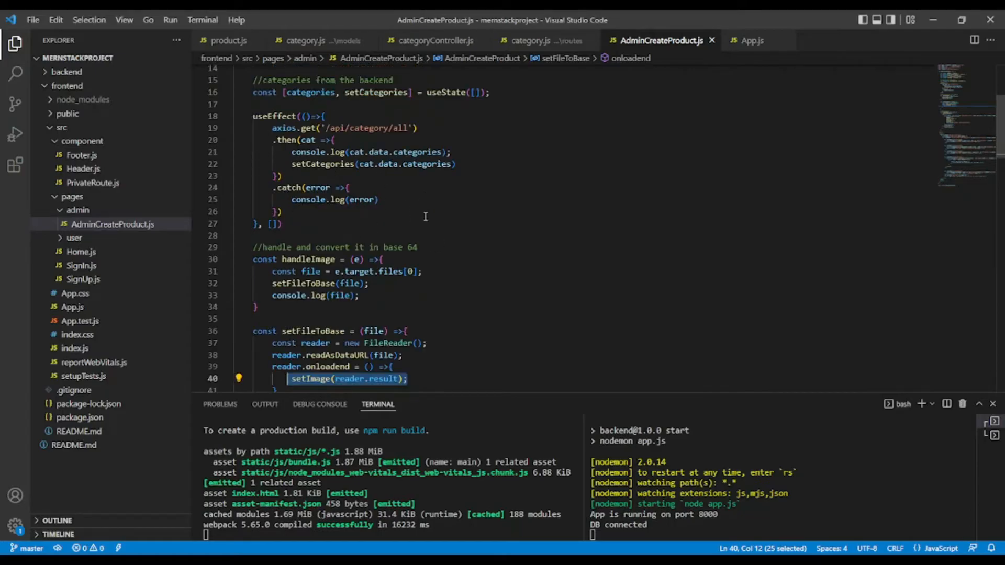
{"action": "scroll", "scroll_direction": "down", "scroll_amount": 3}
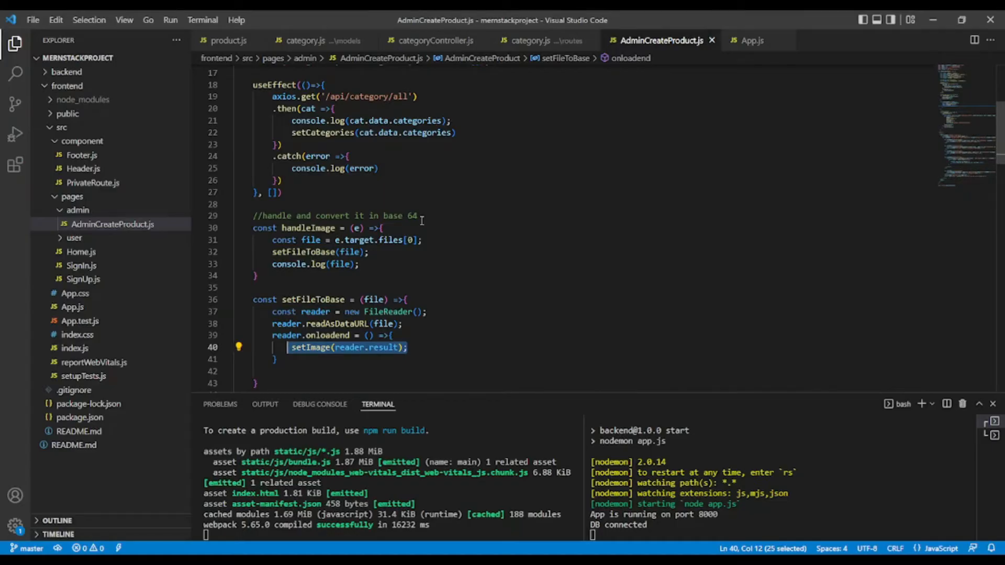
{"action": "mouse_move", "coordinate": [447, 280]}
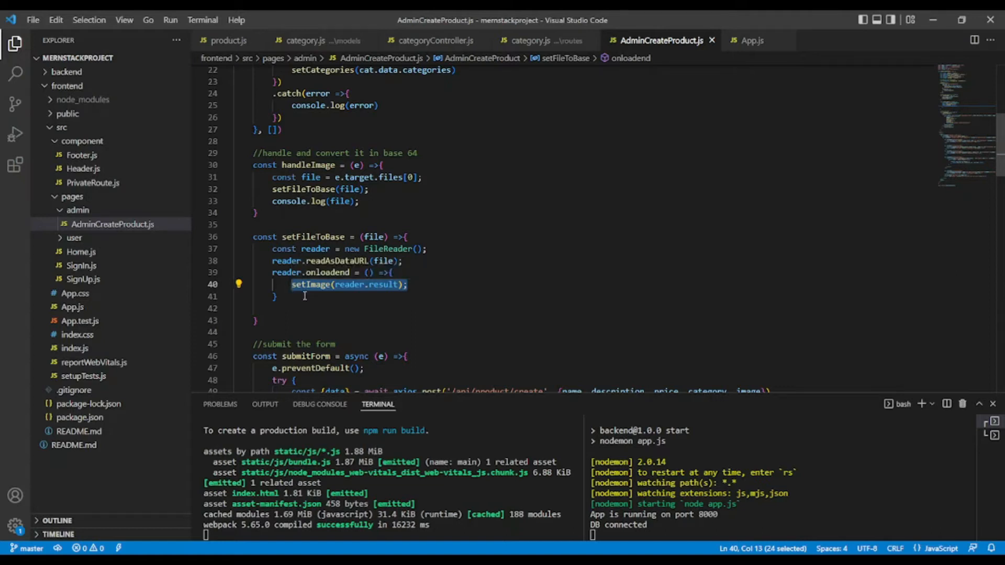
{"action": "mouse_move", "coordinate": [386, 318]}
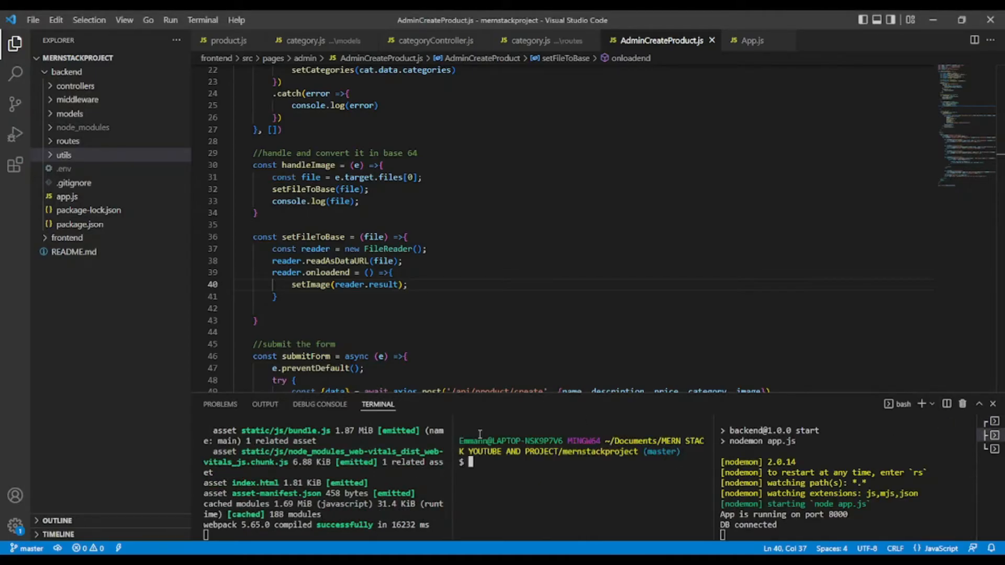
Install cloudinary in the backend folder via the terminal and expand the backend utils folder
{"action": "type", "text": "cd backend/"}
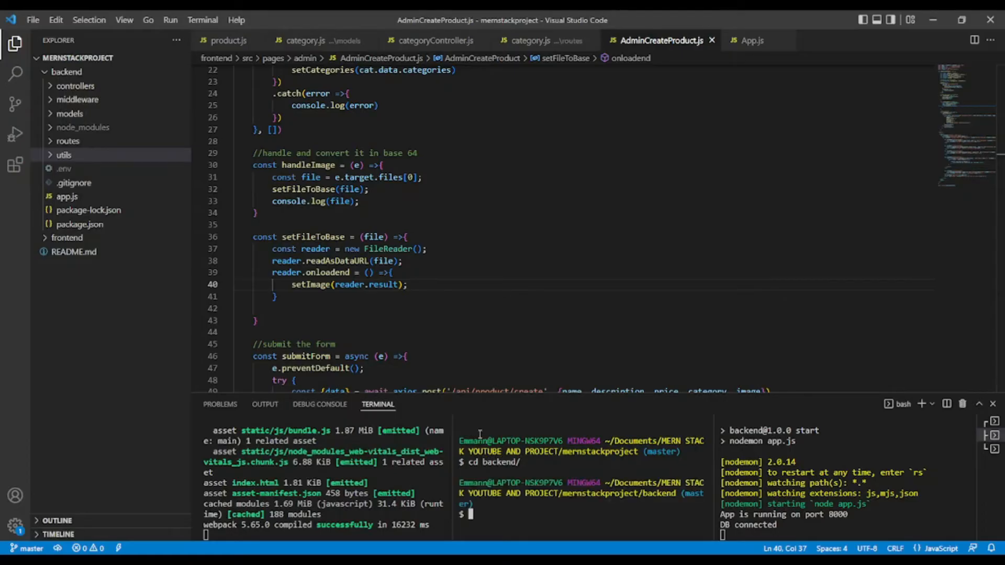
{"action": "type", "text": "npm i cloudinary"}
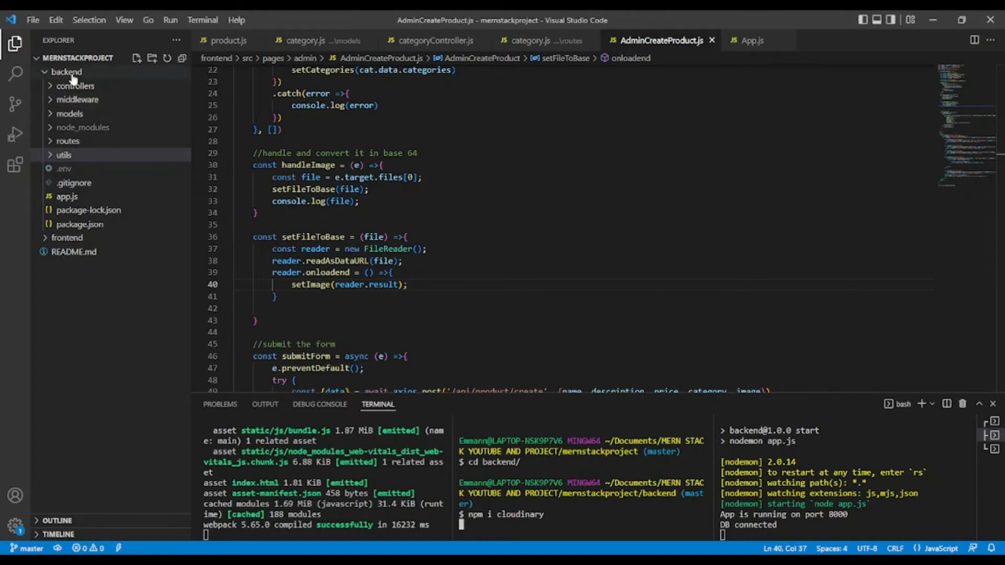
{"action": "mouse_move", "coordinate": [72, 79]}
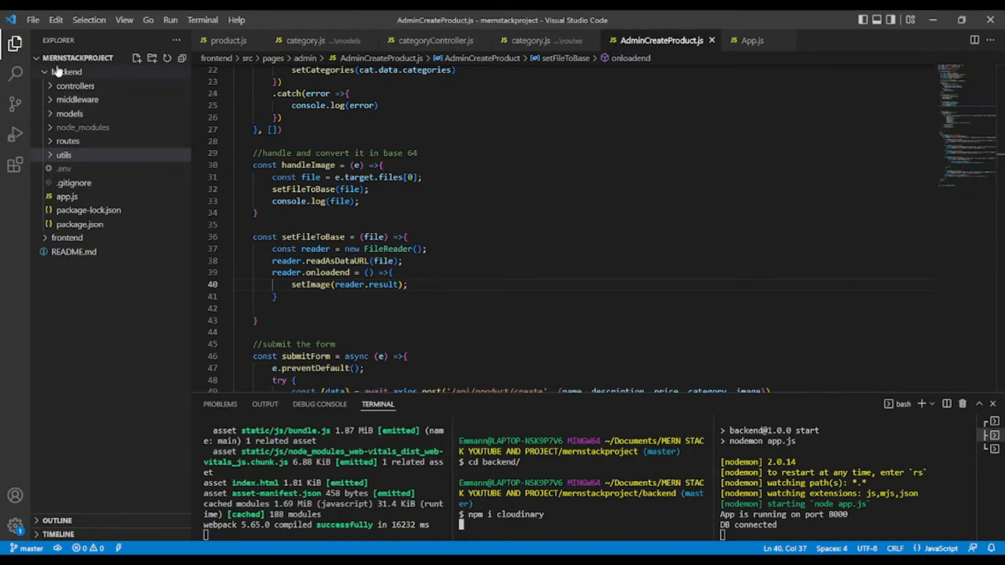
{"action": "left_click", "coordinate": [63, 155]}
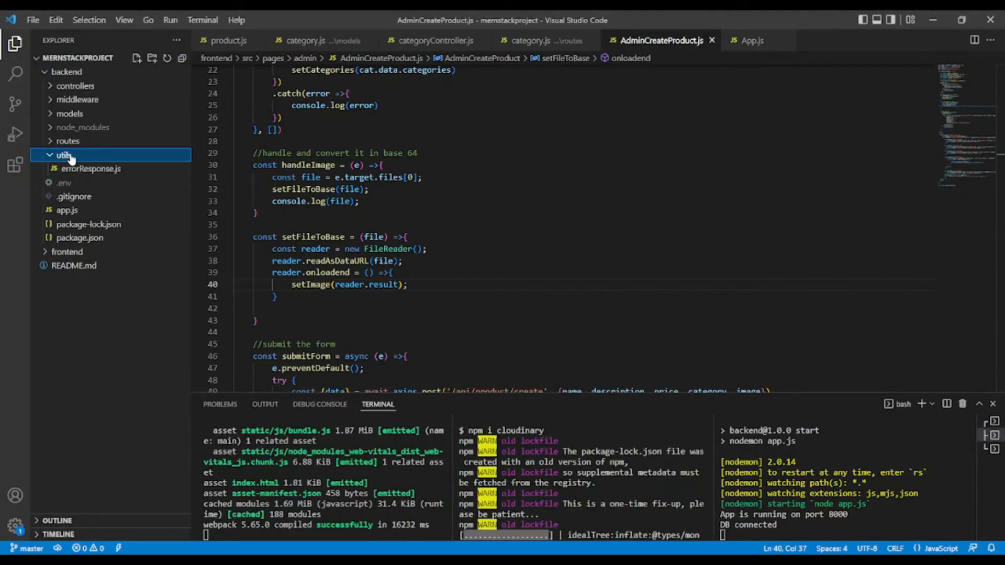
Create a new cloudinary.js file inside the backend utils folder
{"action": "right_click", "coordinate": [63, 155]}
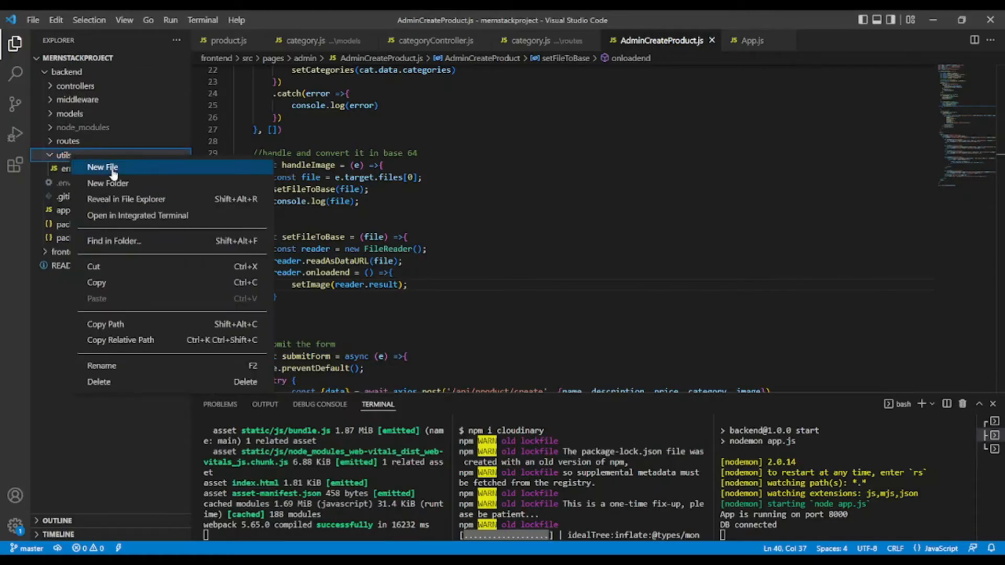
{"action": "left_click", "coordinate": [102, 168]}
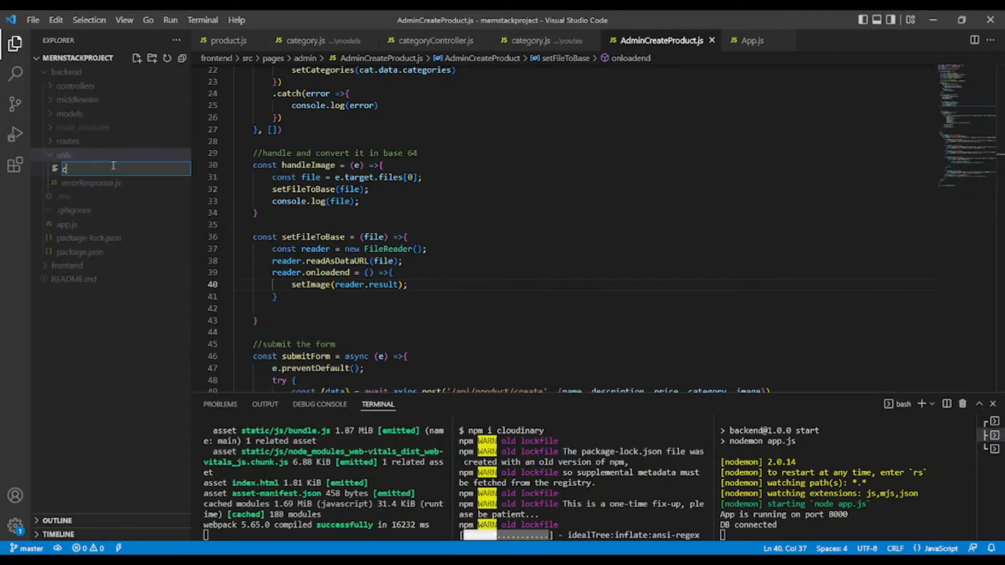
{"action": "type", "text": "loudinary.js"}
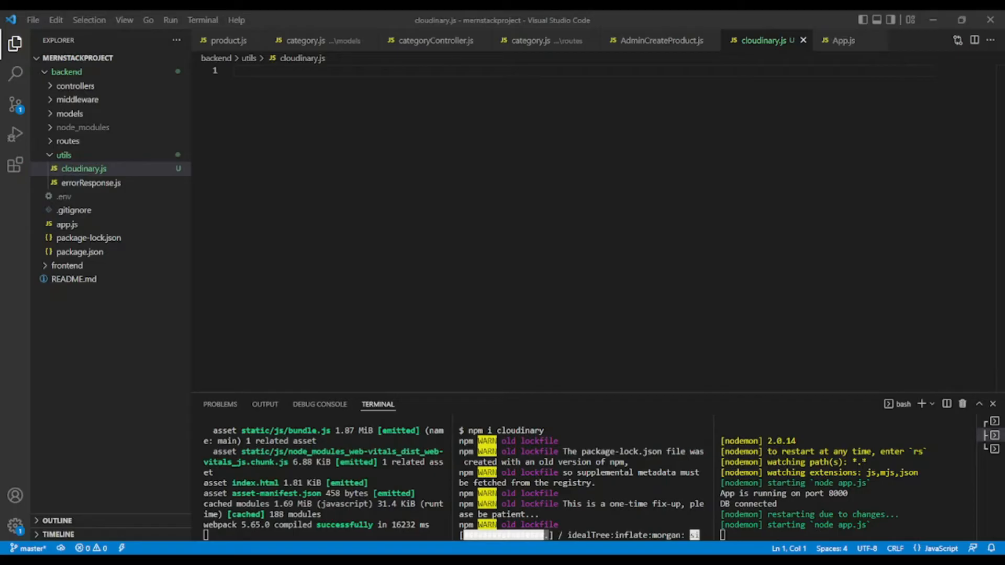
Write const cloudinary = require('cloudinary').v2; at the top of cloudinary.js
{"action": "type", "text": "const"}
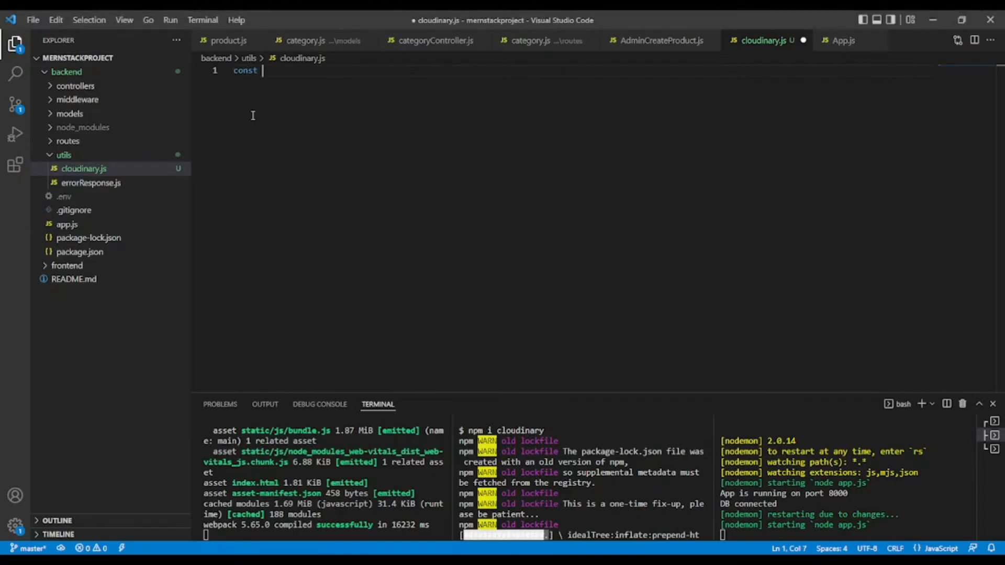
{"action": "type", "text": "cloudina"}
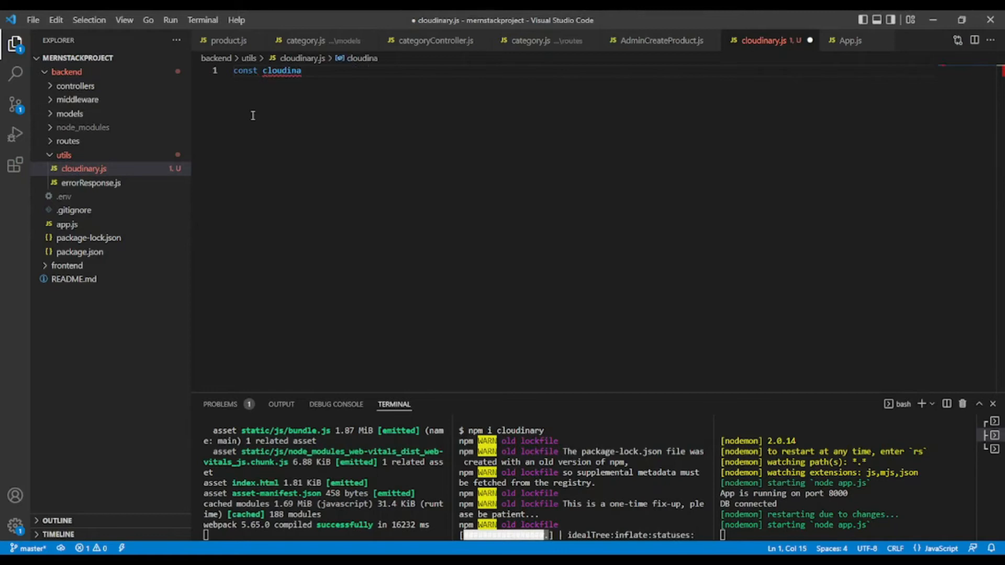
{"action": "type", "text": "ry ="}
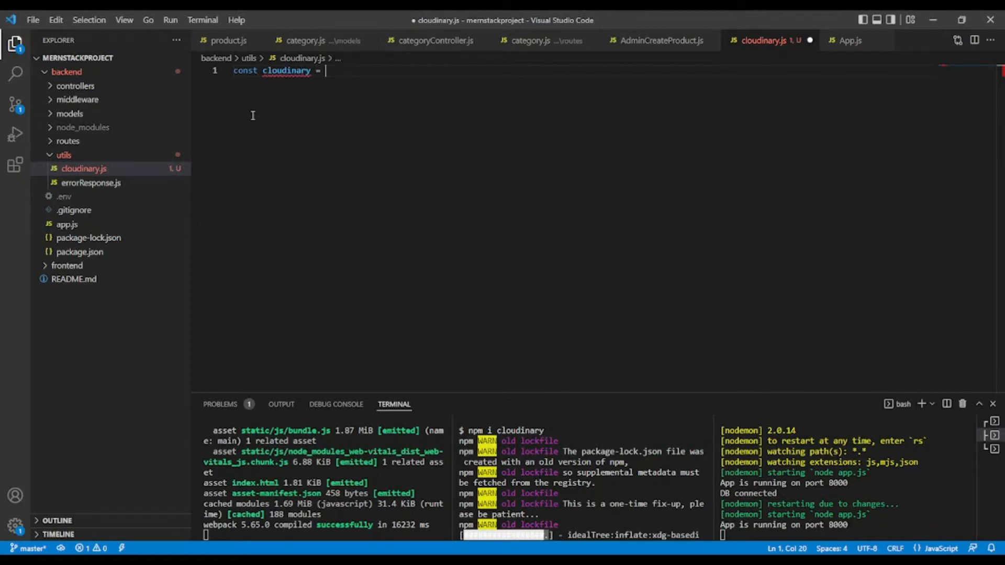
{"action": "type", "text": "require("}
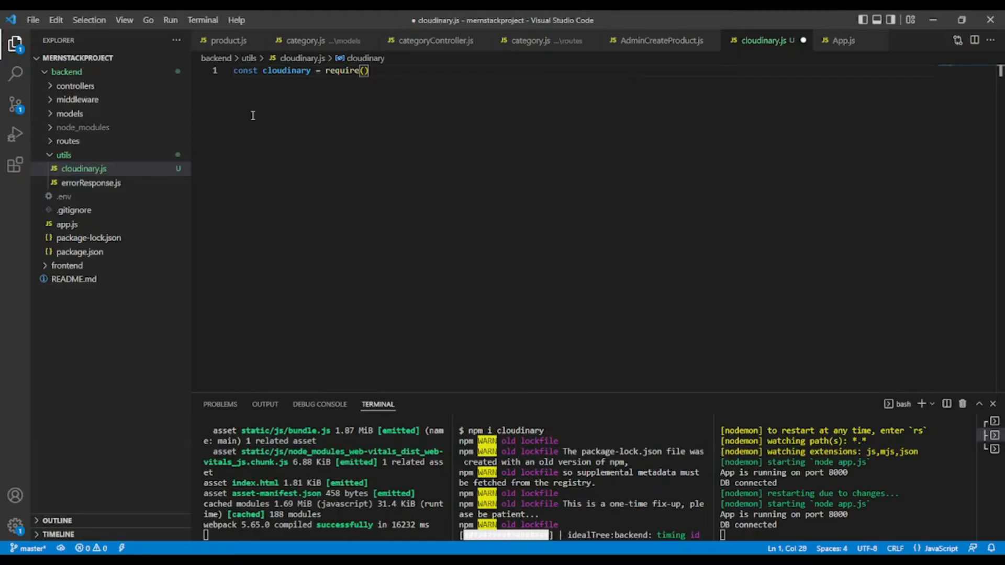
{"action": "type", "text": "'cloudinary'"}
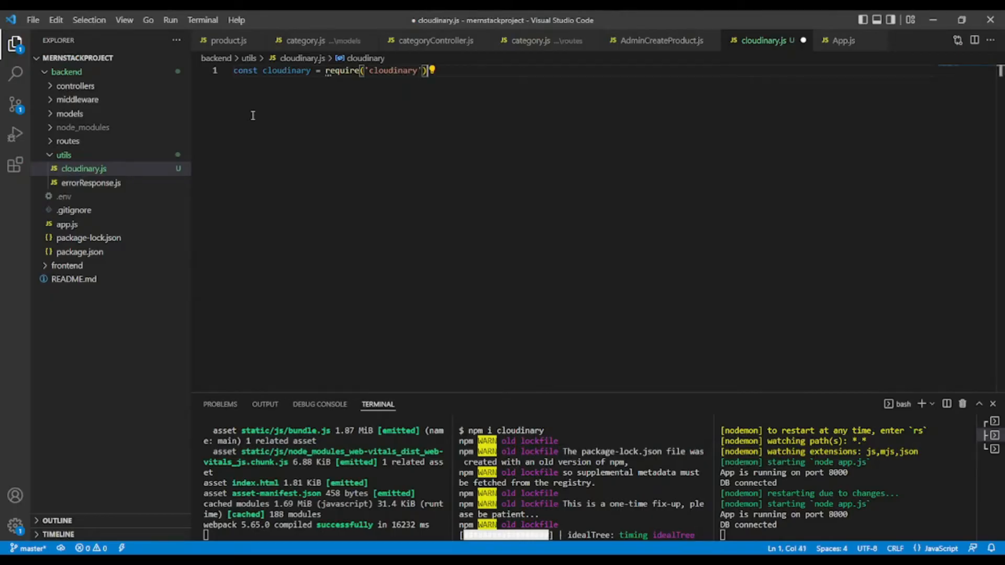
{"action": "type", "text": ".v2"}
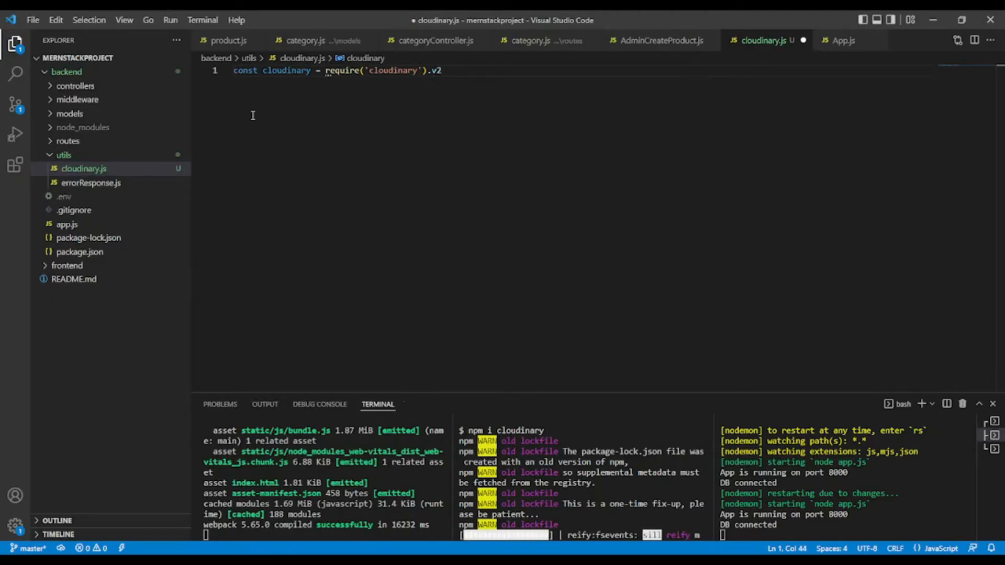
{"action": "type", "text": ";"}
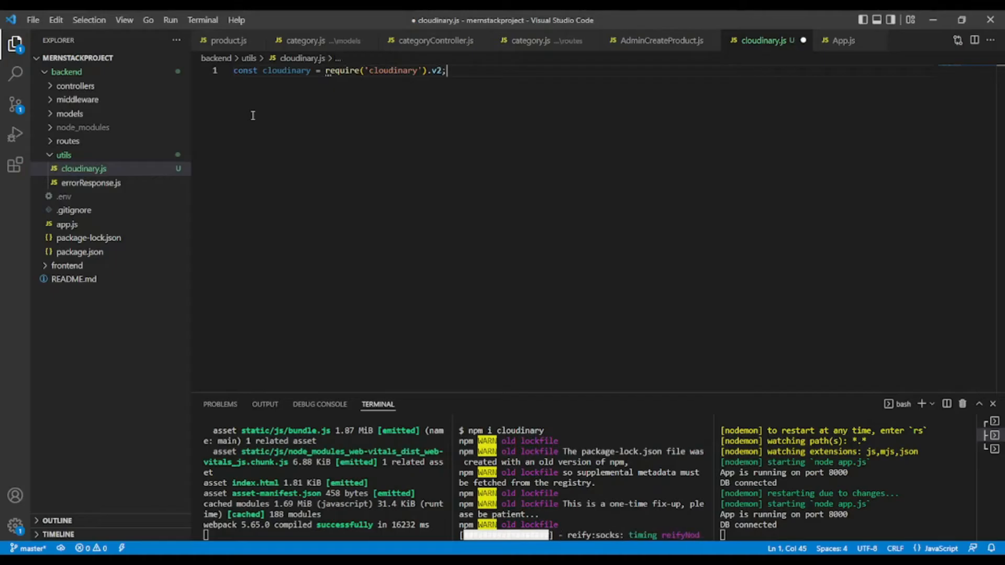
{"action": "key", "text": "Enter"}
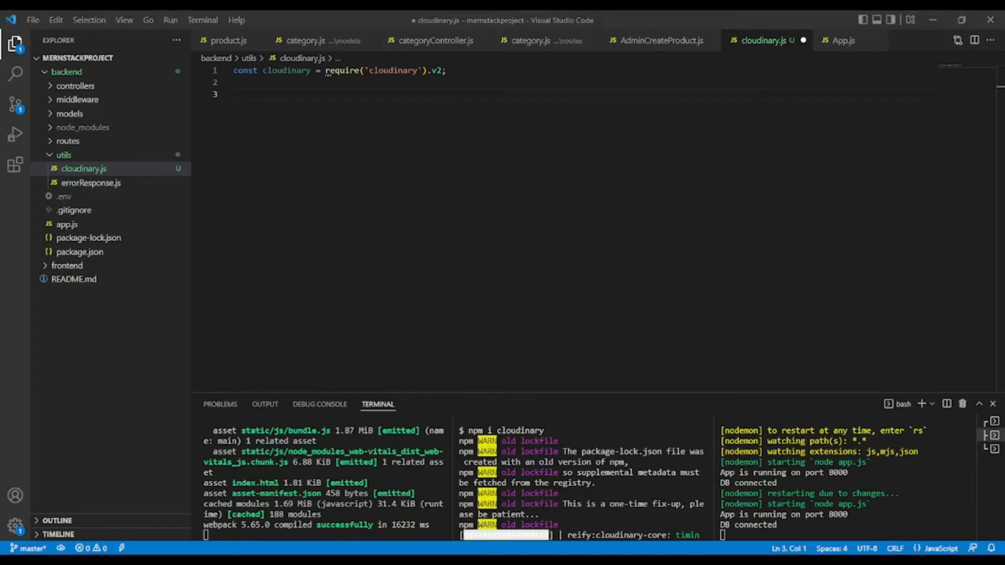
Add cloudinary.config with process.env CLOUD_NAME, CLOUD_KEY, CLOUD_KEY_SECRET, export cloudinary and save
{"action": "left_click", "coordinate": [249, 98]}
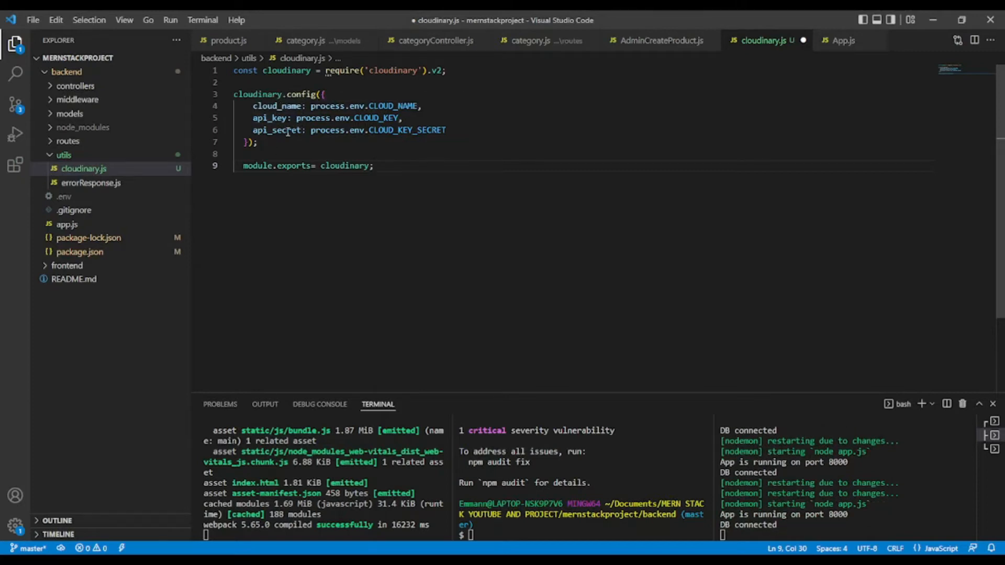
{"action": "mouse_move", "coordinate": [502, 490]}
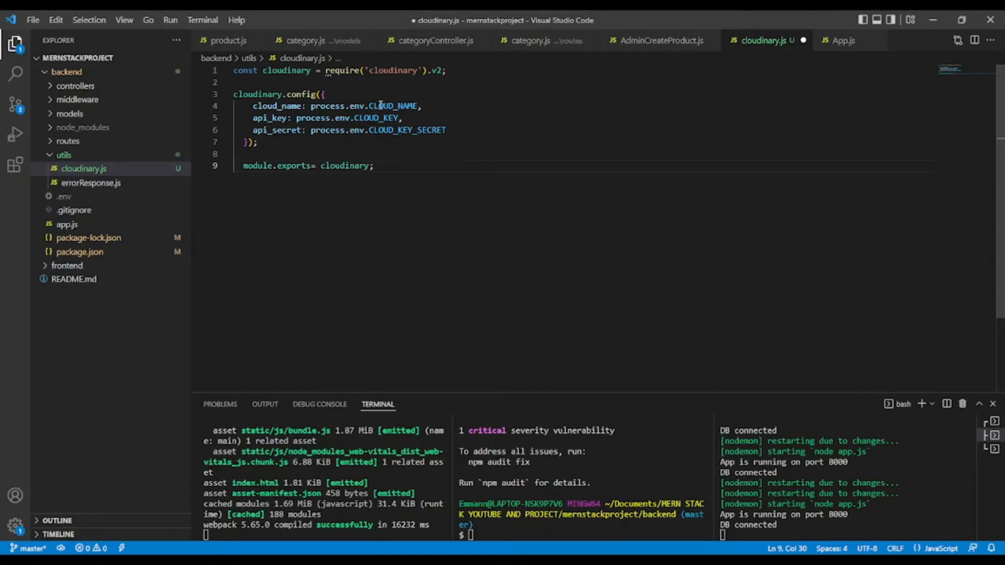
{"action": "mouse_move", "coordinate": [64, 187]}
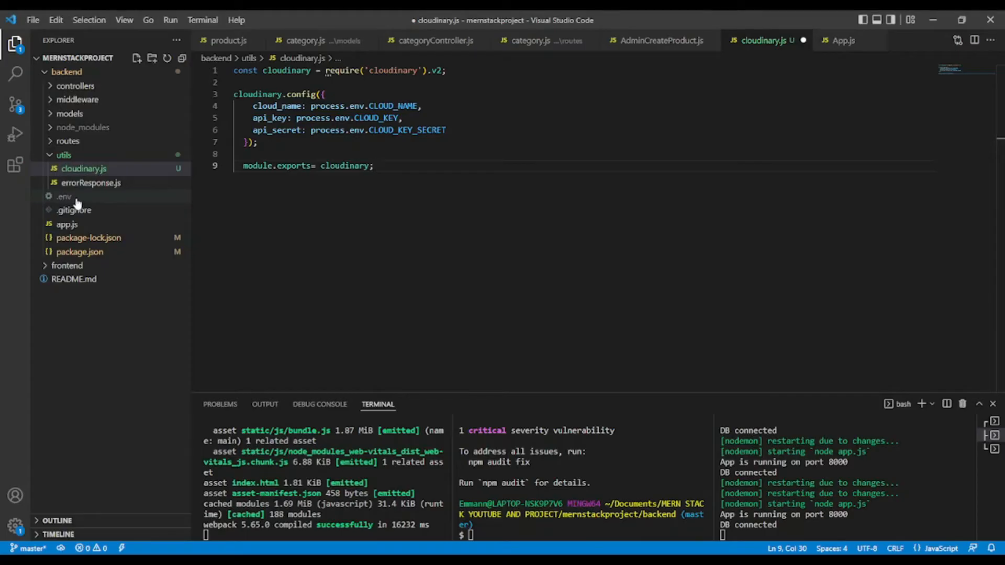
{"action": "left_click", "coordinate": [394, 106]}
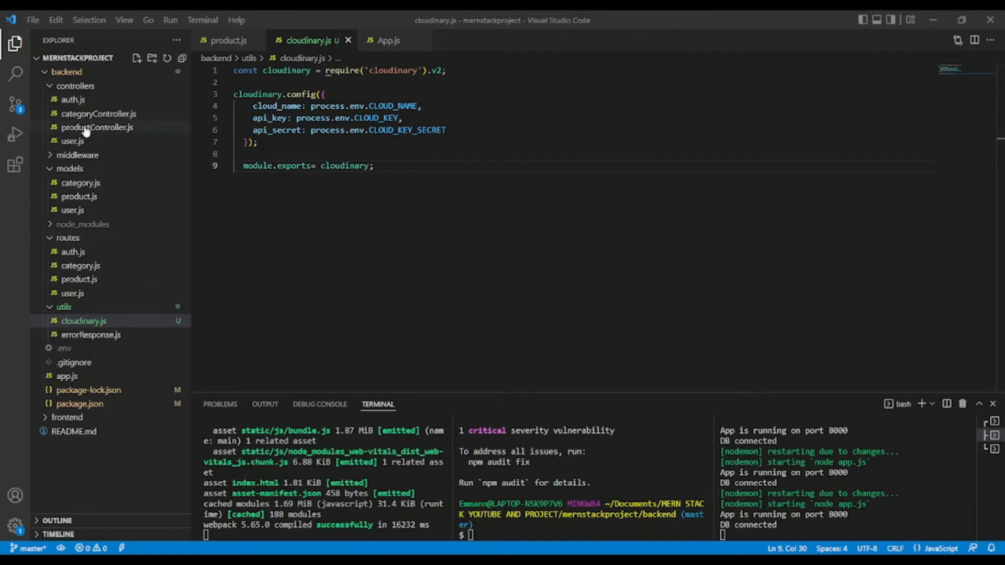
In productController.js add const cloudinary = require('../utils/cloudinary'); below the imports
{"action": "left_click", "coordinate": [97, 126]}
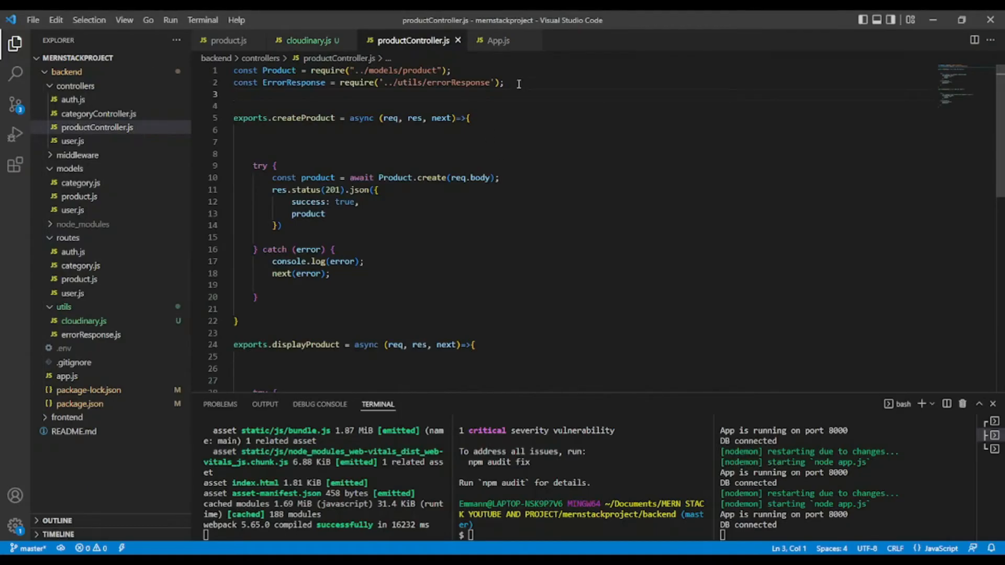
{"action": "type", "text": "const c"}
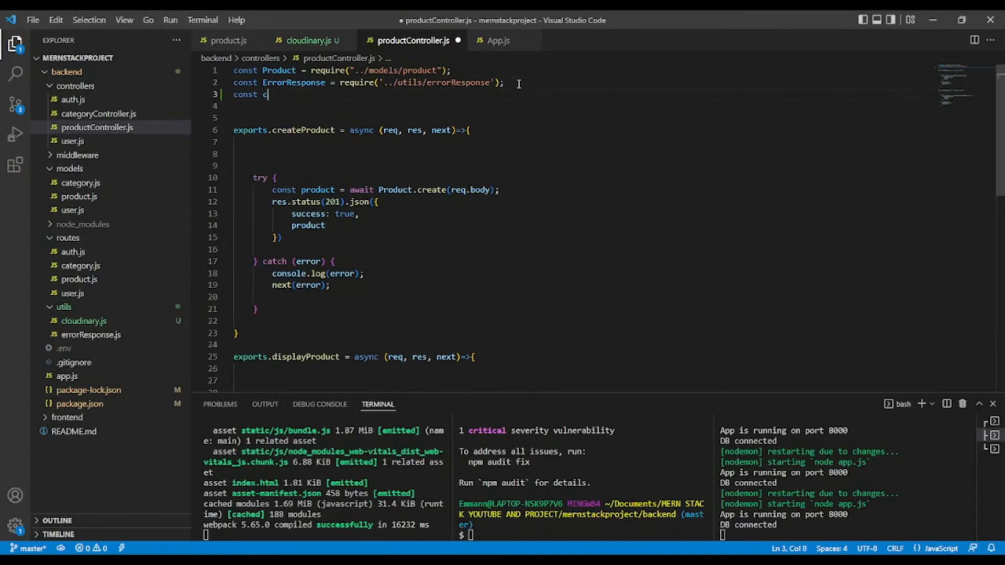
{"action": "type", "text": "loudinary = reu"}
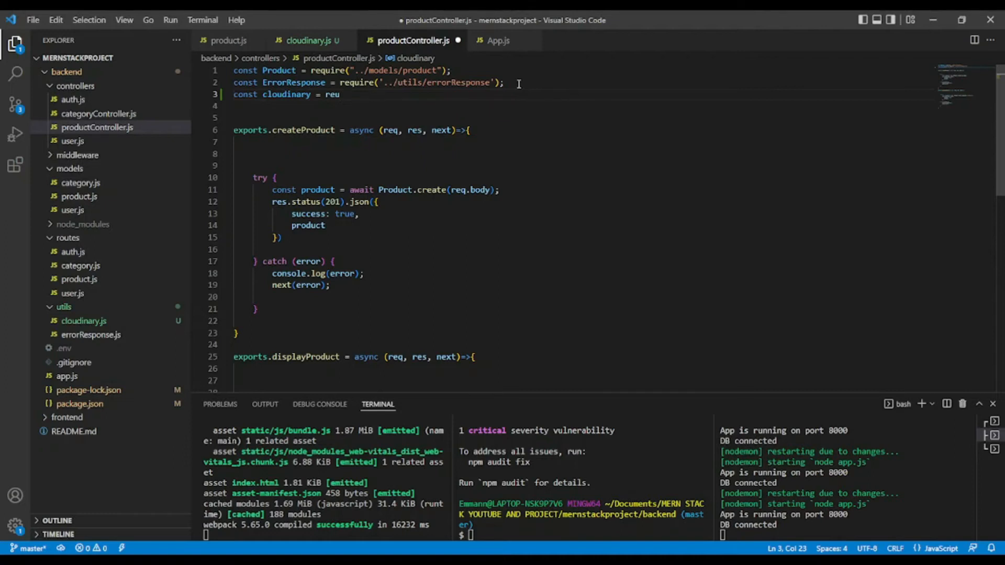
{"action": "type", "text": "ire("}
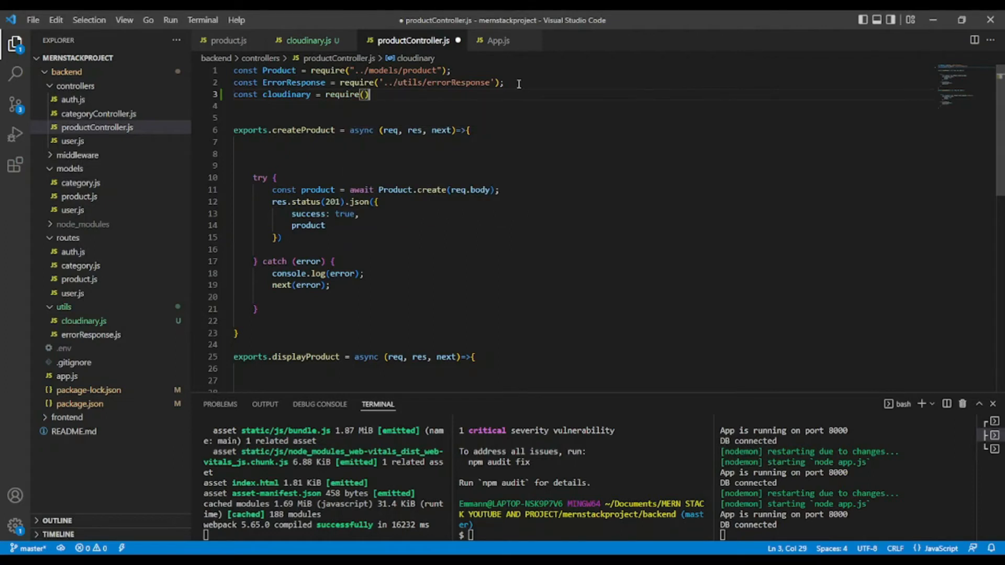
{"action": "type", "text": ";"}
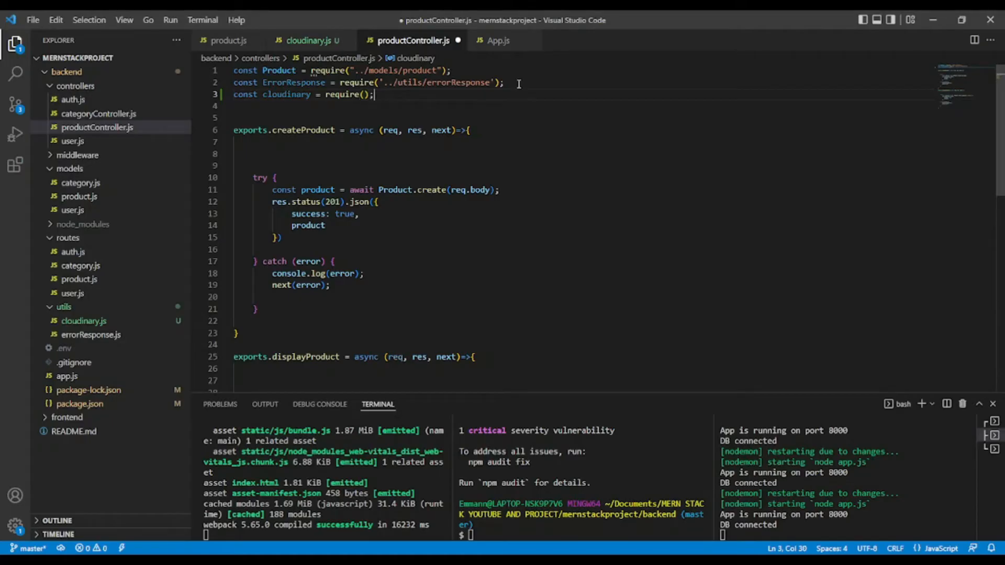
{"action": "type", "text": "'..'"}
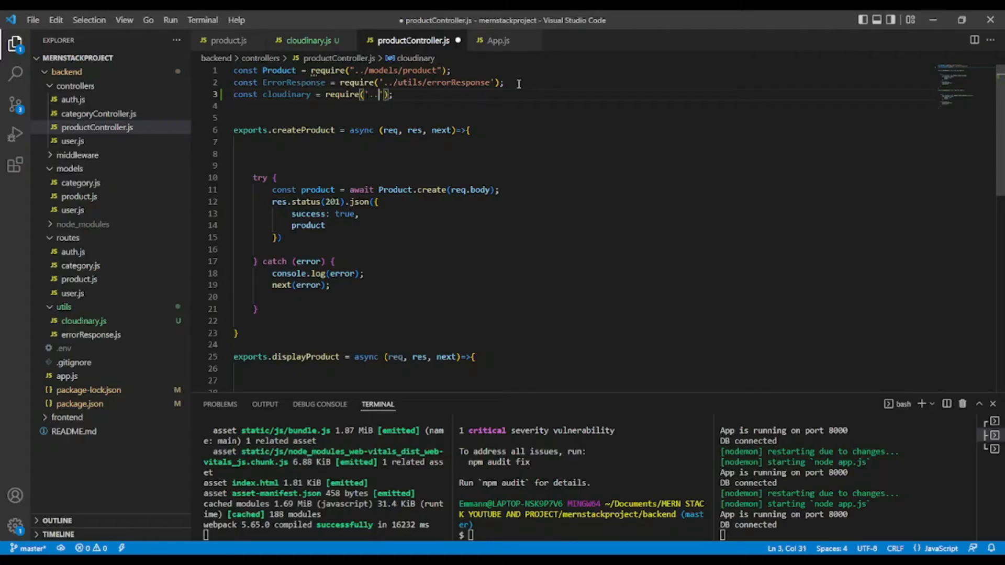
{"action": "type", "text": "utils"}
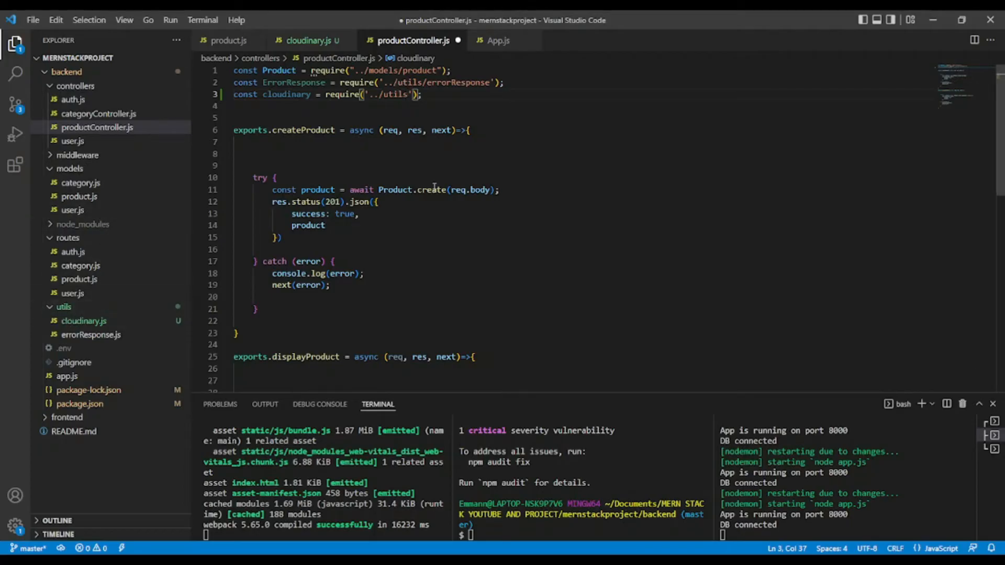
{"action": "type", "text": "/cloudinary"}
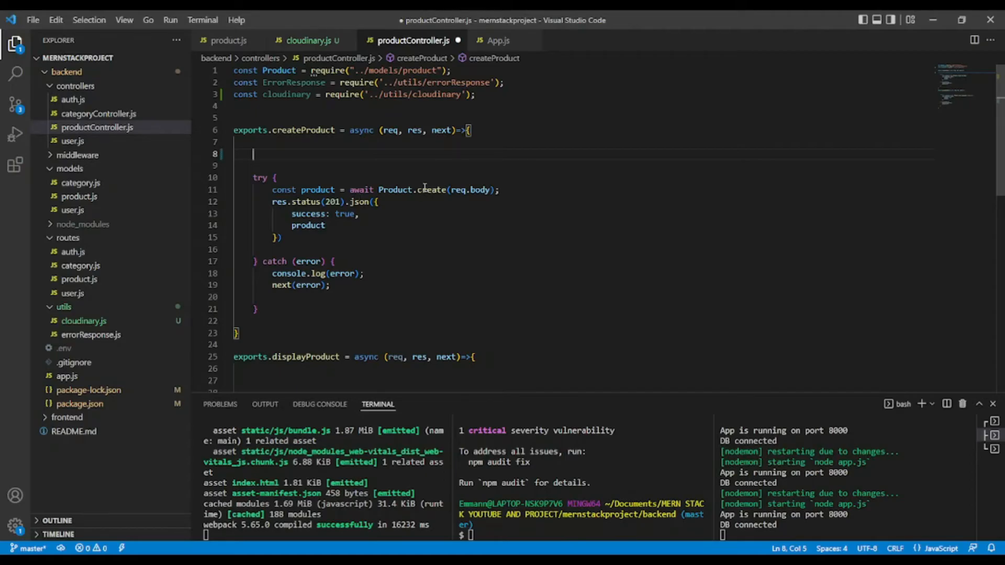
{"action": "mouse_move", "coordinate": [435, 189]}
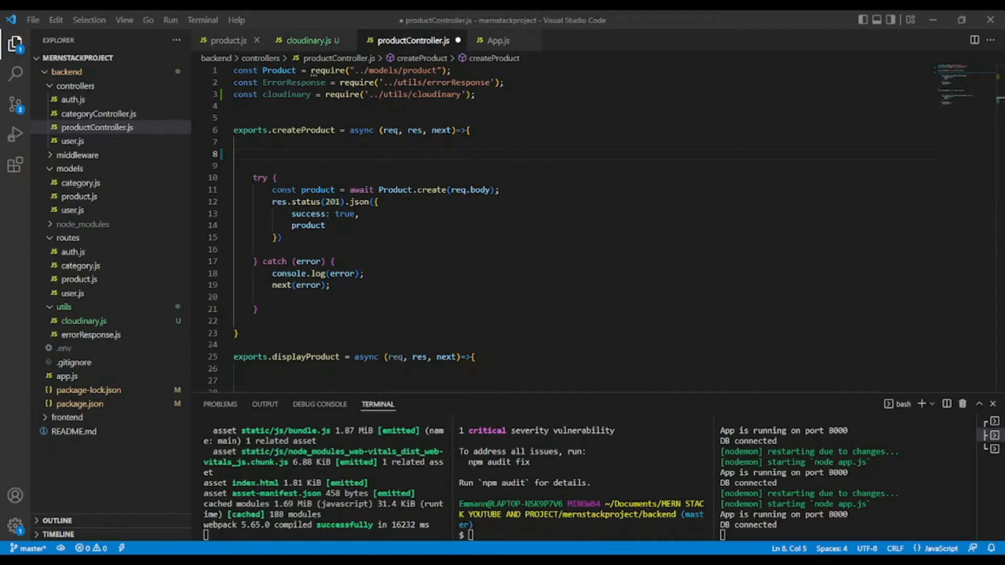
{"action": "left_click", "coordinate": [229, 40]}
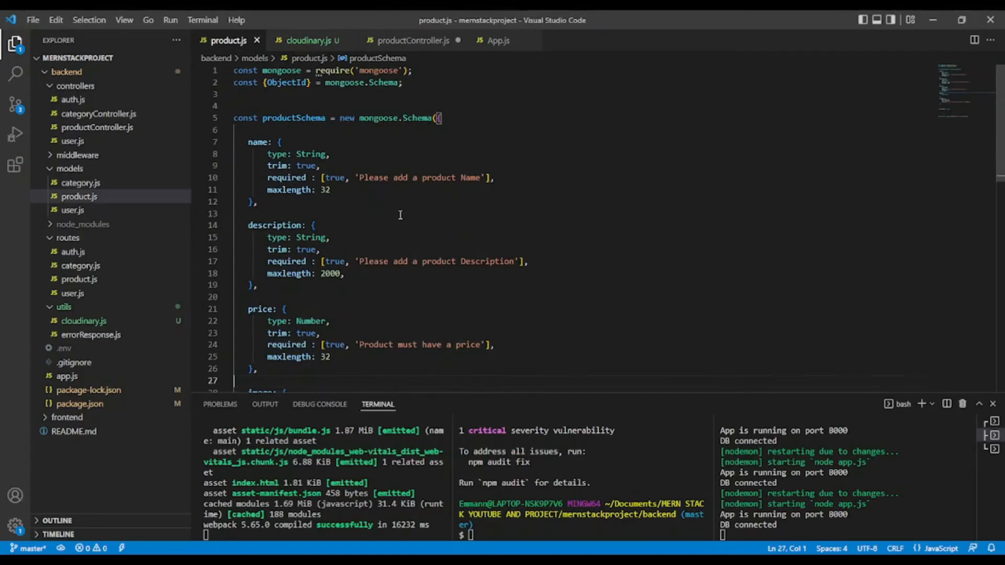
{"action": "scroll", "scroll_direction": "down", "scroll_amount": 3}
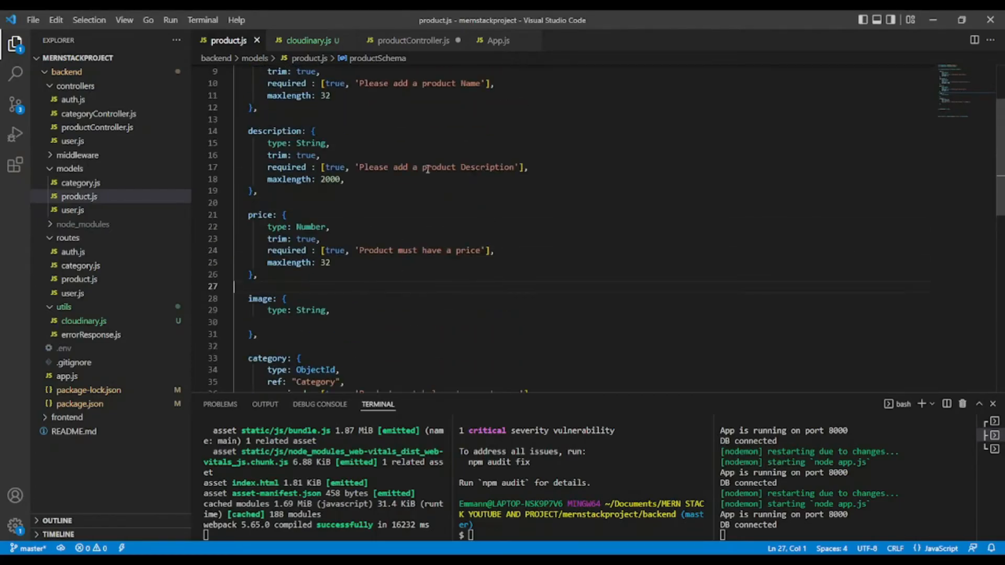
{"action": "left_click", "coordinate": [412, 40]}
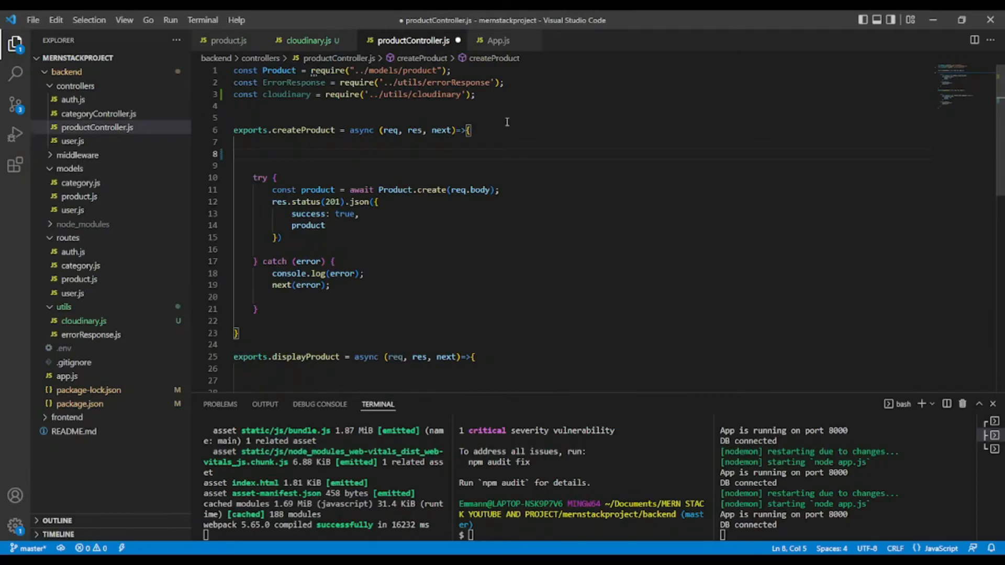
Destructure name, description, price, image, category from req.body in createProduct, then move into the try block
{"action": "type", "text": "const {"}
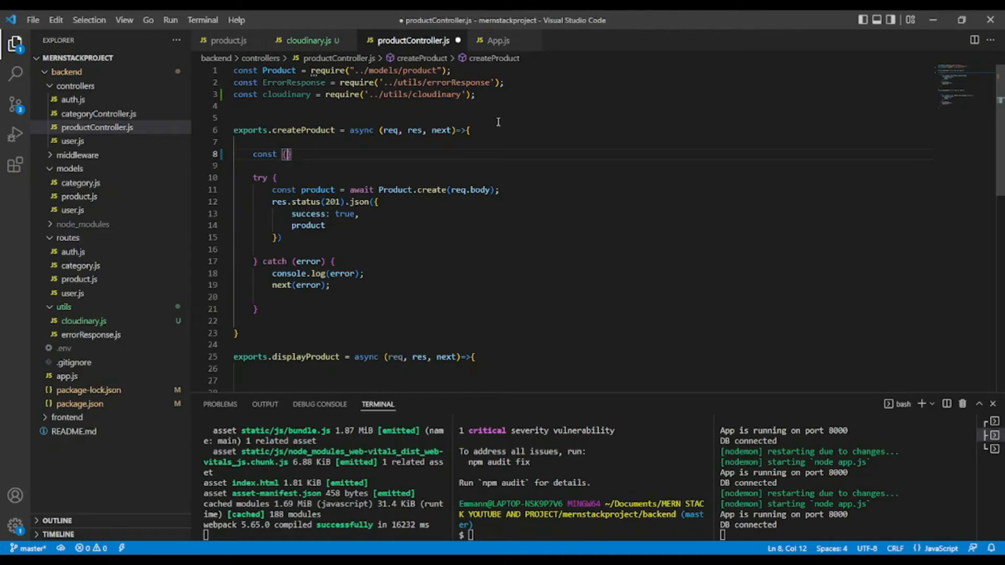
{"action": "type", "text": "name, description, price, image, category"}
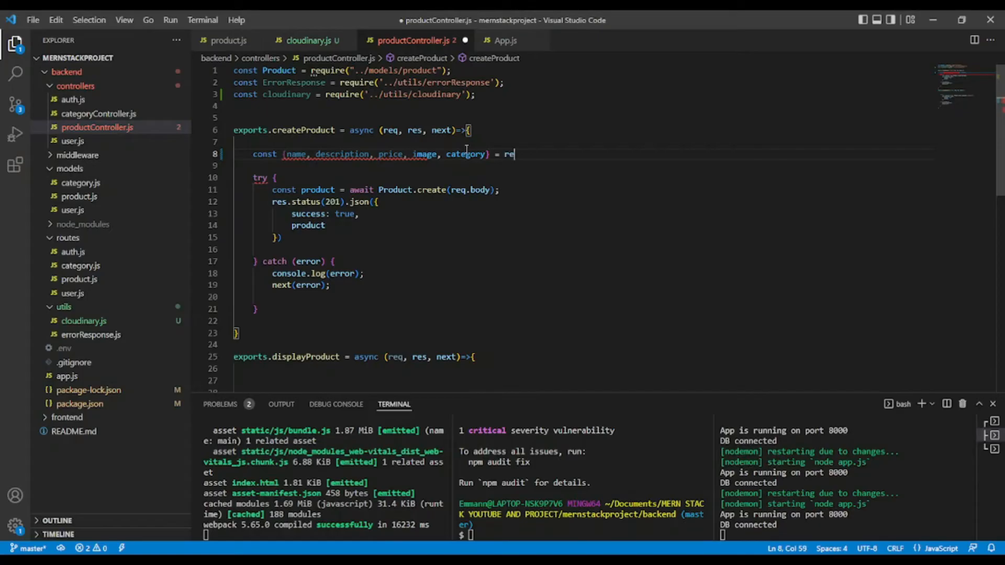
{"action": "type", "text": "q.body;"}
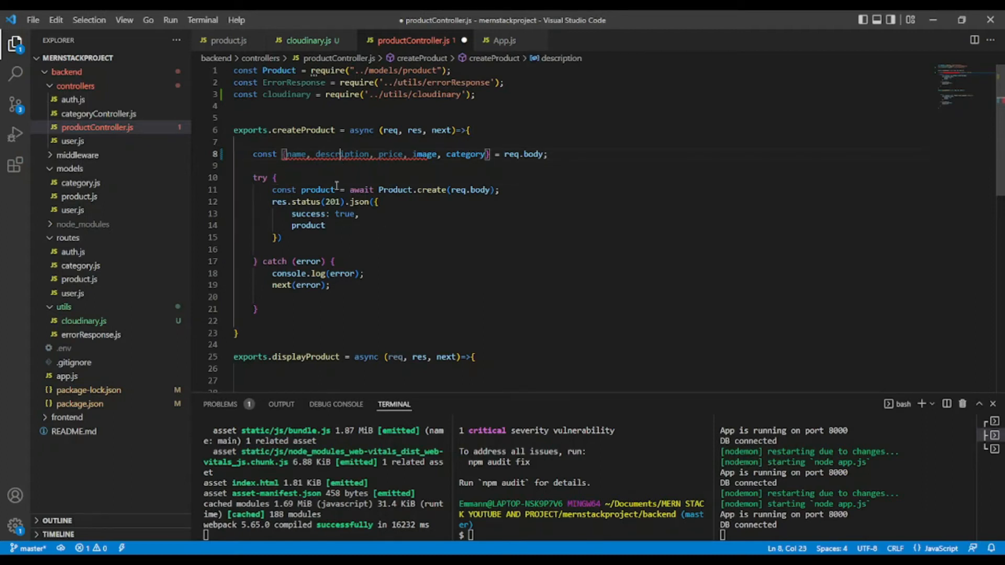
{"action": "double_click", "coordinate": [342, 154]}
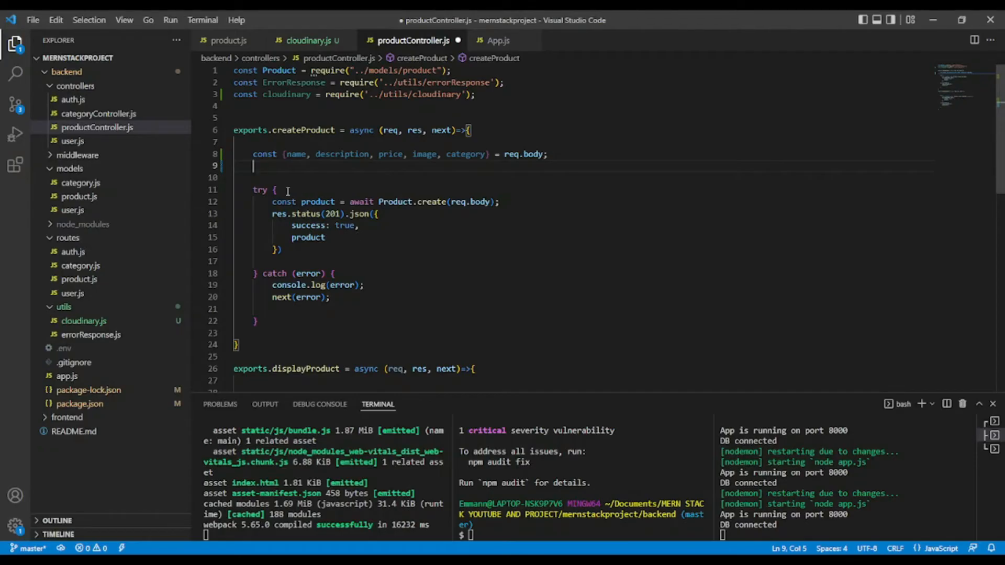
{"action": "left_click", "coordinate": [276, 190]}
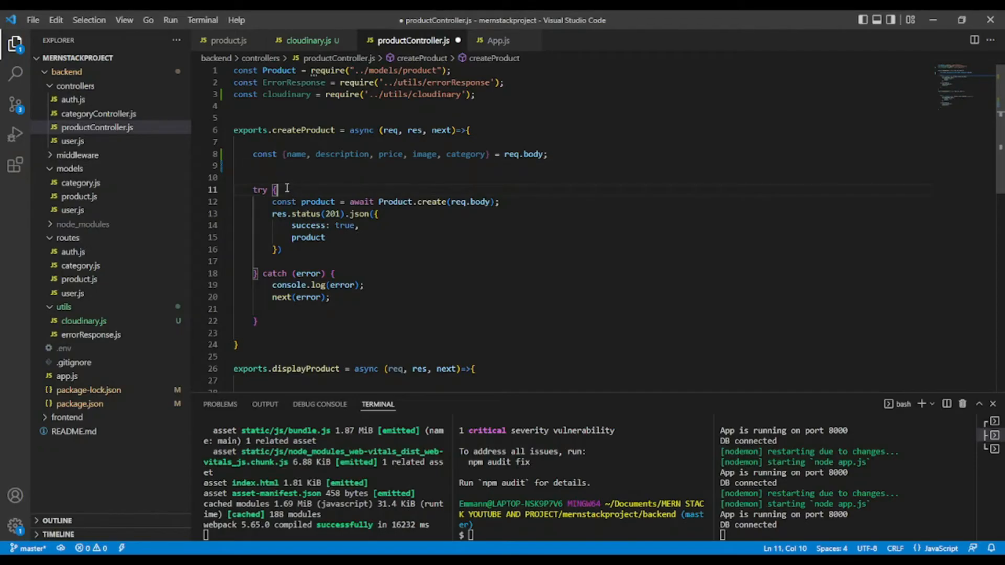
Write const result = await cloudinary.uploader.upload(image, ...) inside the try block
{"action": "type", "text": "const result = a"}
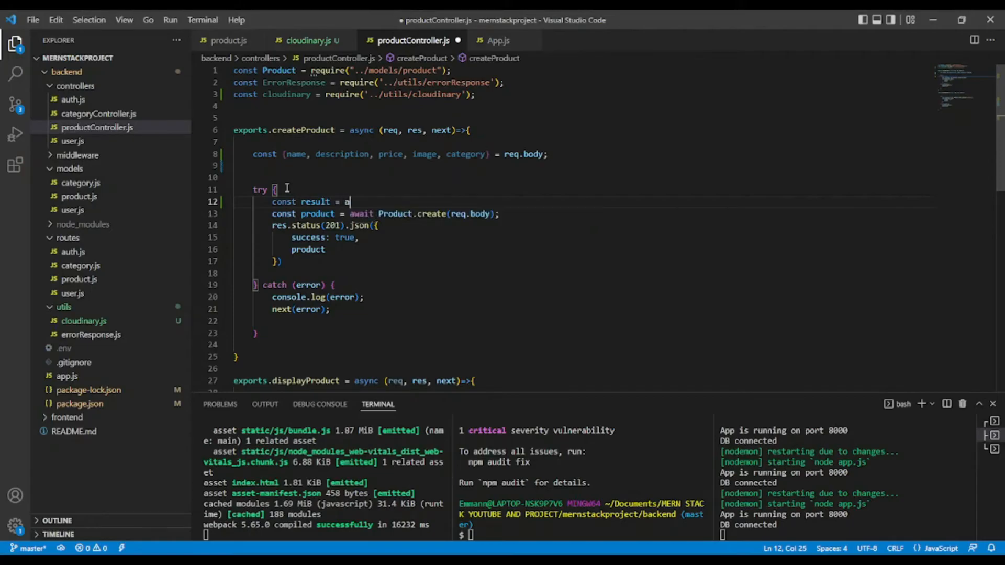
{"action": "type", "text": "wait"}
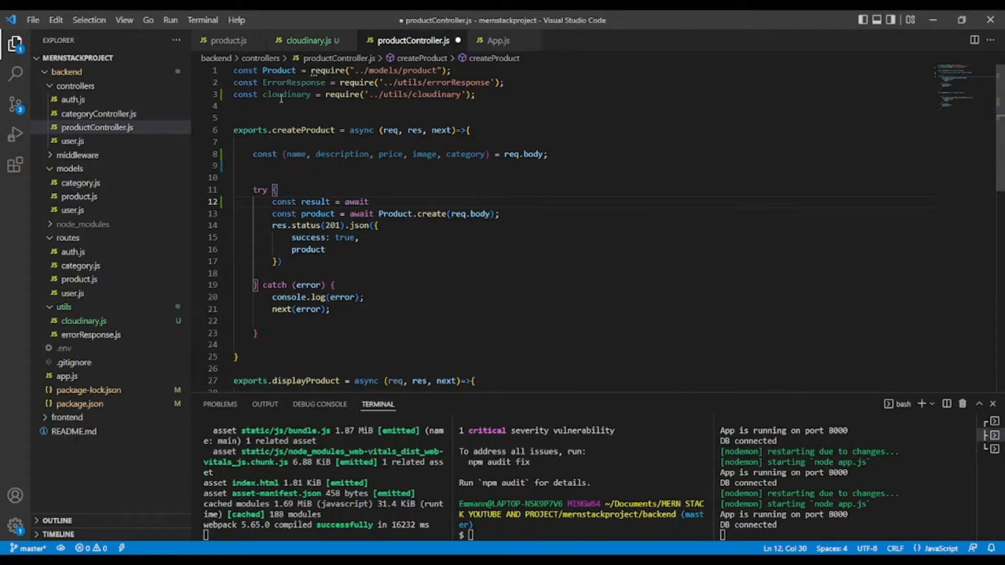
{"action": "double_click", "coordinate": [285, 94]}
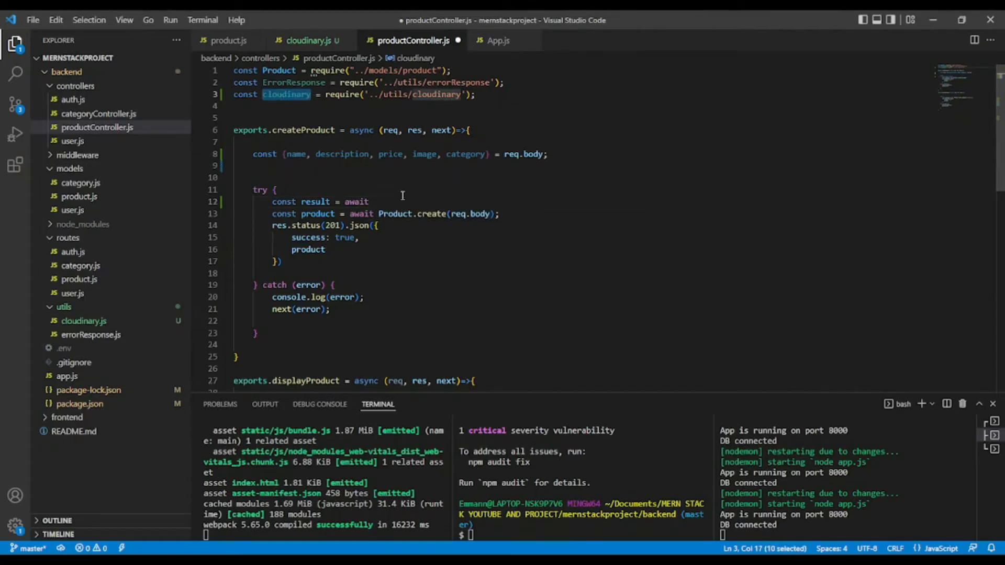
{"action": "type", "text": "cloudinary"}
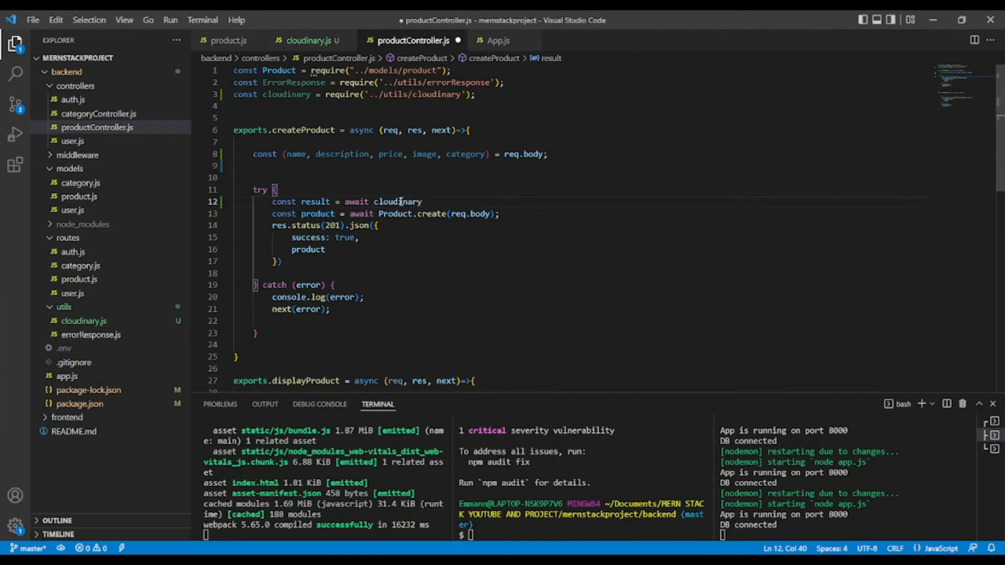
{"action": "type", "text": ".uploader"}
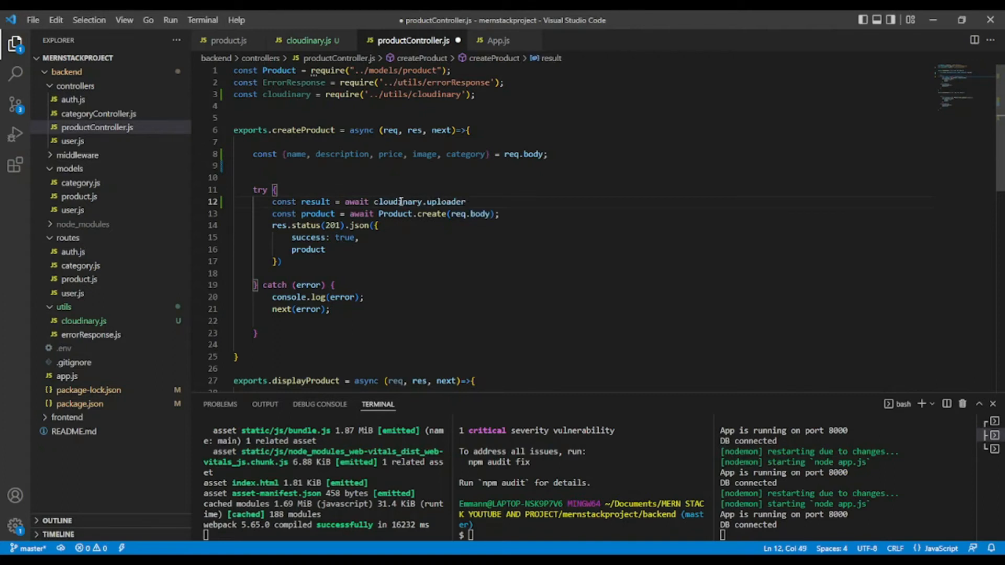
{"action": "type", "text": ".u"}
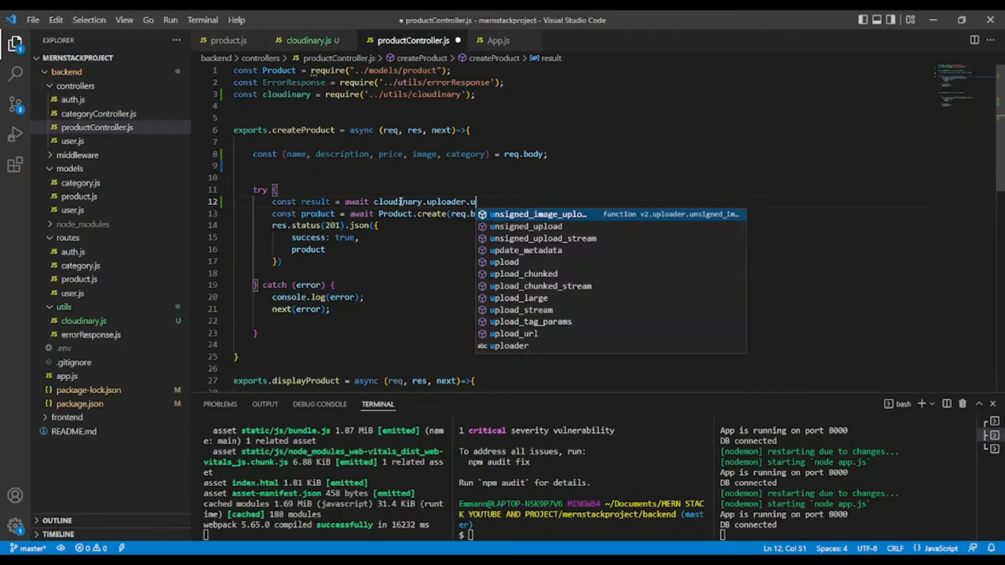
{"action": "type", "text": "pload("}
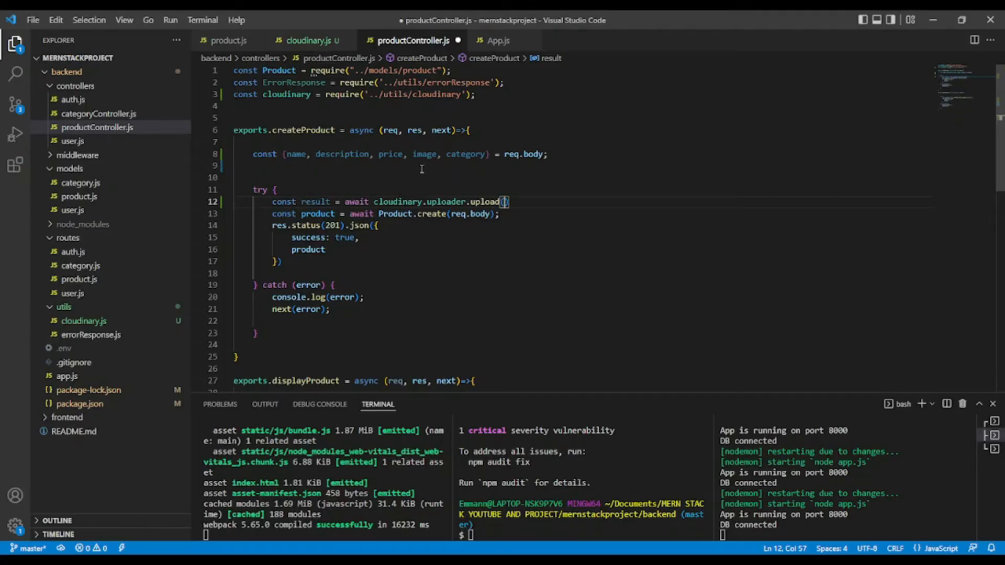
{"action": "type", "text": "i"}
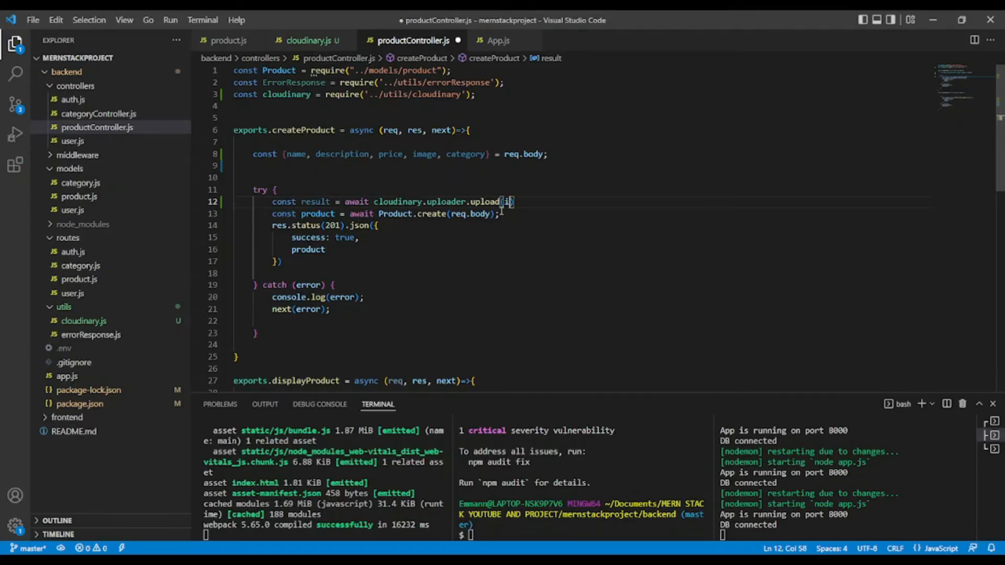
{"action": "type", "text": "mage"}
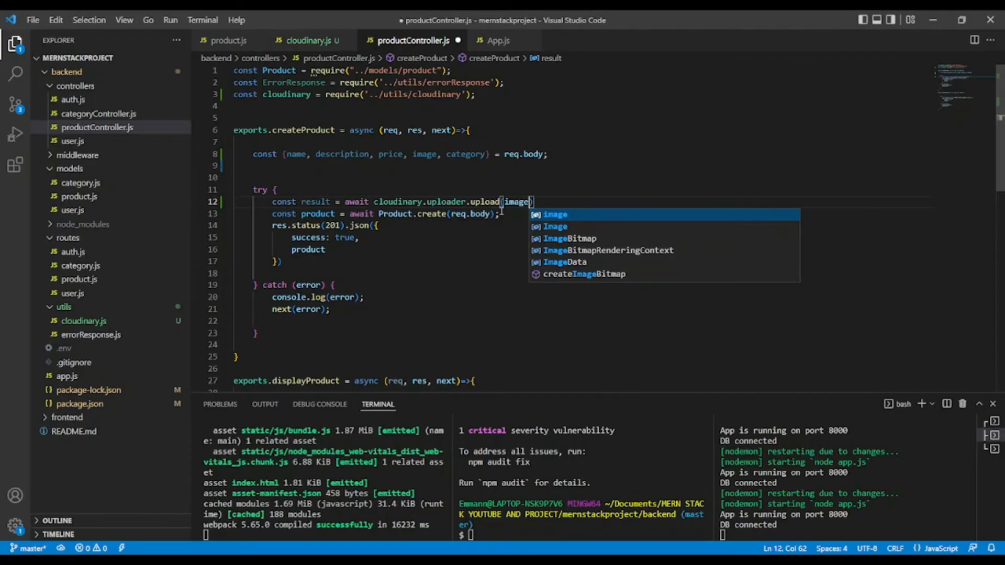
{"action": "type", "text": ","}
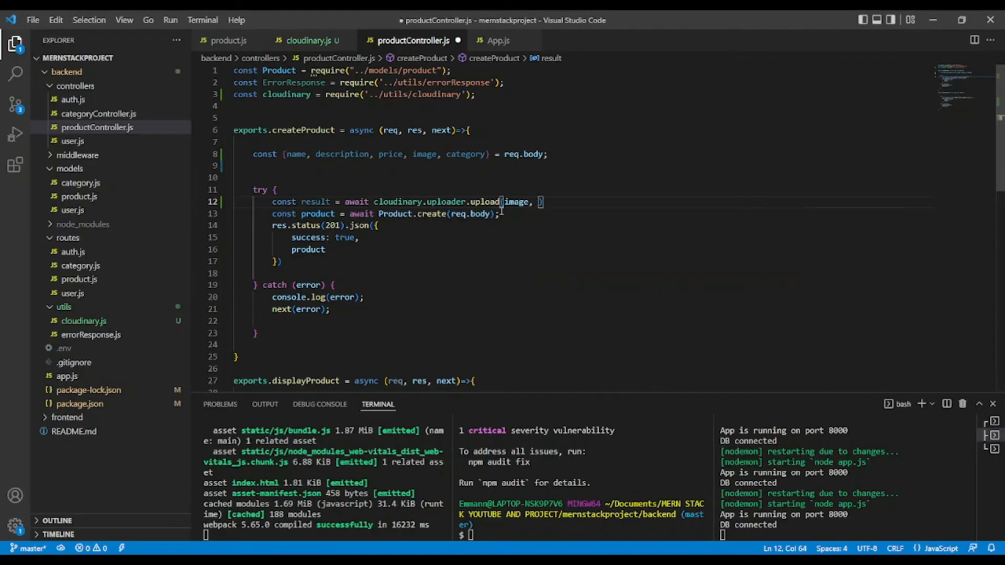
Pass upload options folder products, width 300 and crop "scale"
{"action": "type", "text": "{"}
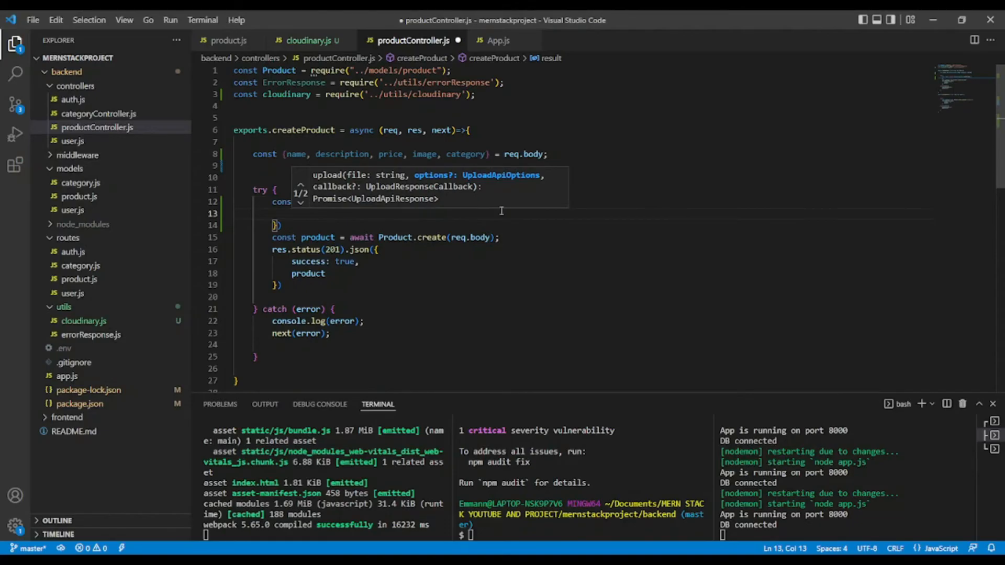
{"action": "type", "text": "folder"}
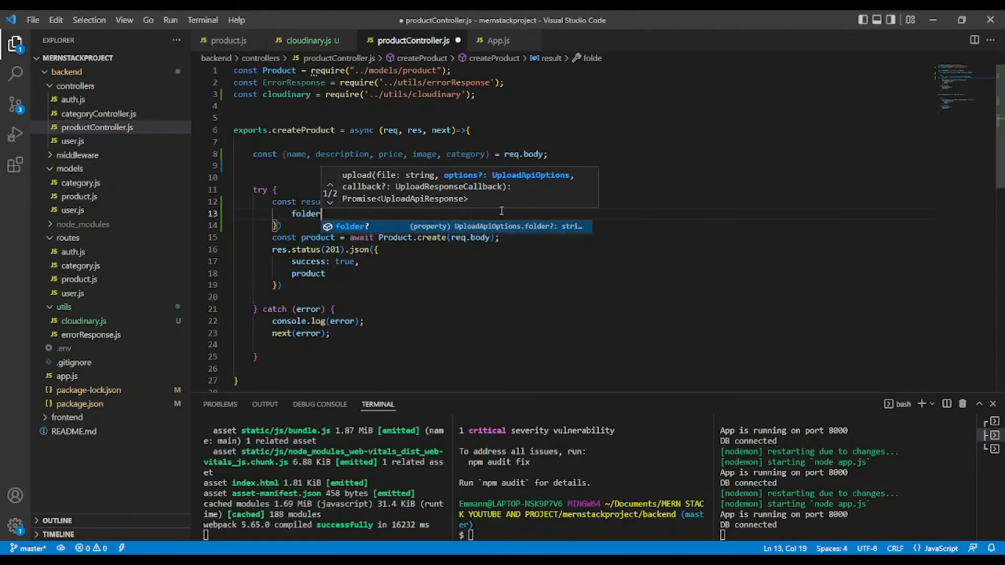
{"action": "type", "text": ":"}
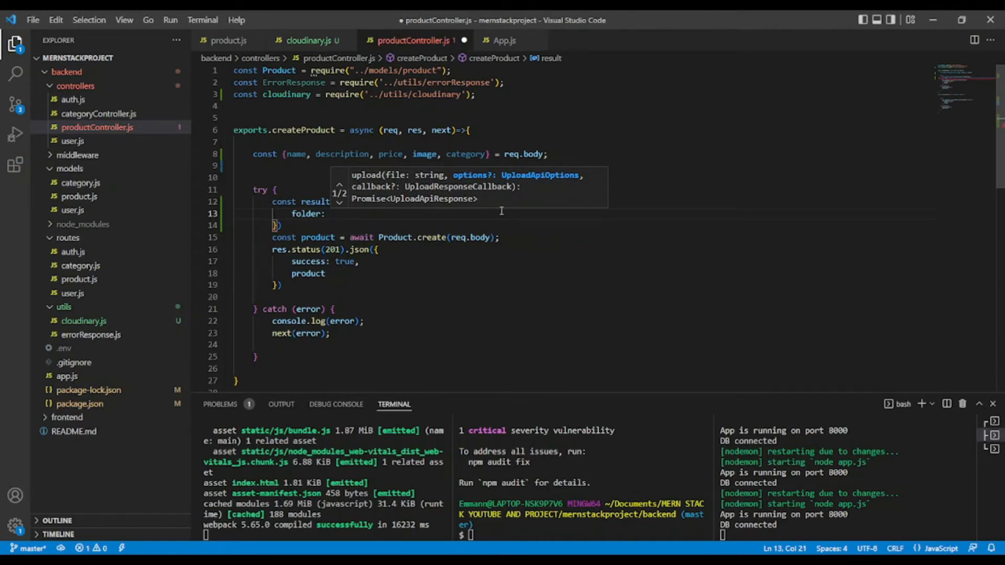
{"action": "type", "text": "produ"}
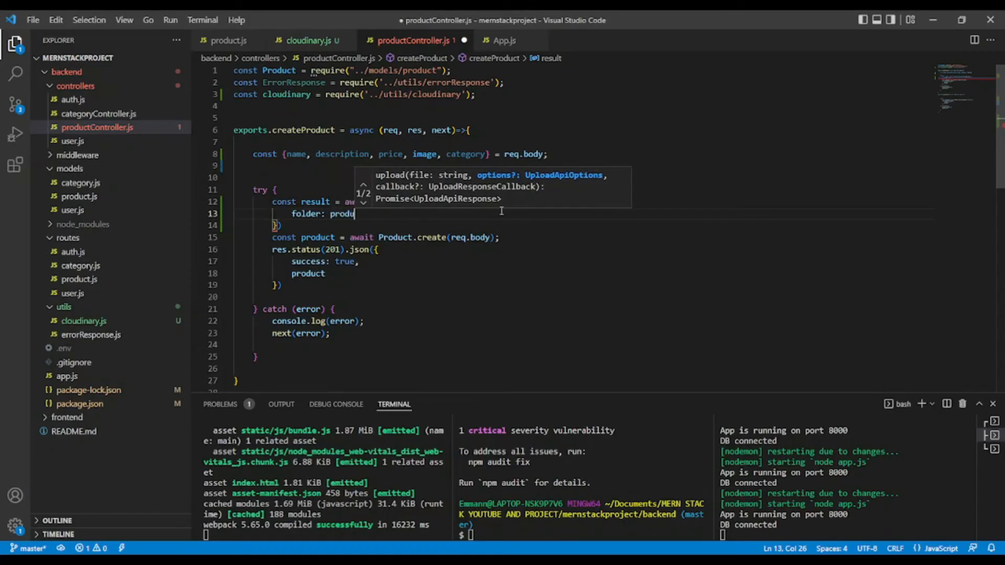
{"action": "type", "text": "cts"}
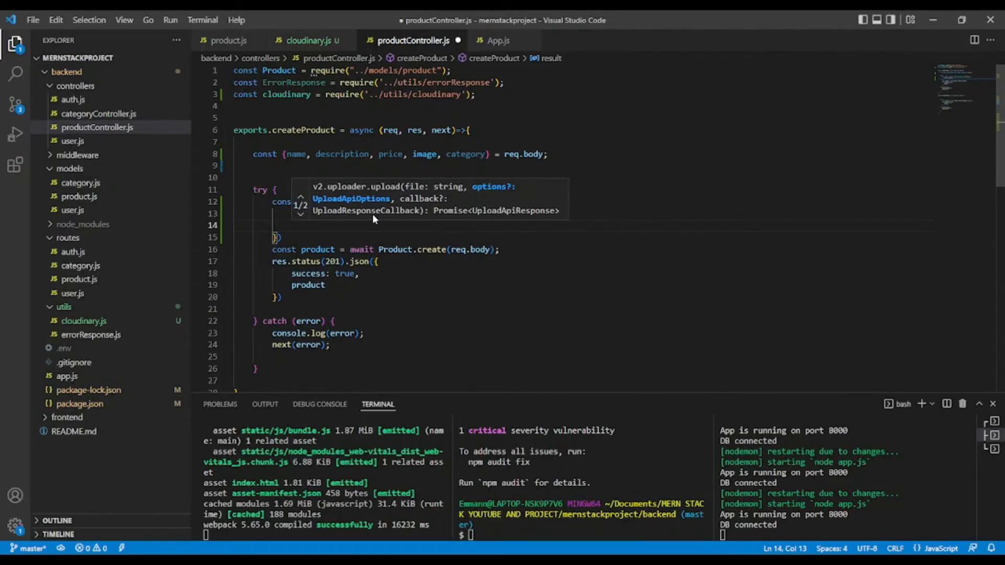
{"action": "type", "text": "widh"}
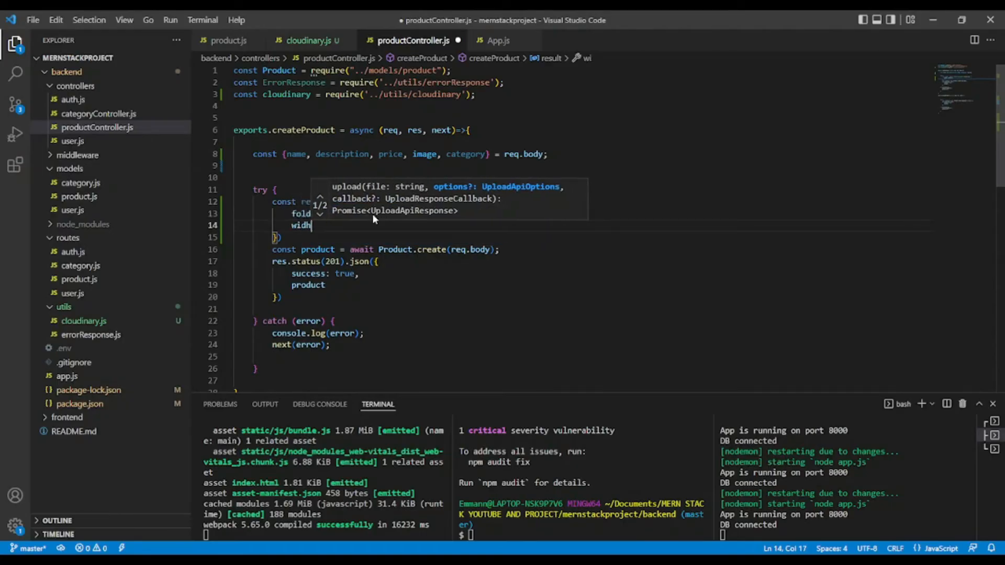
{"action": "type", "text": "th:"}
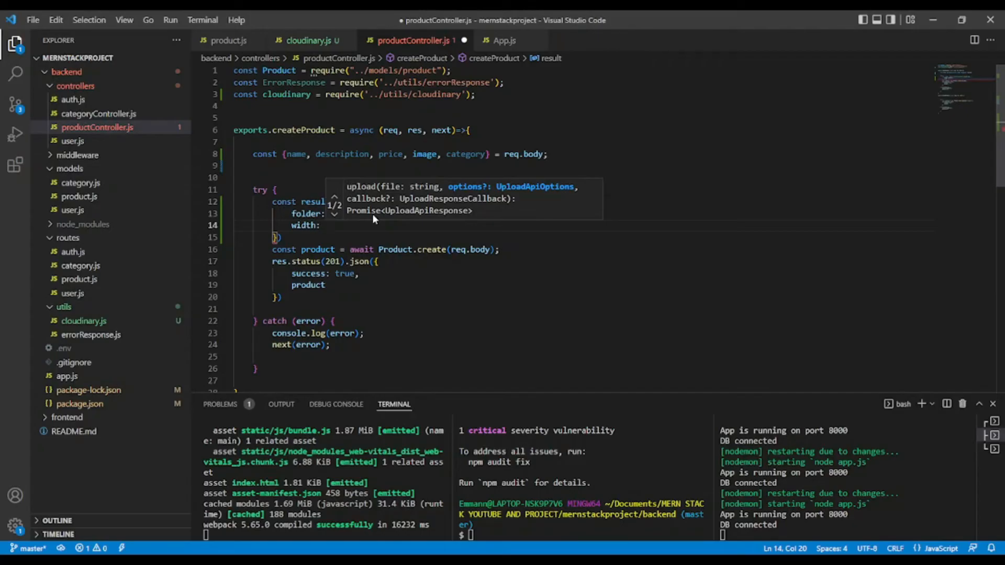
{"action": "type", "text": "300"}
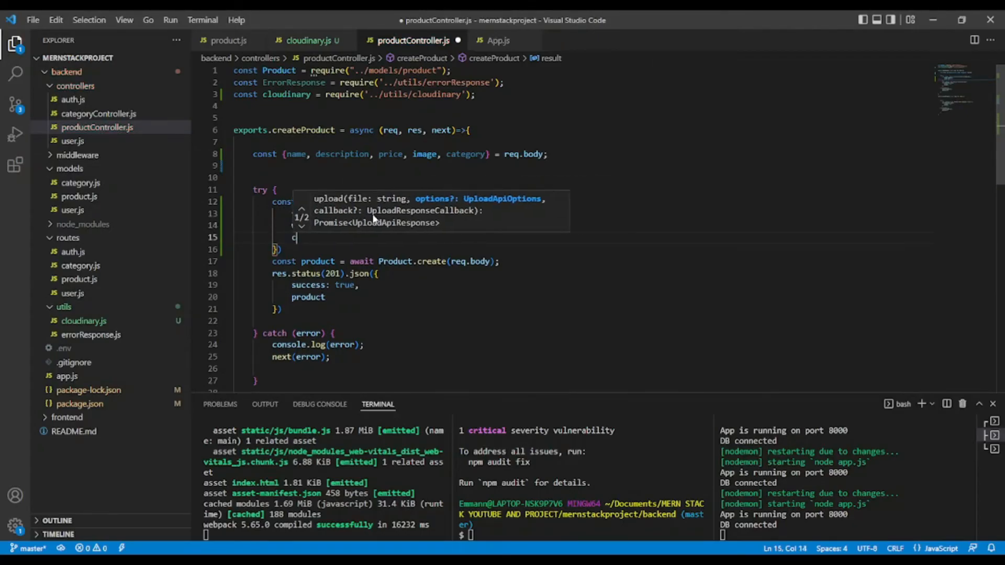
{"action": "type", "text": "crop:"}
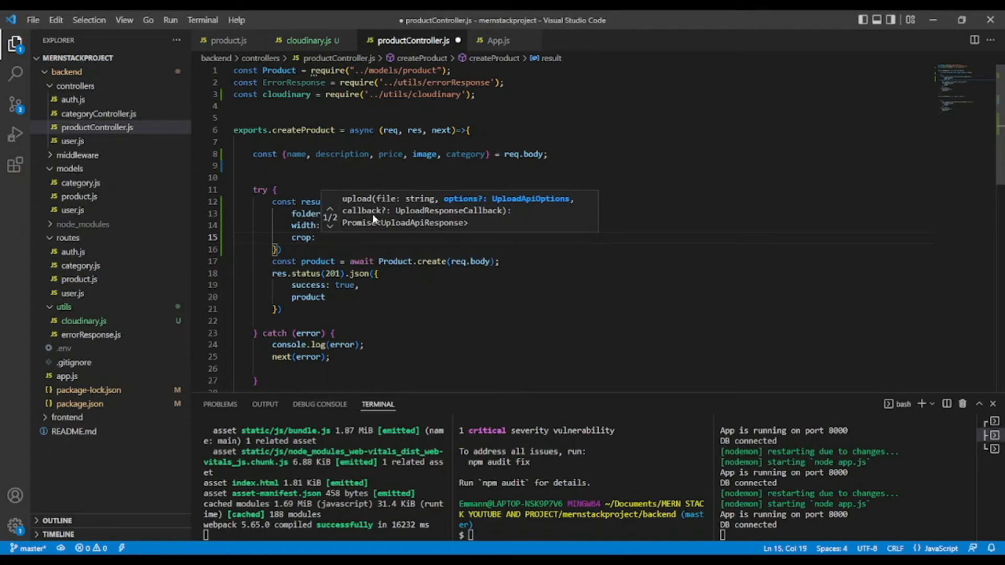
{"action": "type", "text": "scale\""}
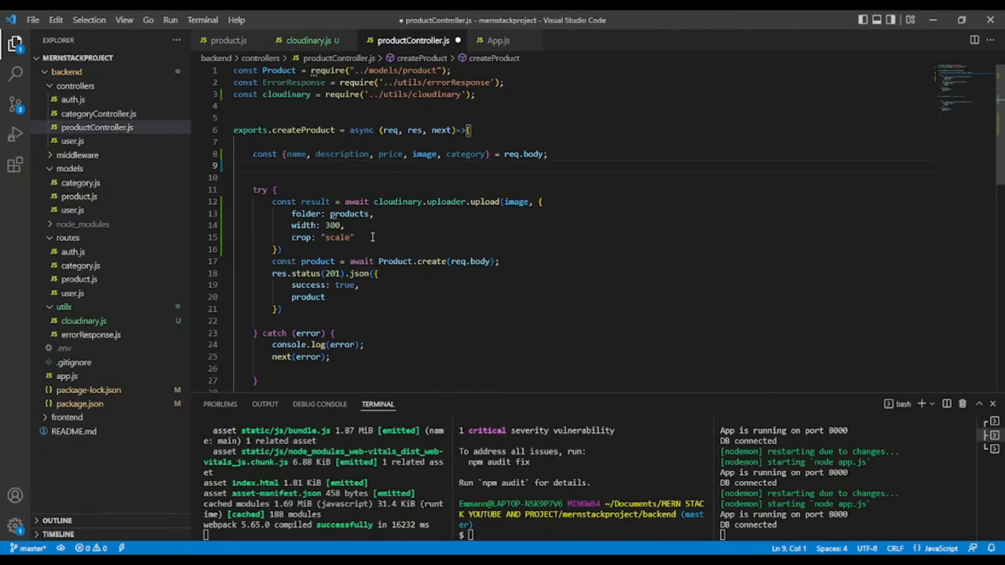
{"action": "mouse_move", "coordinate": [365, 237]}
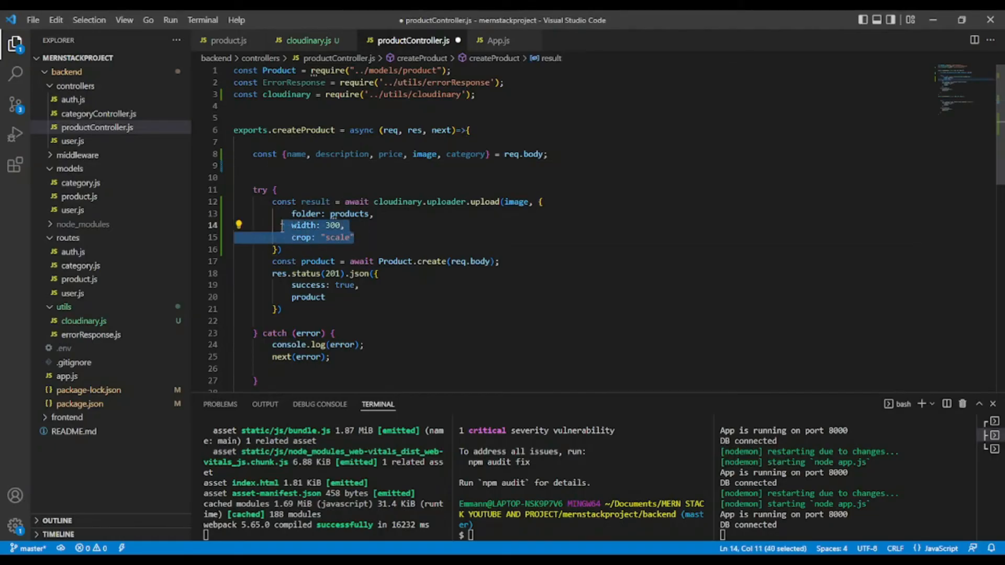
Comment out the width and crop upload options with Ctrl+/
{"action": "key", "text": "ctrl+/"}
{"action": "type", "text": "{"}
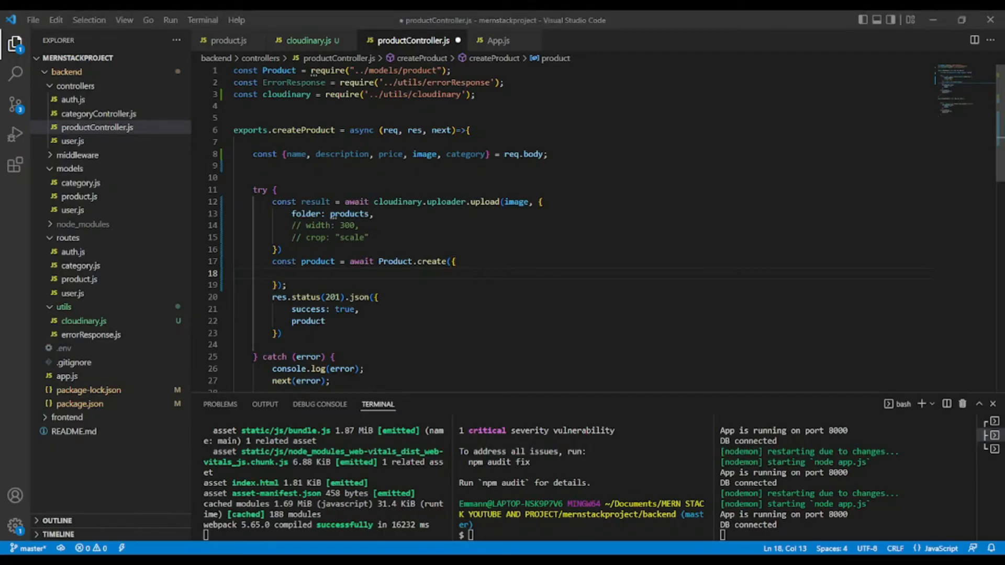
Fill Product.create with name and an image object whose public_id is result.public_id
{"action": "left_click", "coordinate": [305, 275]}
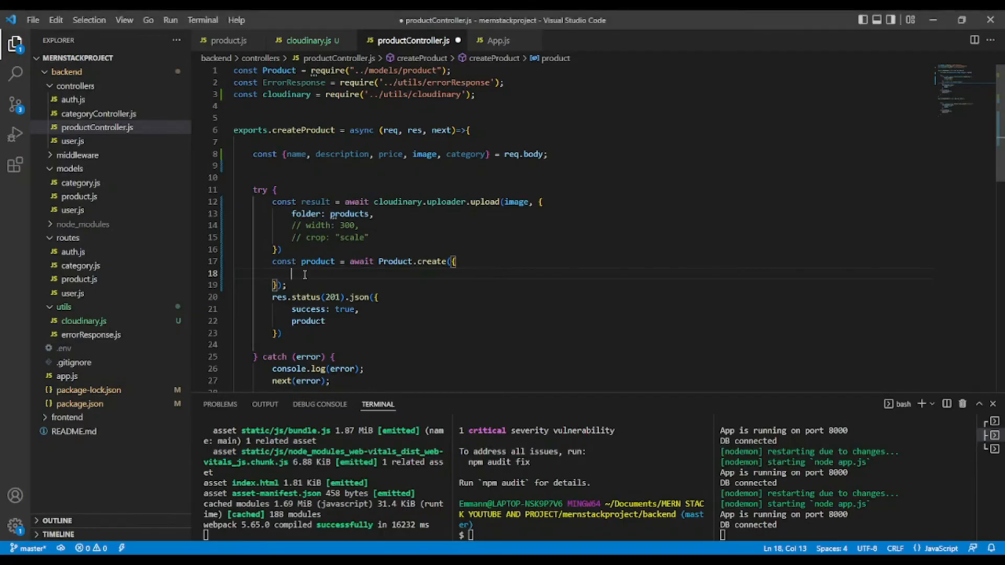
{"action": "type", "text": "name"}
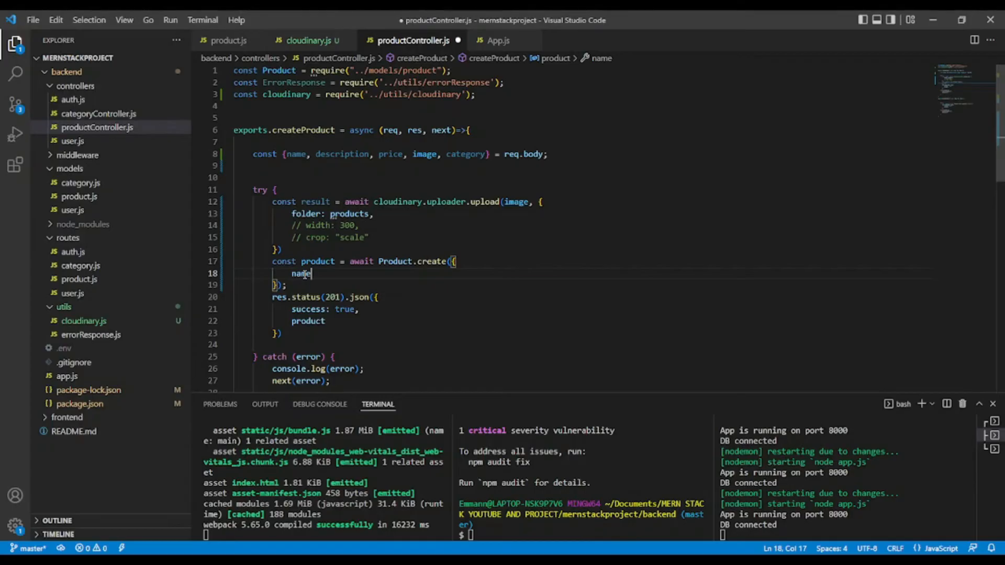
{"action": "type", "text": ": name"}
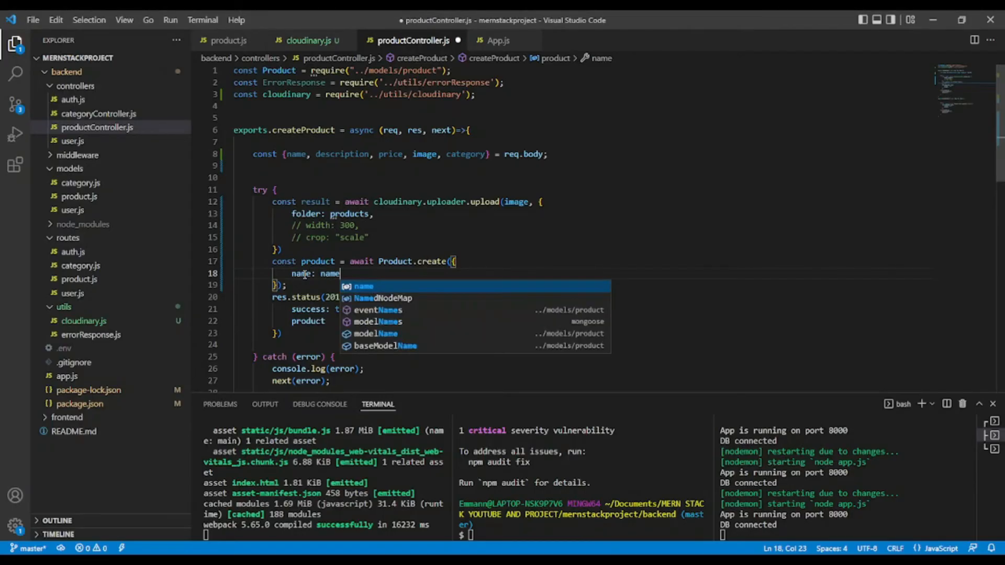
{"action": "key", "text": "Backspace"}
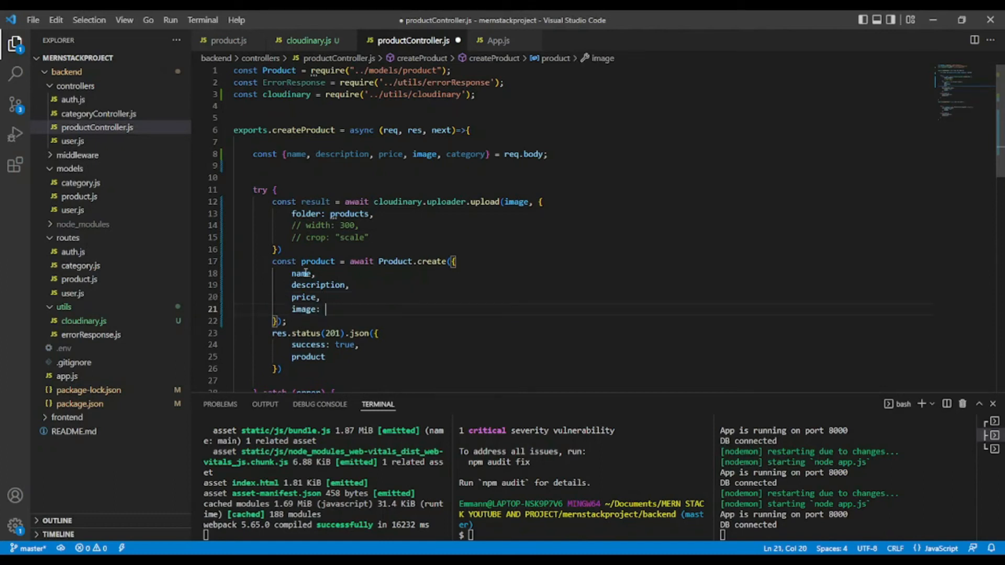
{"action": "type", "text": "{"}
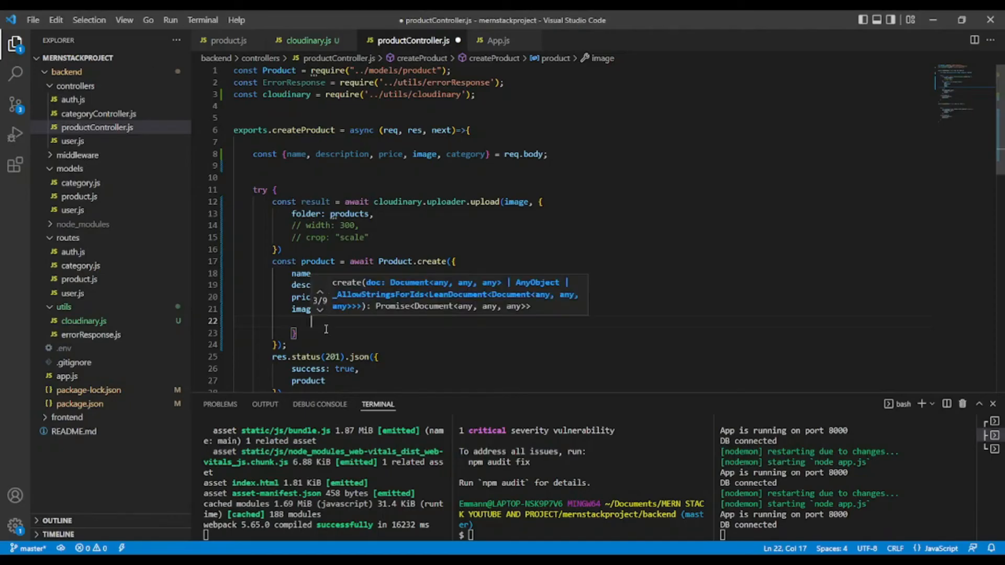
{"action": "type", "text": "public_id"}
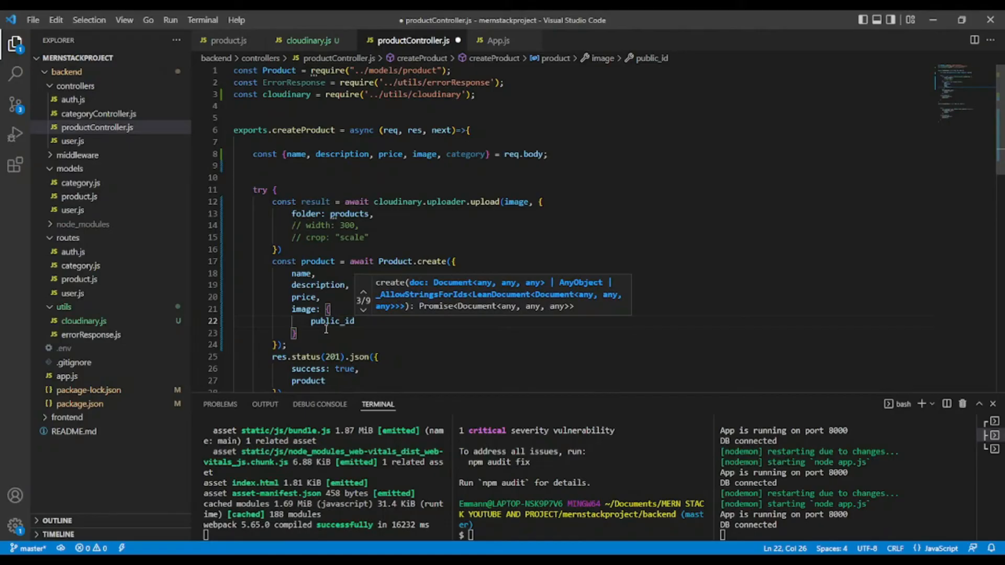
{"action": "type", "text": ": result"}
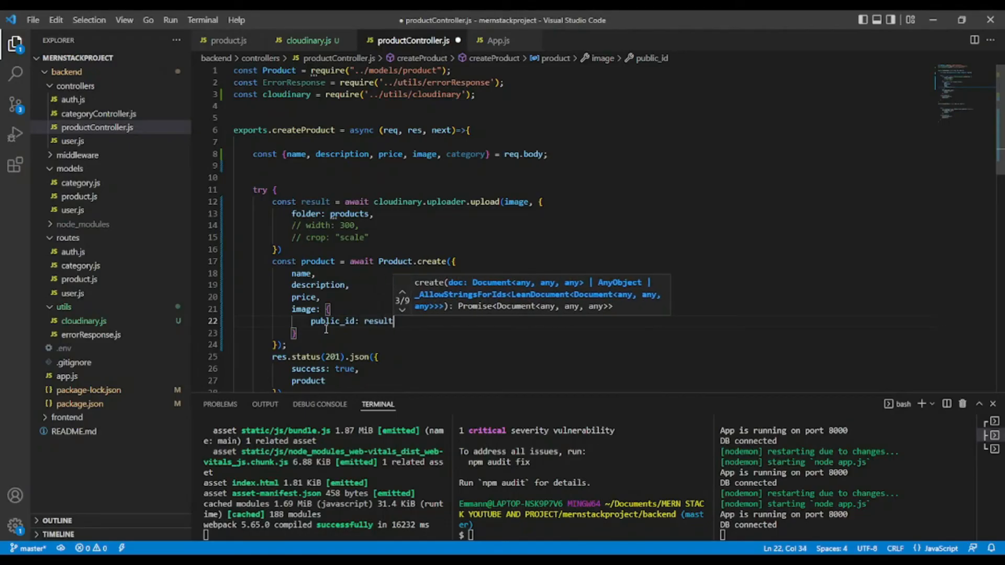
{"action": "double_click", "coordinate": [316, 201]}
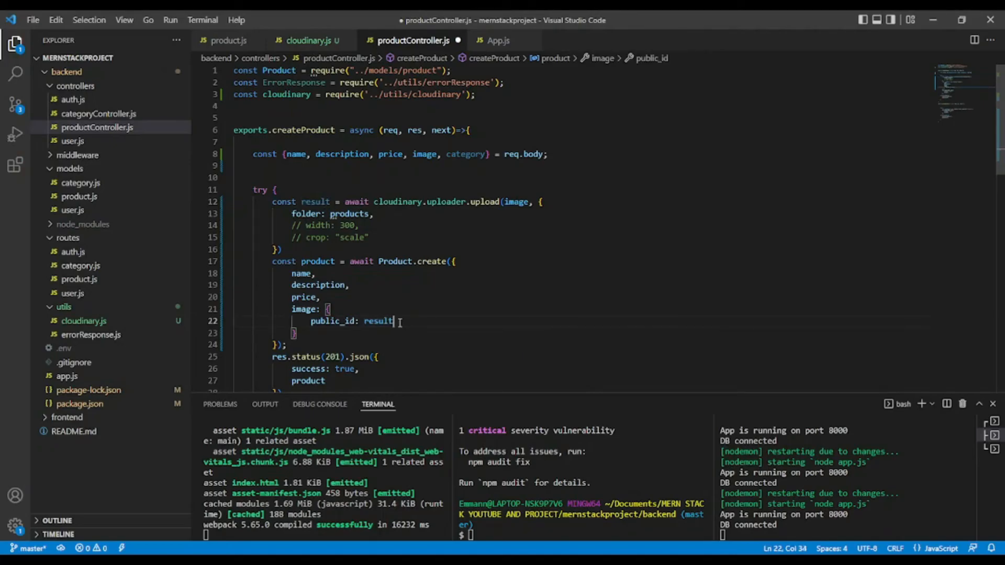
{"action": "type", "text": ".pu"}
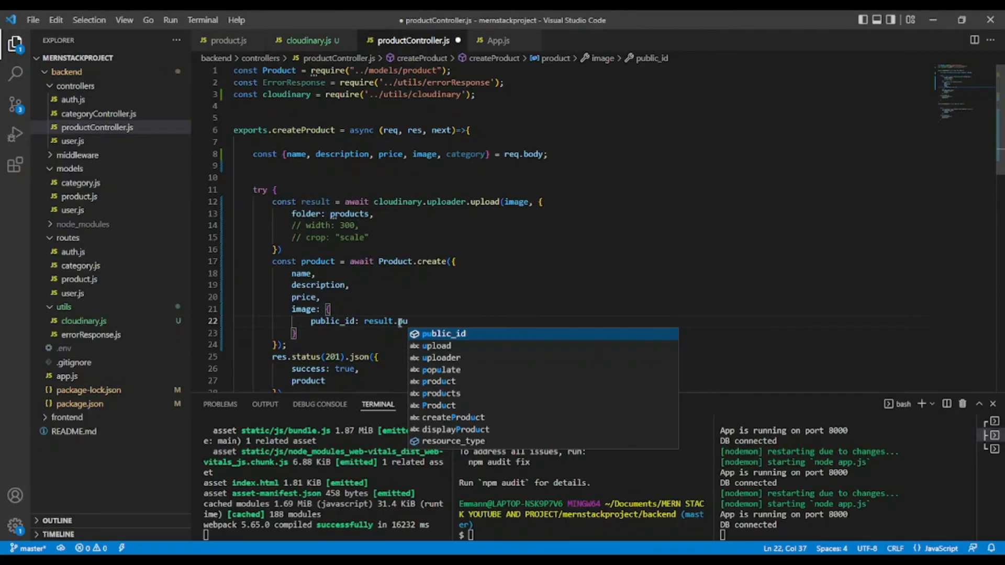
{"action": "key", "text": "Tab"}
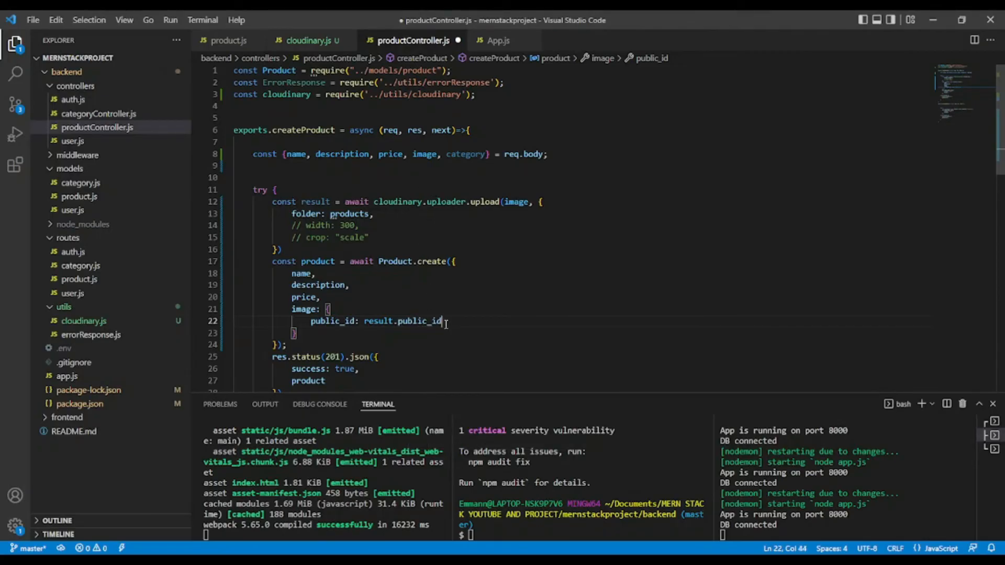
Add url: result.secure_url to the image object, include category, and save the controller
{"action": "type", "text": ","}
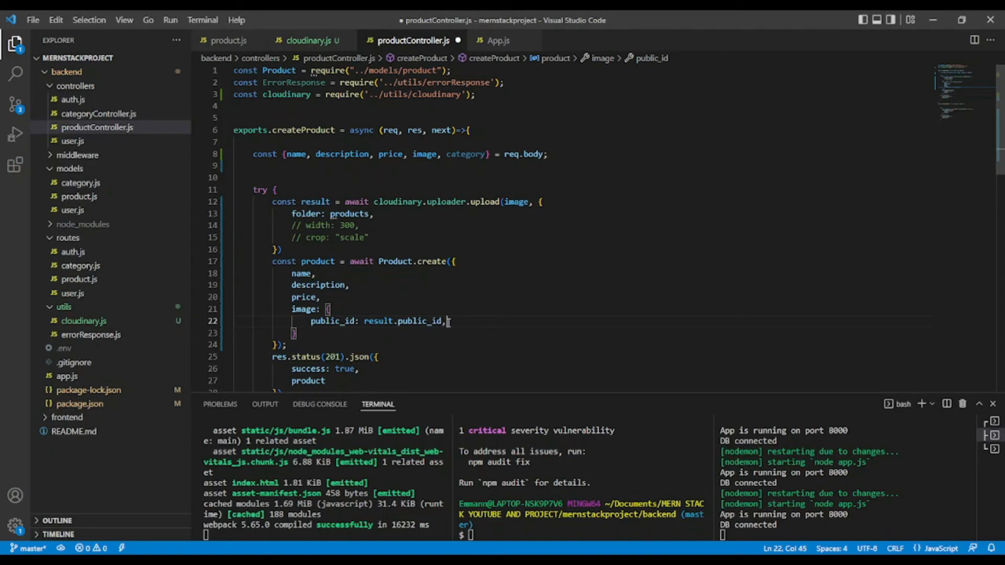
{"action": "type", "text": "ul"}
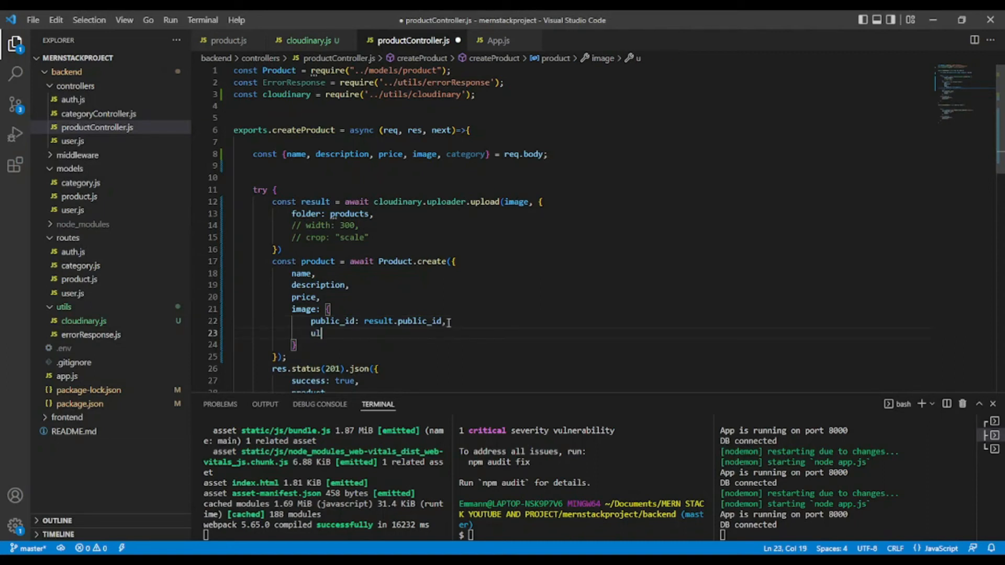
{"action": "type", "text": "l:"}
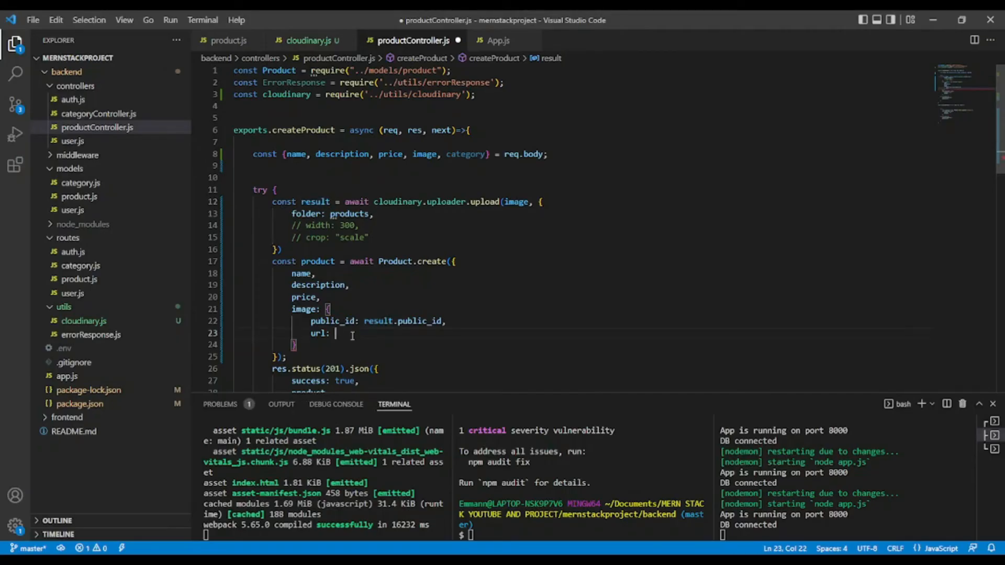
{"action": "type", "text": "result"}
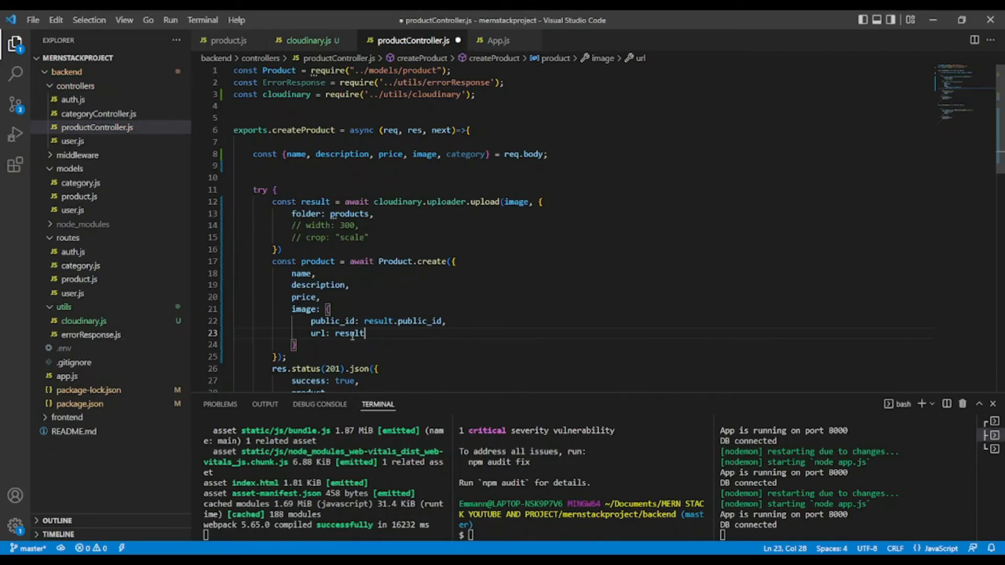
{"action": "type", "text": "sse"}
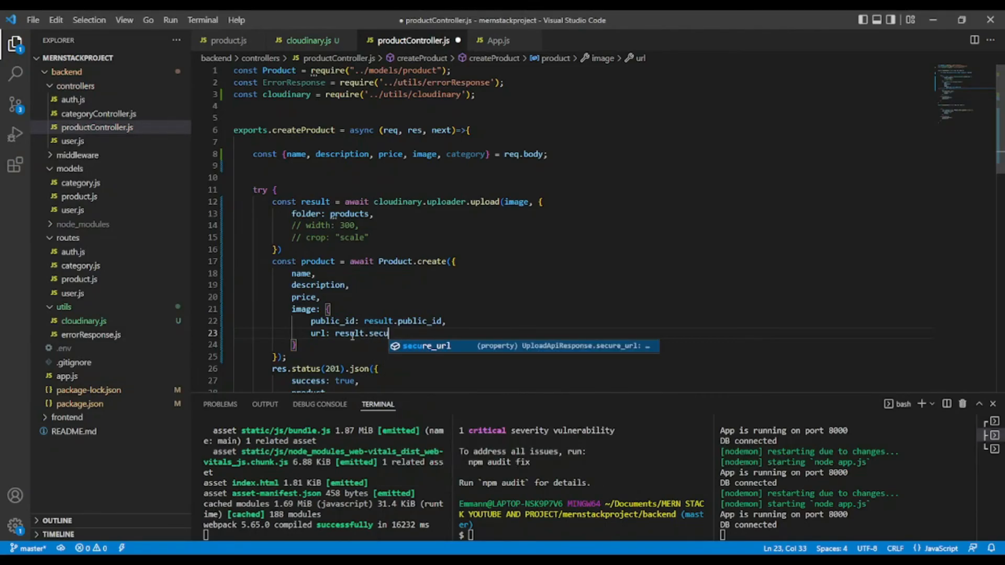
{"action": "key", "text": "Tab"}
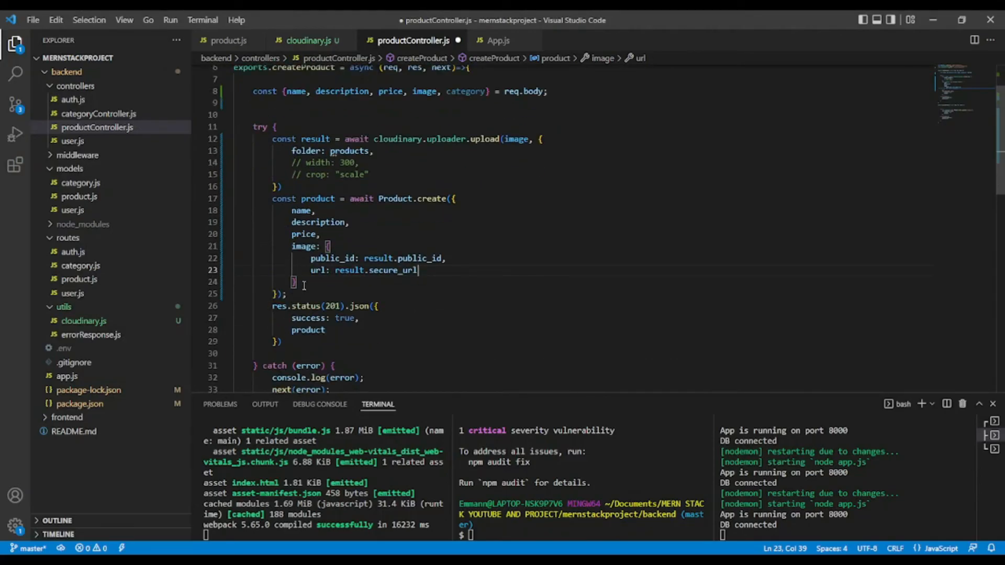
{"action": "type", "text": ","}
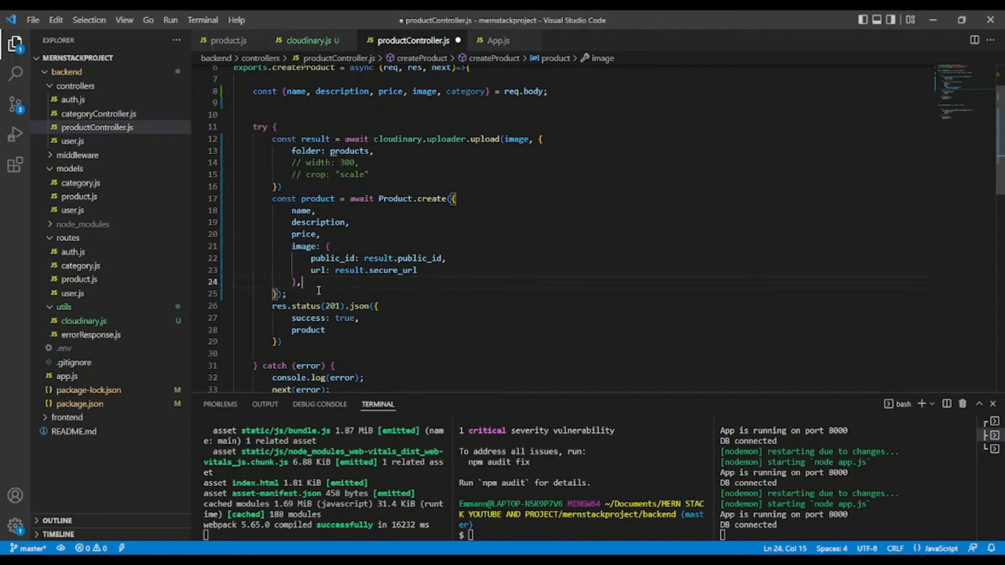
{"action": "type", "text": "cate"}
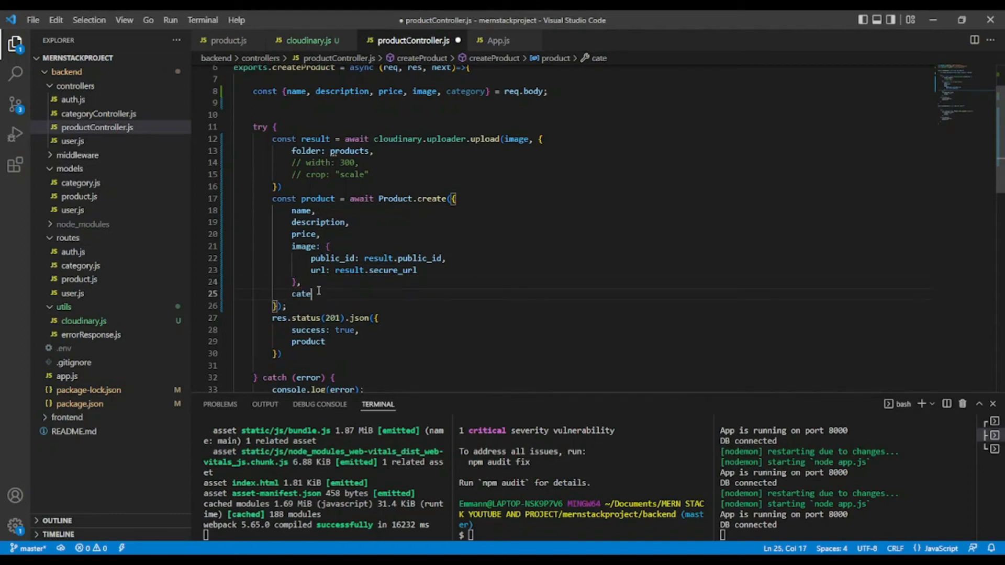
{"action": "type", "text": "gory"}
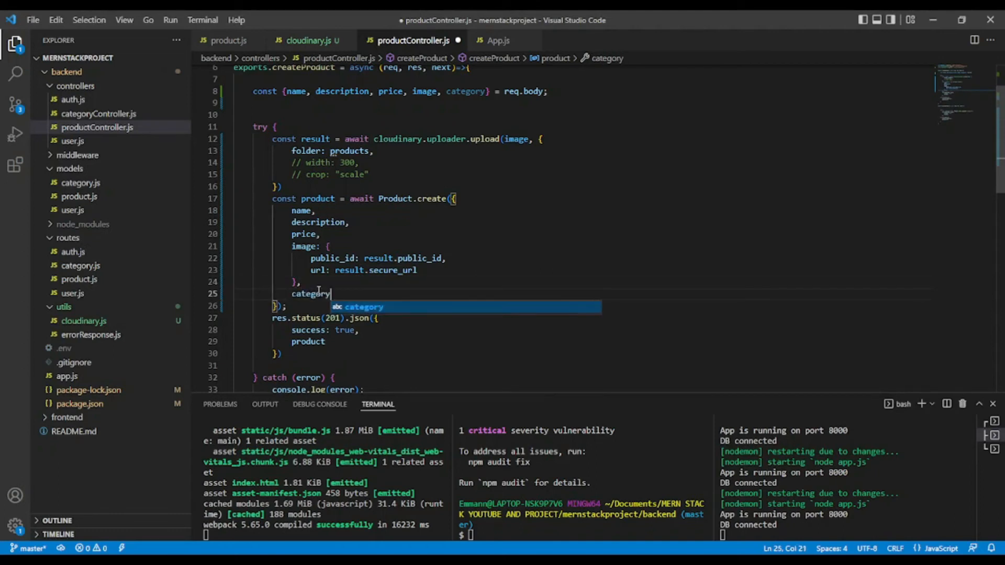
{"action": "left_click", "coordinate": [348, 222]}
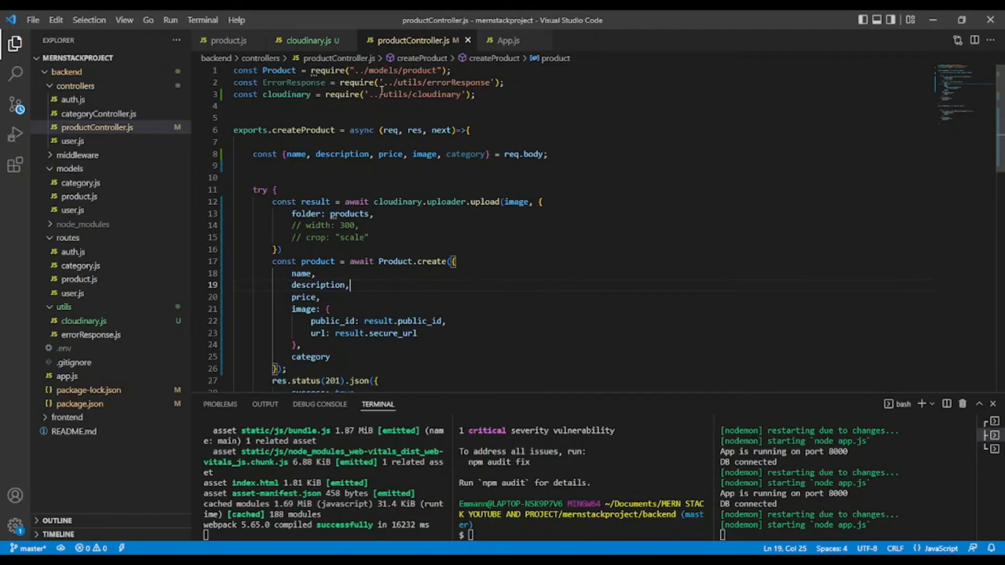
{"action": "scroll", "scroll_direction": "down", "scroll_amount": 3}
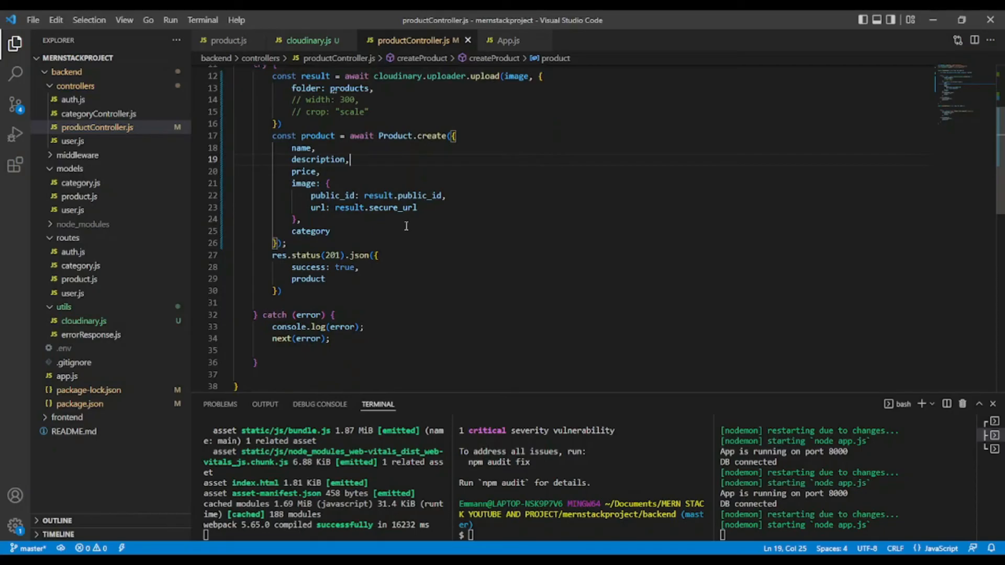
{"action": "mouse_move", "coordinate": [301, 191]}
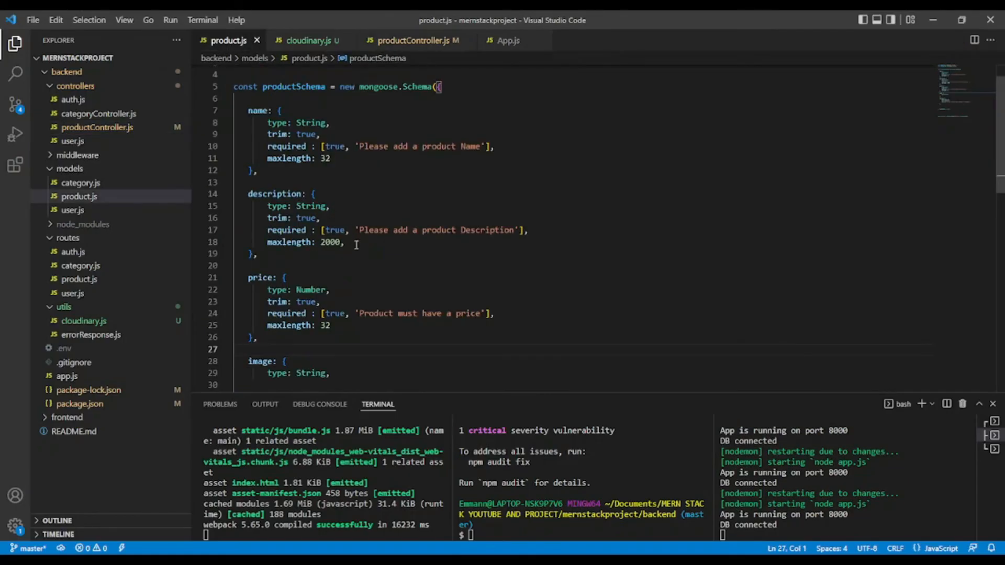
In models/product.js remove the image field's type: String line
{"action": "scroll", "scroll_direction": "down", "scroll_amount": 3}
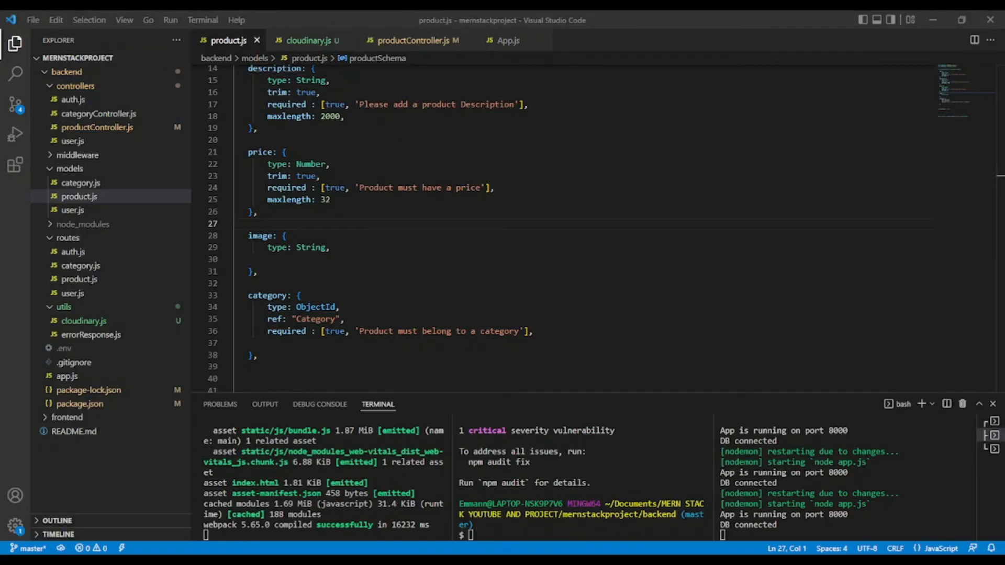
{"action": "left_click", "coordinate": [332, 248]}
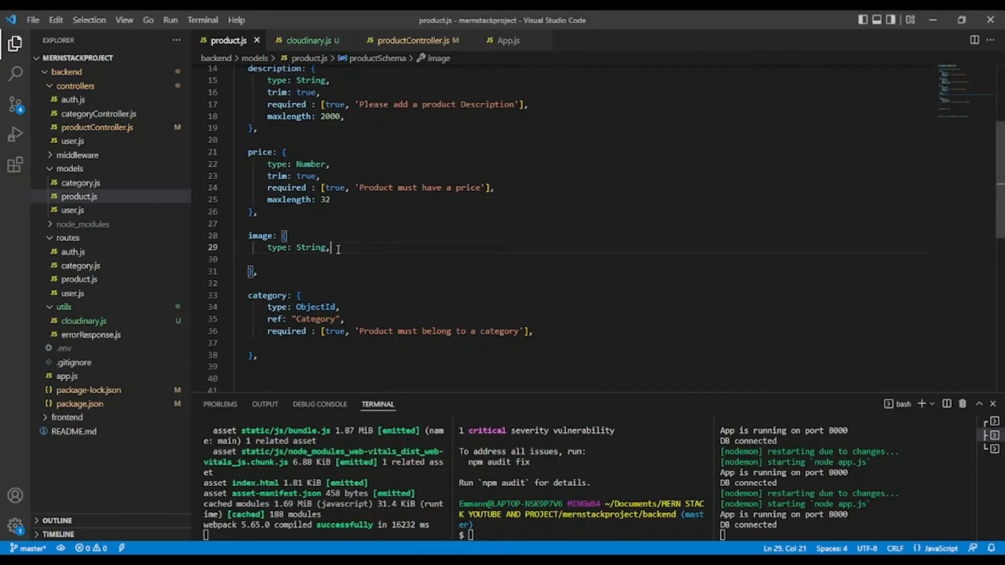
{"action": "left_click_drag", "start_coordinate": [332, 247], "coordinate": [270, 248]}
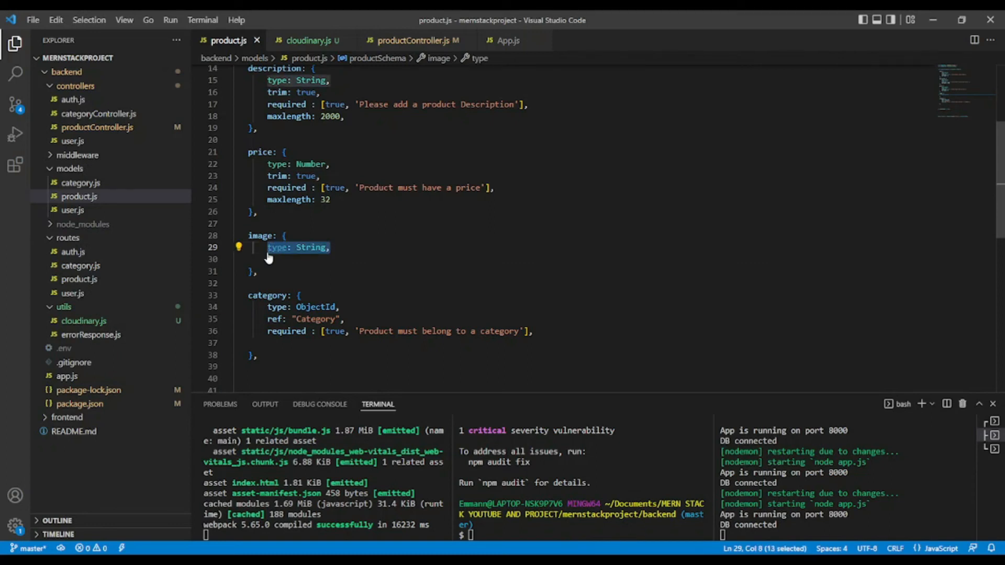
{"action": "key", "text": "Delete"}
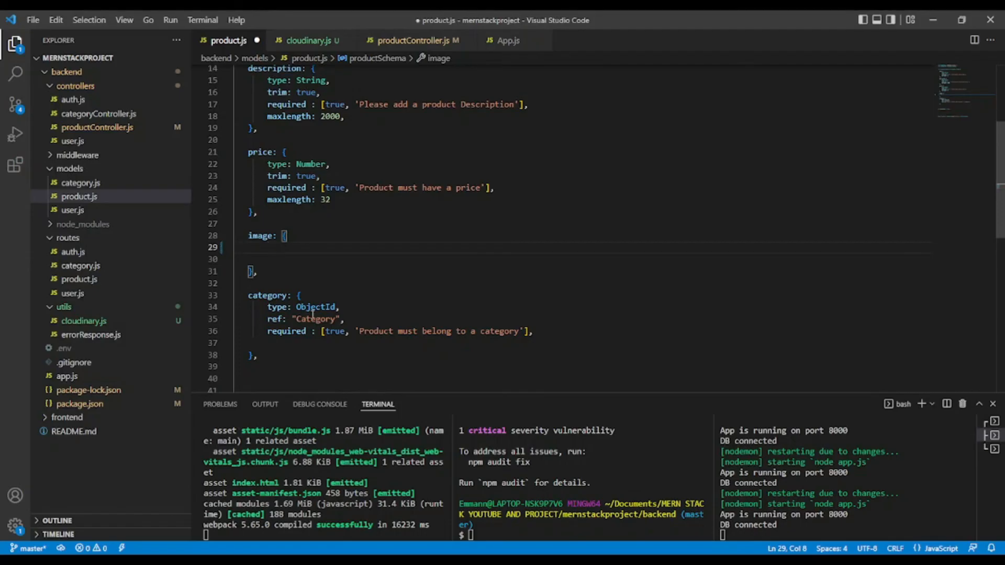
Define image.public_id as an object with type: String and required: true
{"action": "type", "text": "publi"}
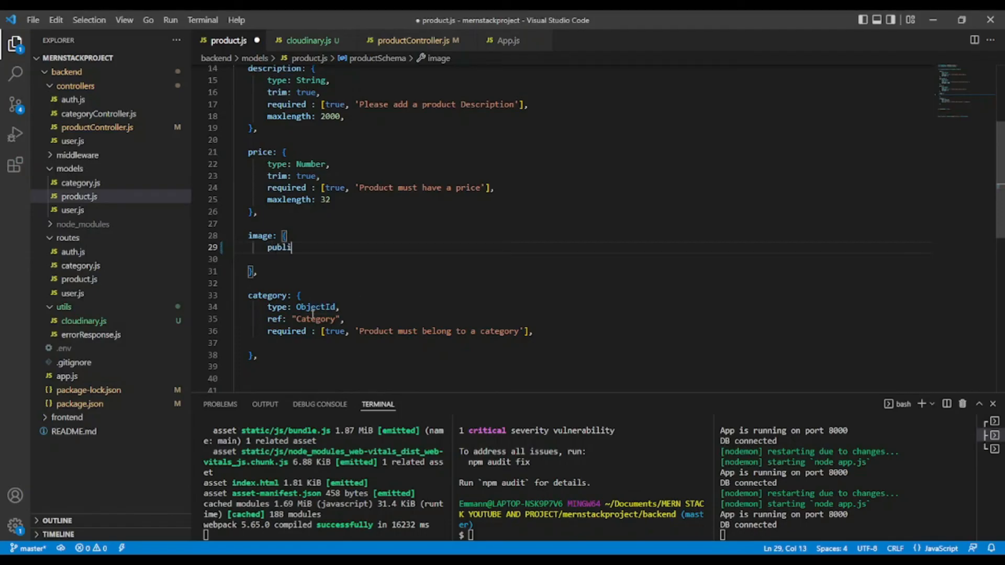
{"action": "type", "text": "c"}
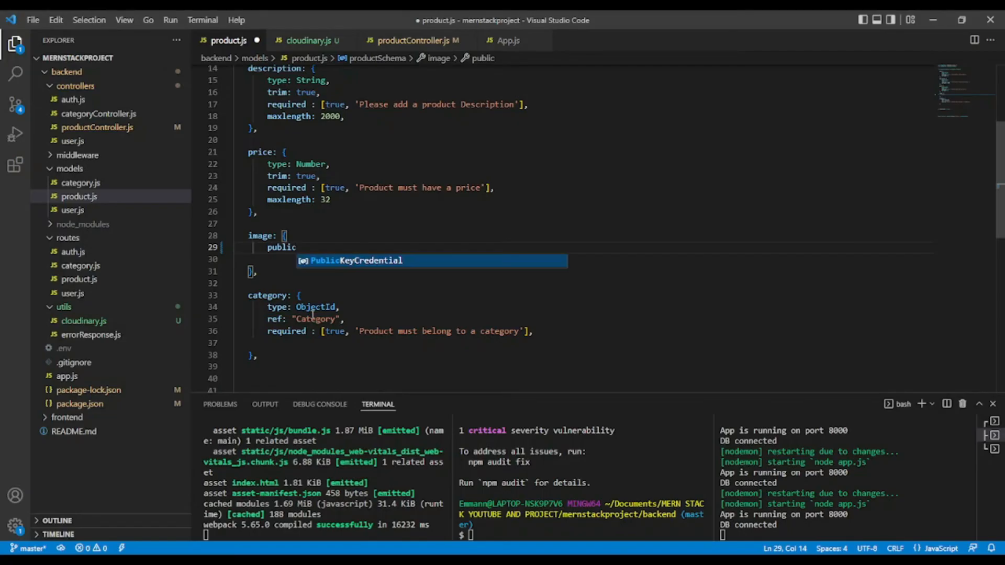
{"action": "type", "text": "_"}
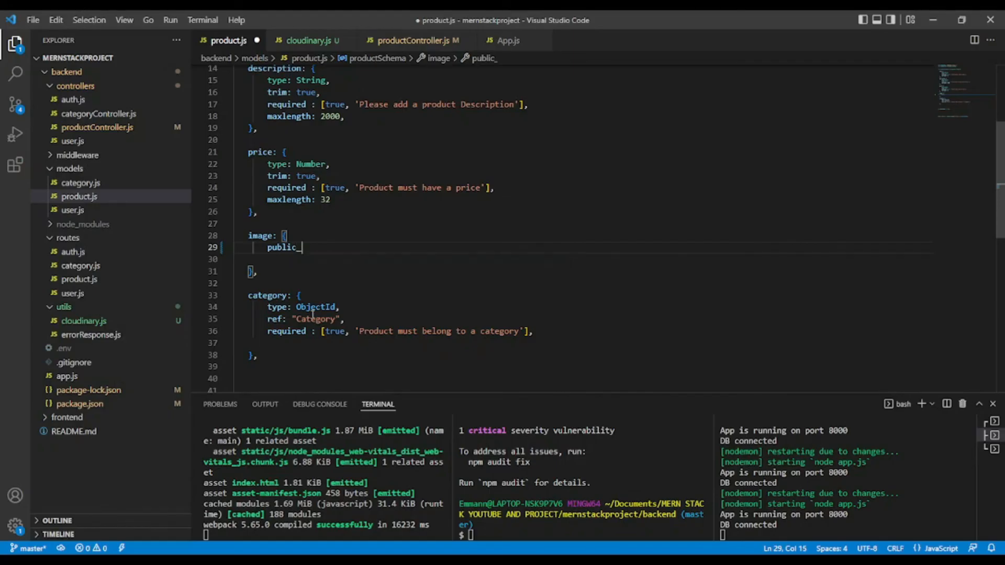
{"action": "type", "text": "id:"}
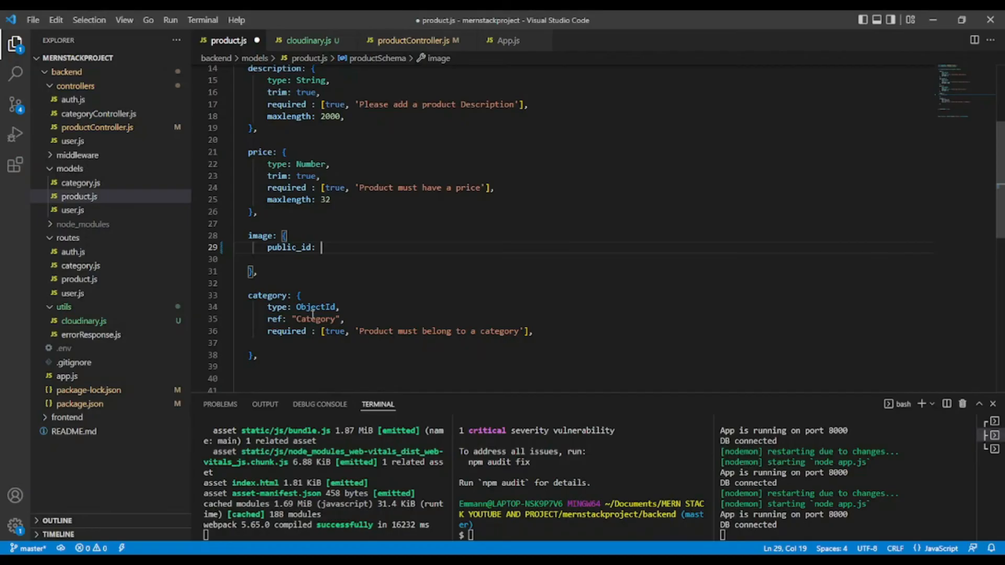
{"action": "type", "text": "{"}
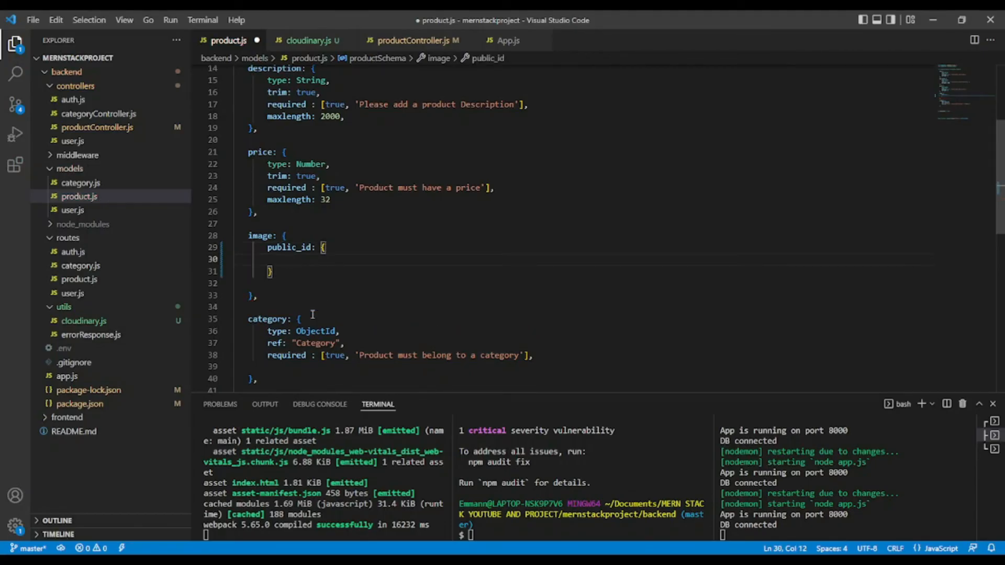
{"action": "type", "text": "type: Stri"}
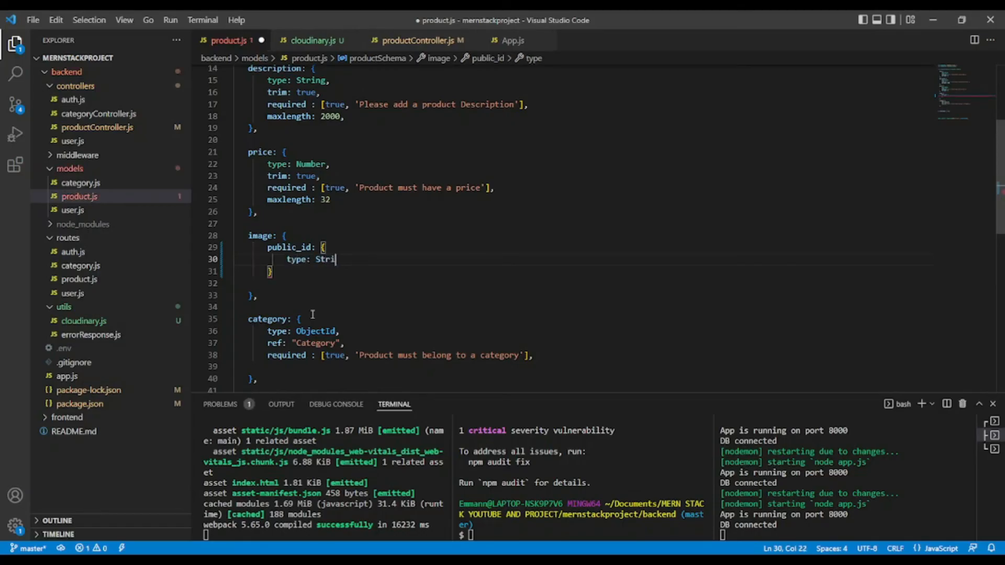
{"action": "type", "text": "ng,"}
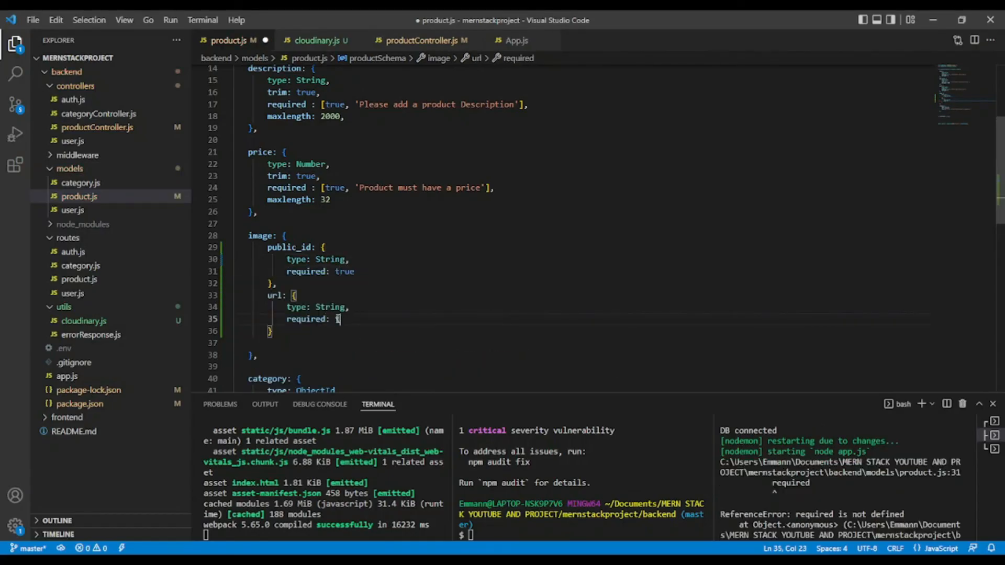
{"action": "type", "text": "rue"}
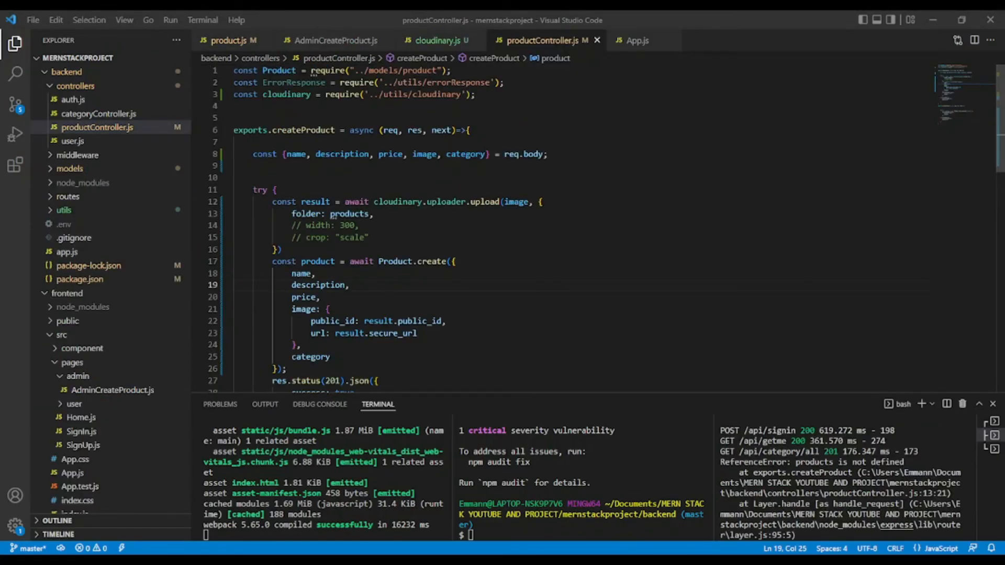
{"action": "double_click", "coordinate": [348, 213]}
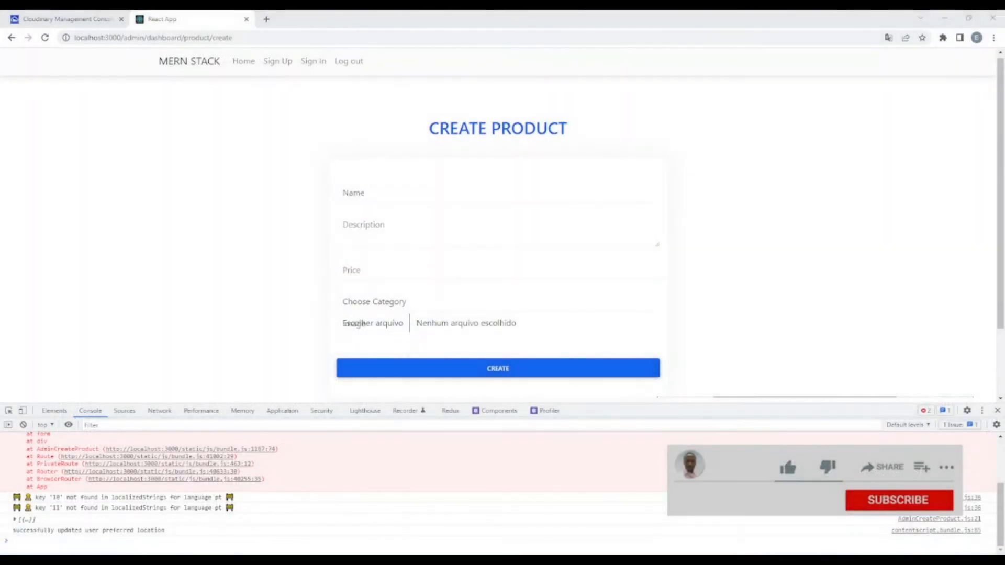
Fill the form with name Samsung, description lorem ipsu and price 350.99
{"action": "left_click", "coordinate": [788, 467]}
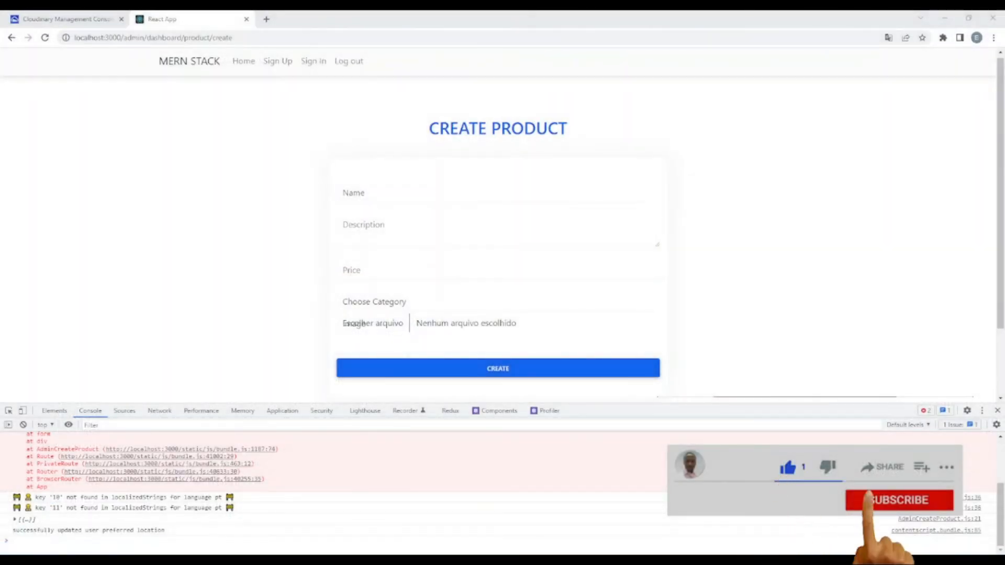
{"action": "left_click", "coordinate": [449, 192]}
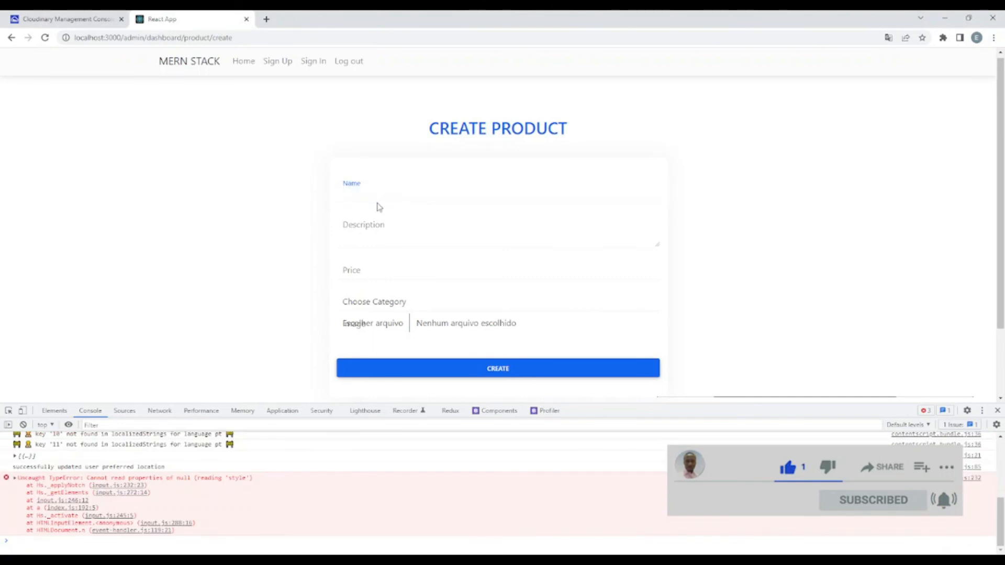
{"action": "type", "text": "Samsung"}
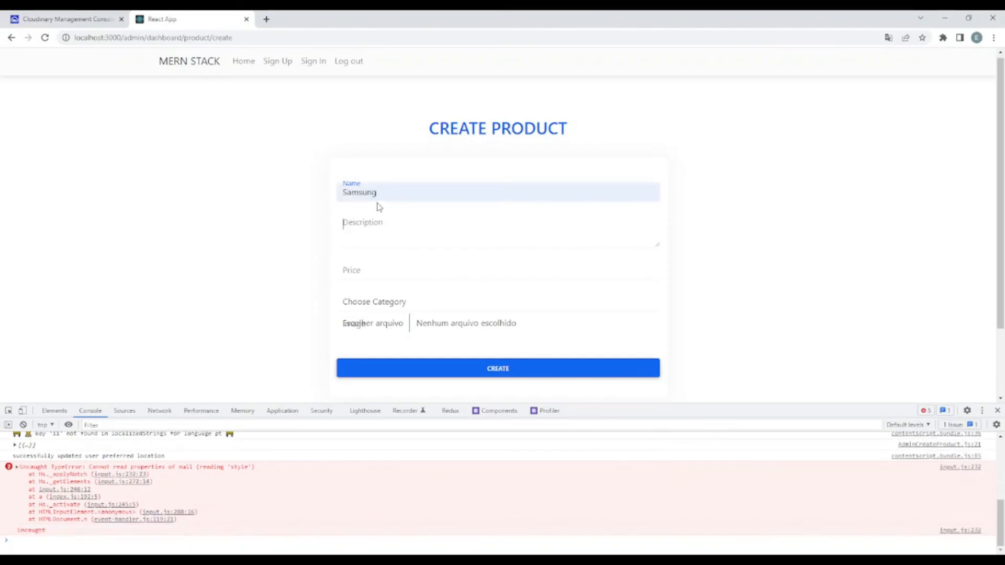
{"action": "type", "text": "lorem ipsu"}
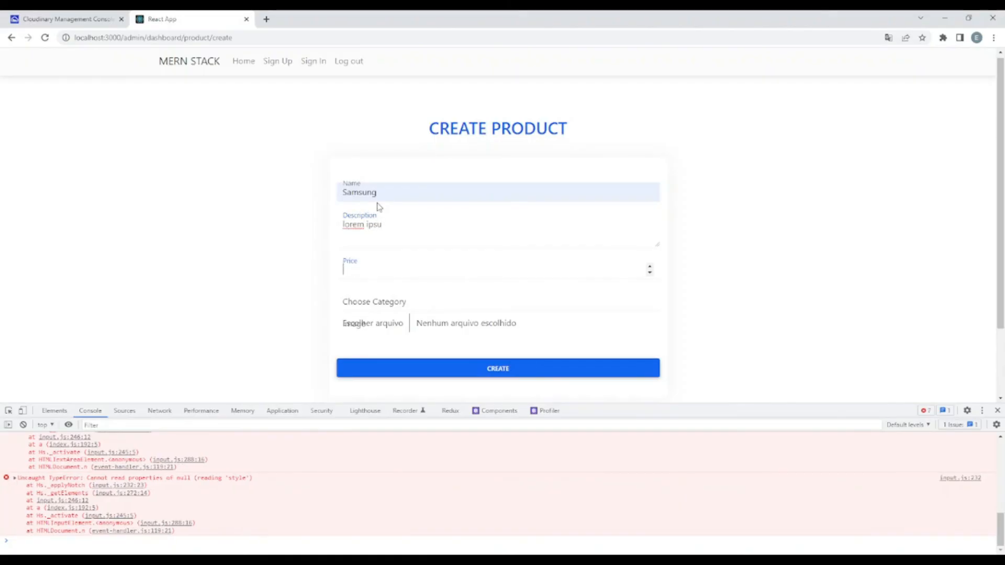
{"action": "type", "text": "35"}
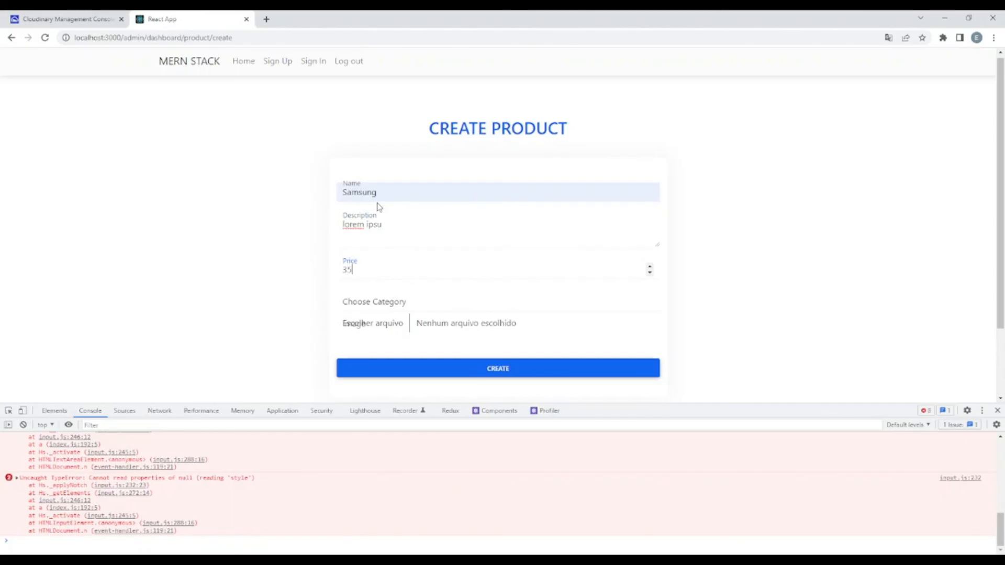
{"action": "type", "text": "0.99"}
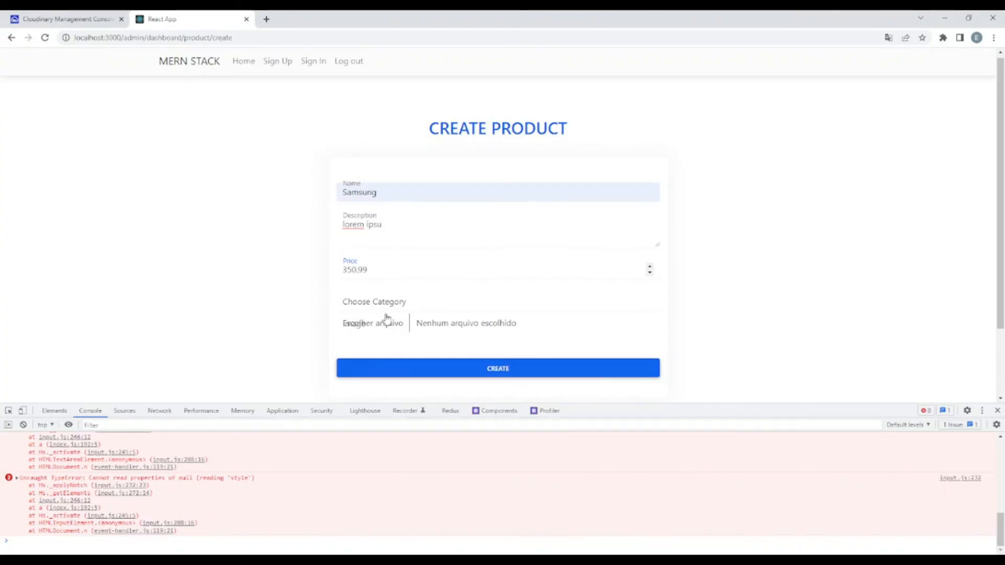
Choose category Electronics, attach cellphone.jpeg, and submit the new product
{"action": "left_click", "coordinate": [374, 301]}
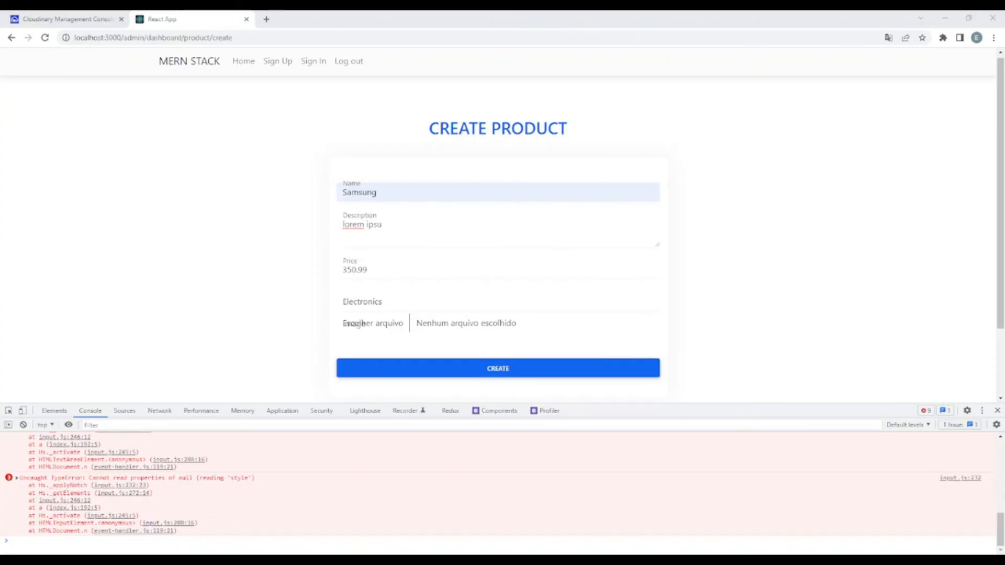
{"action": "left_click", "coordinate": [373, 323]}
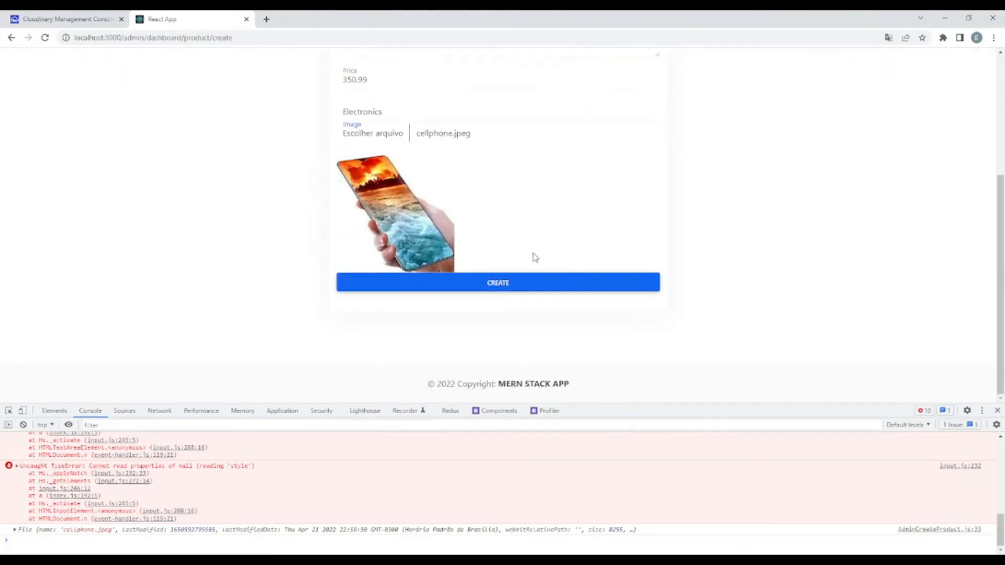
{"action": "mouse_move", "coordinate": [219, 384]}
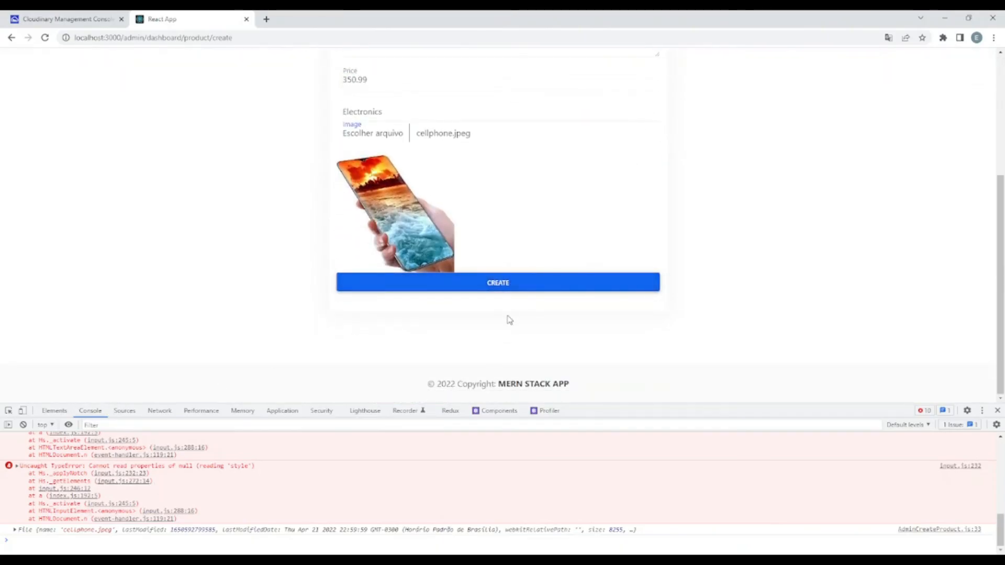
{"action": "left_click", "coordinate": [499, 283]}
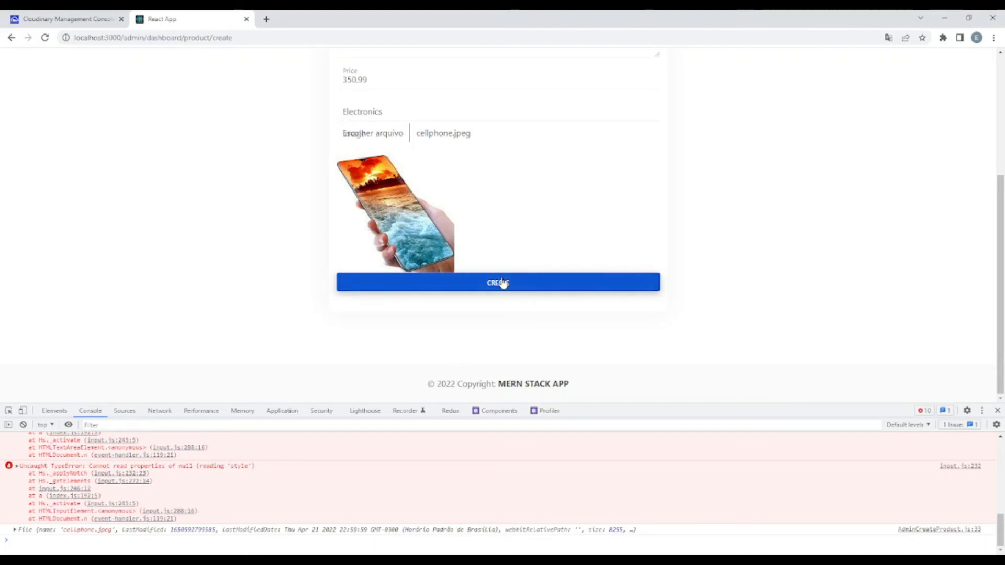
Create the product and select its Cloudinary image url from the logged console response
{"action": "left_click", "coordinate": [498, 283]}
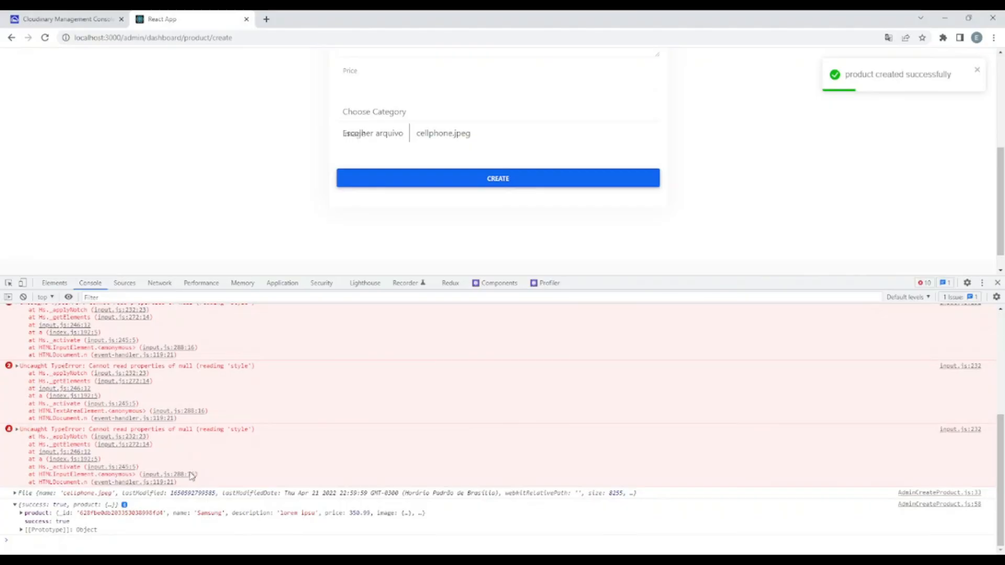
{"action": "left_click", "coordinate": [16, 505]}
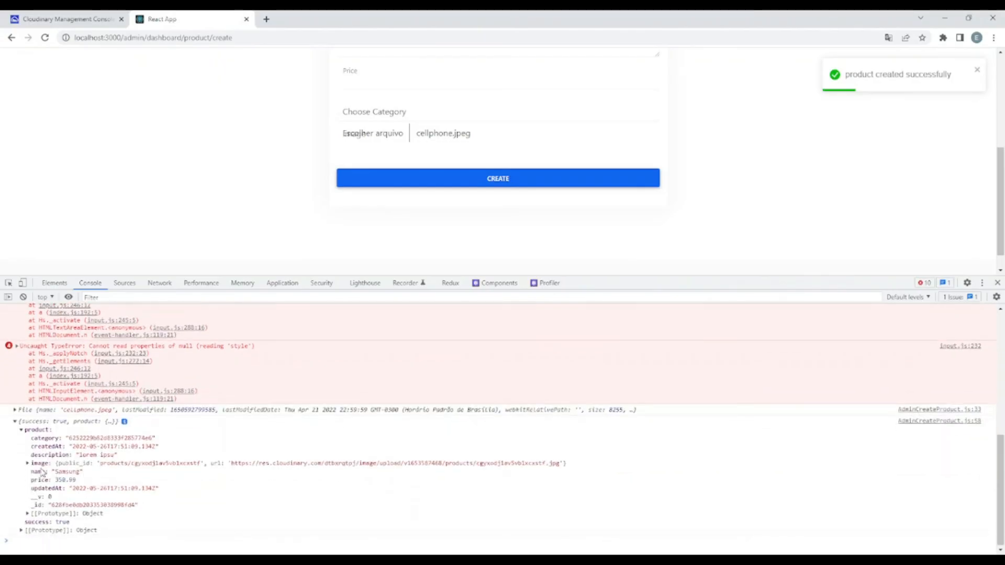
{"action": "left_click", "coordinate": [29, 463]}
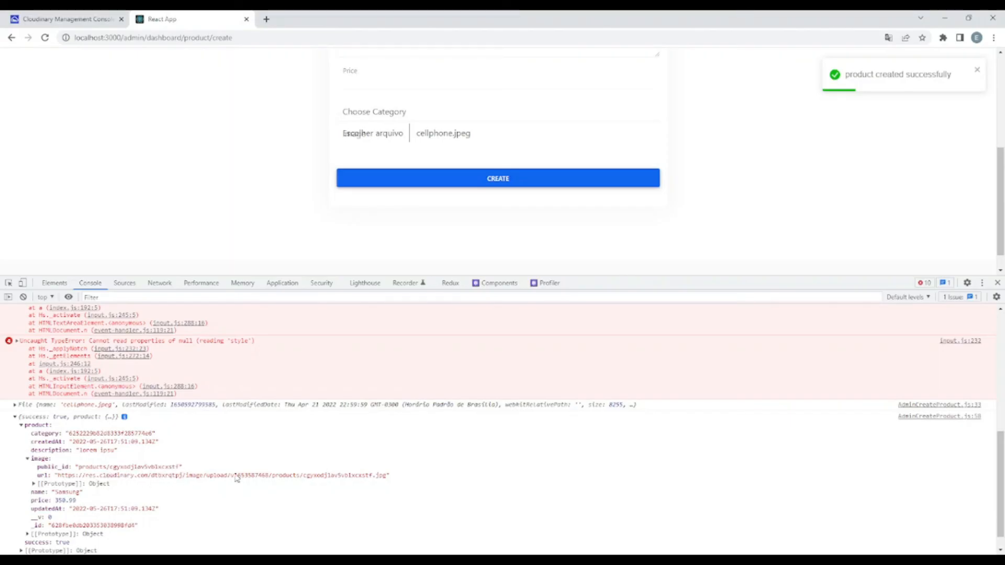
{"action": "double_click", "coordinate": [221, 476]}
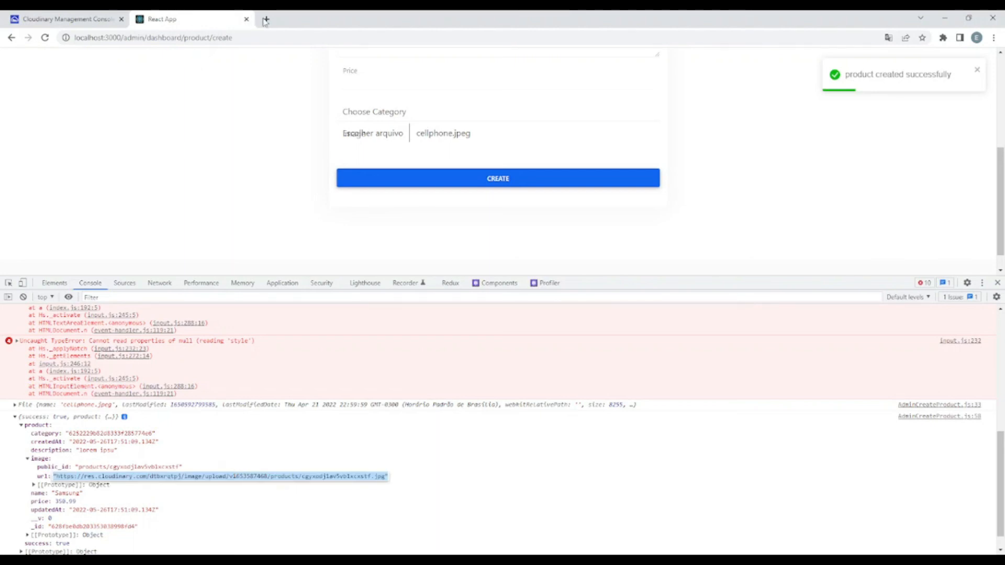
{"action": "left_click", "coordinate": [265, 19]}
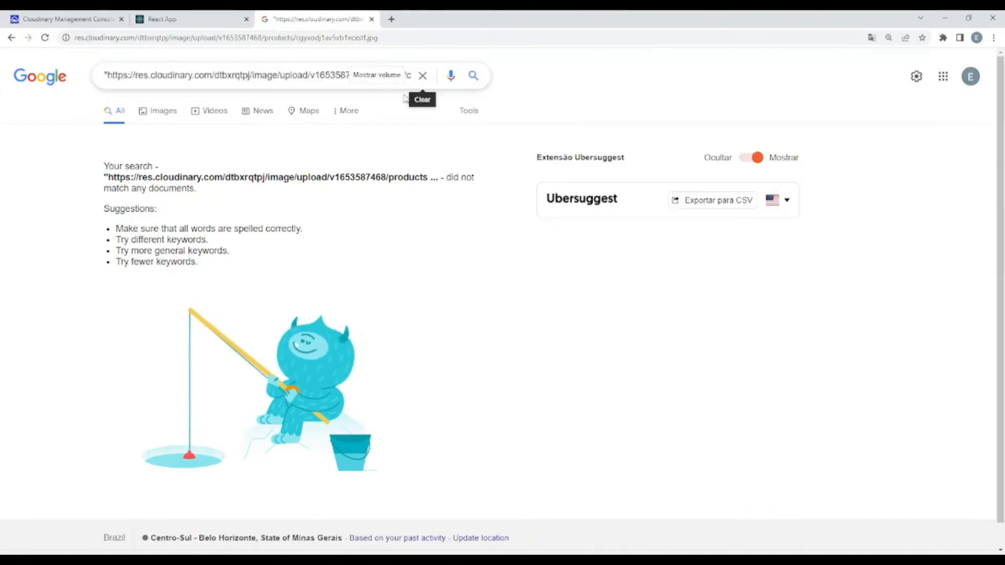
Load the copied Cloudinary image url in the new browser tab
{"action": "left_click", "coordinate": [64, 19]}
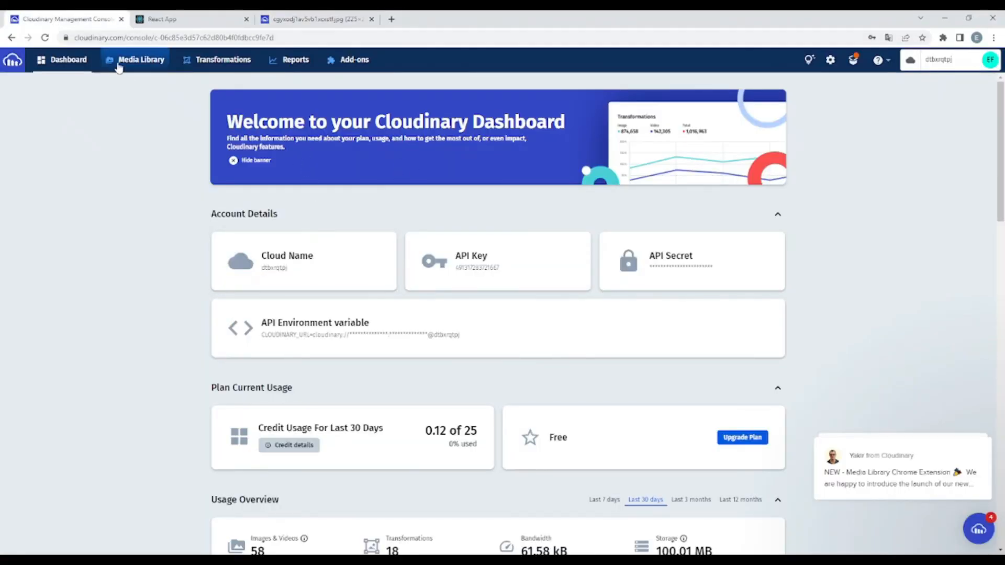
View the Media Library's products folder showing the newly uploaded cellphone image
{"action": "left_click", "coordinate": [140, 58]}
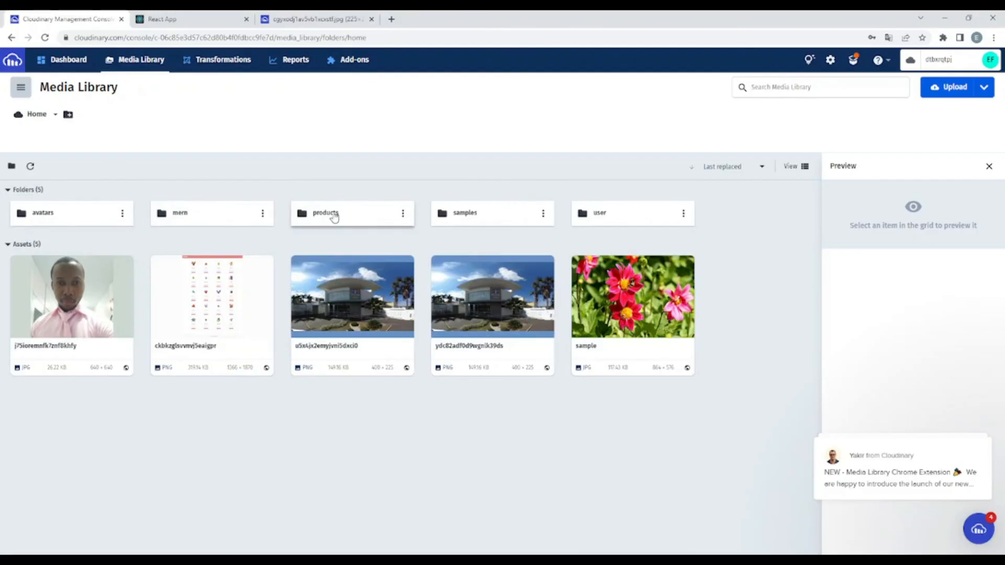
{"action": "mouse_move", "coordinate": [322, 205]}
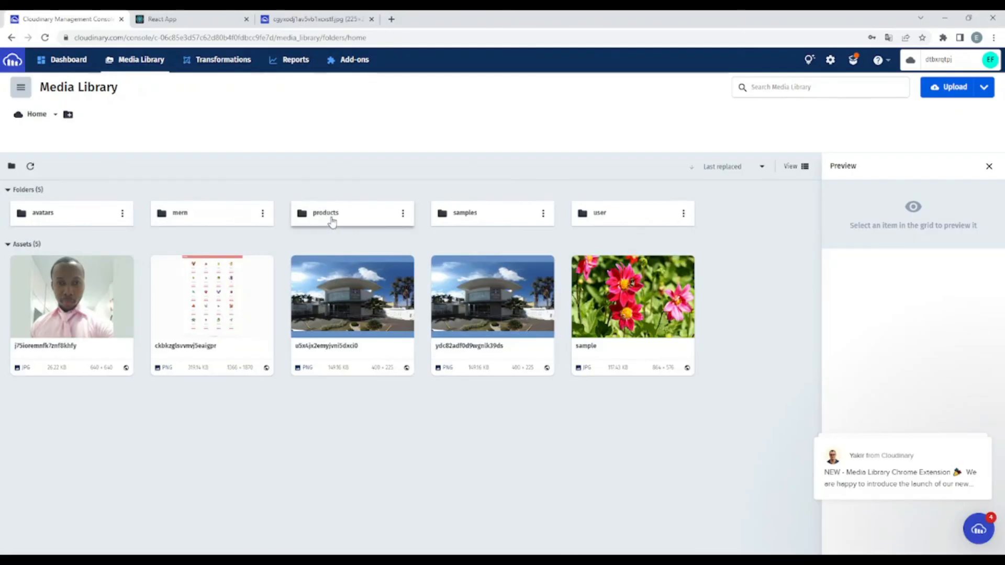
{"action": "left_click", "coordinate": [352, 213]}
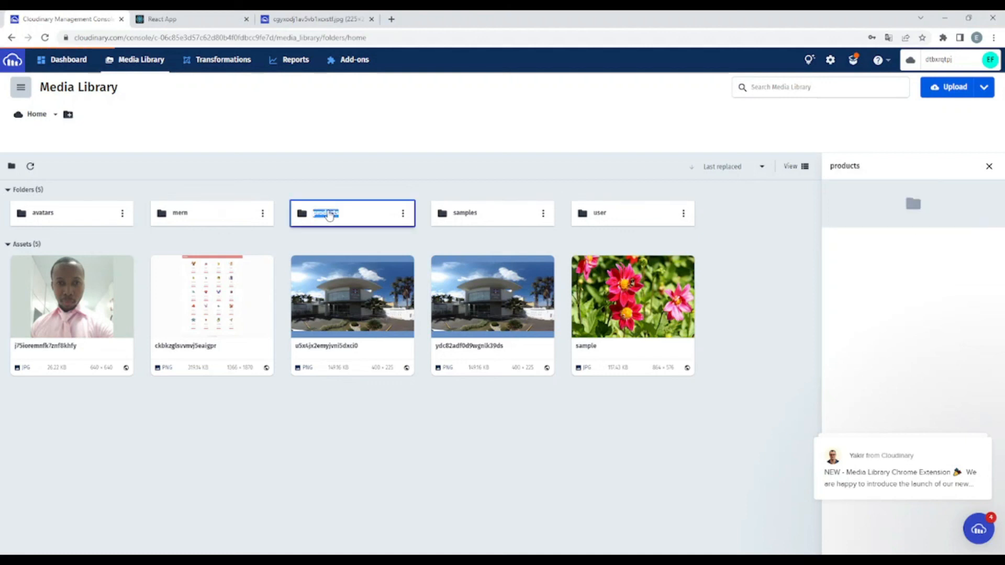
{"action": "double_click", "coordinate": [352, 212]}
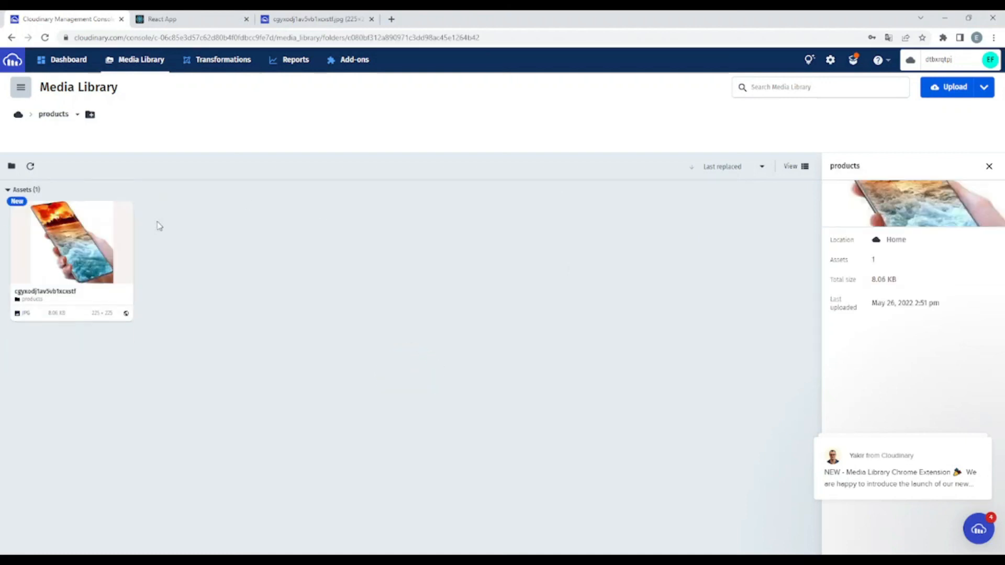
{"action": "mouse_move", "coordinate": [170, 251]}
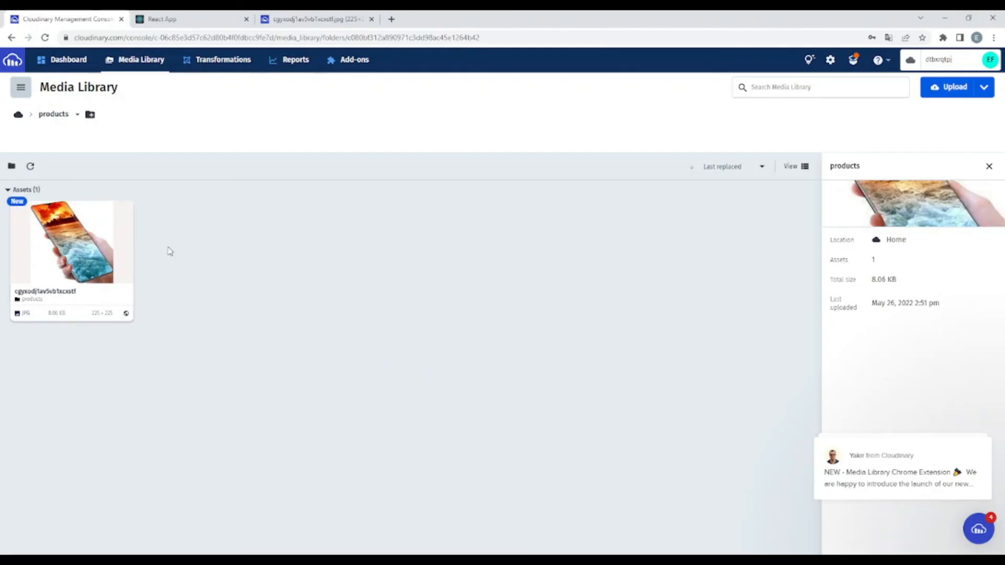